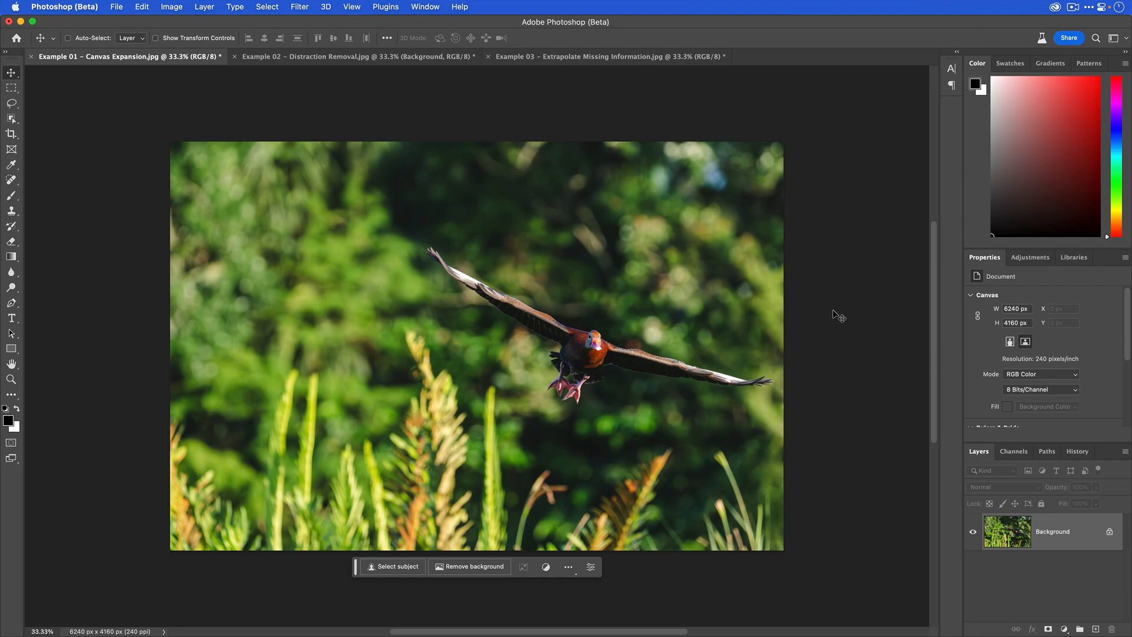
pyautogui.moveTo(838, 317)
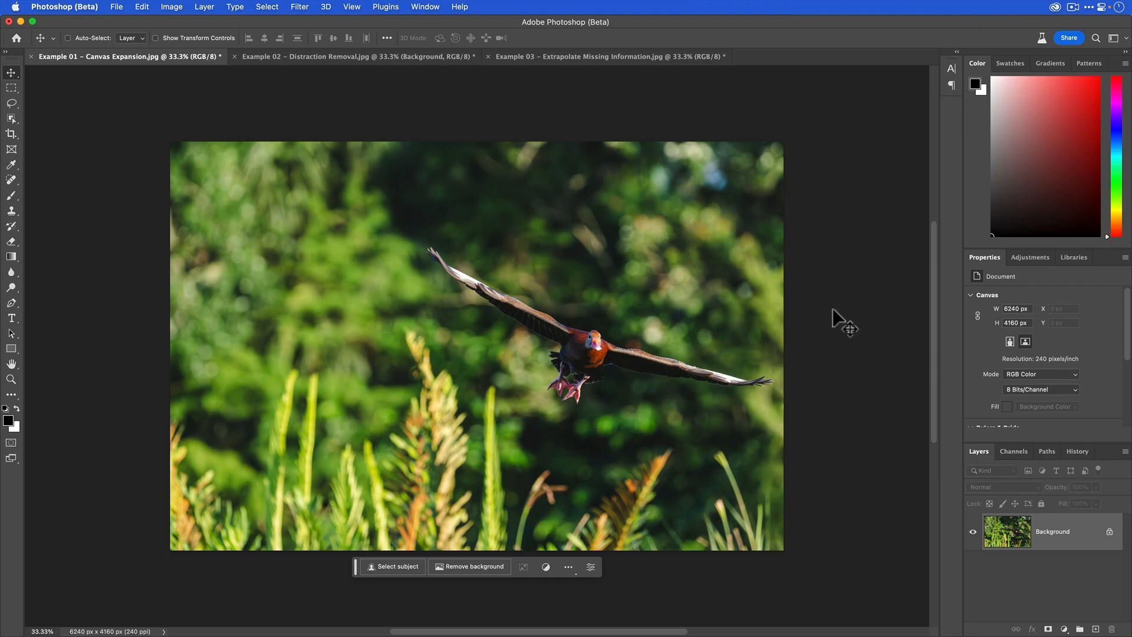
# Step: Bring up Creative Cloud from the menu bar, showing the Beta apps page
pyautogui.click(1054, 7)
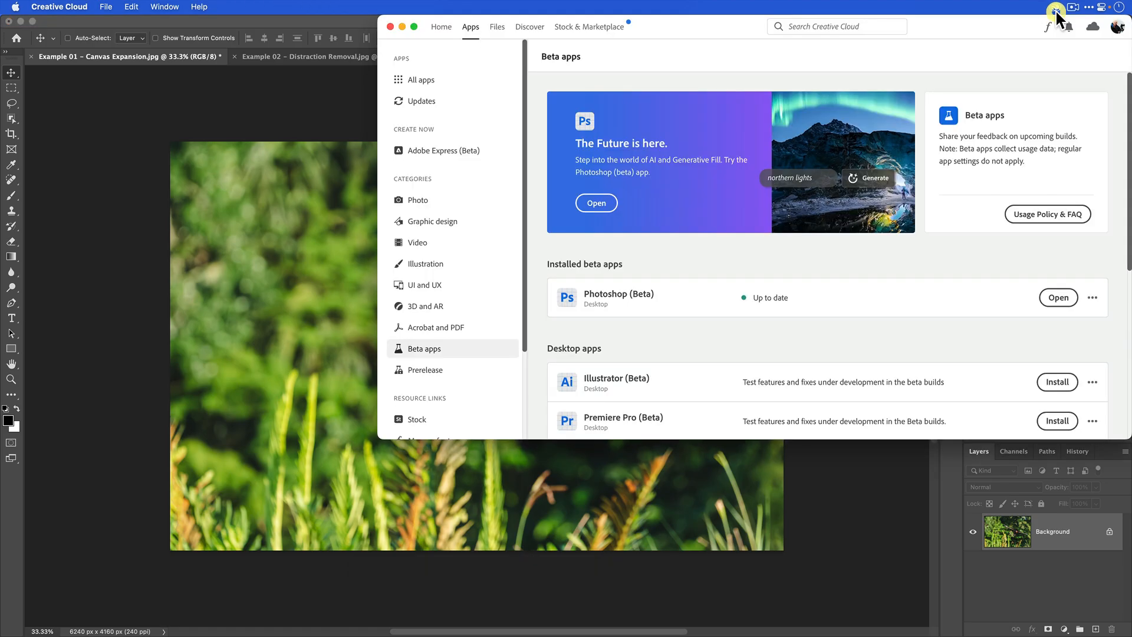
pyautogui.moveTo(452, 88)
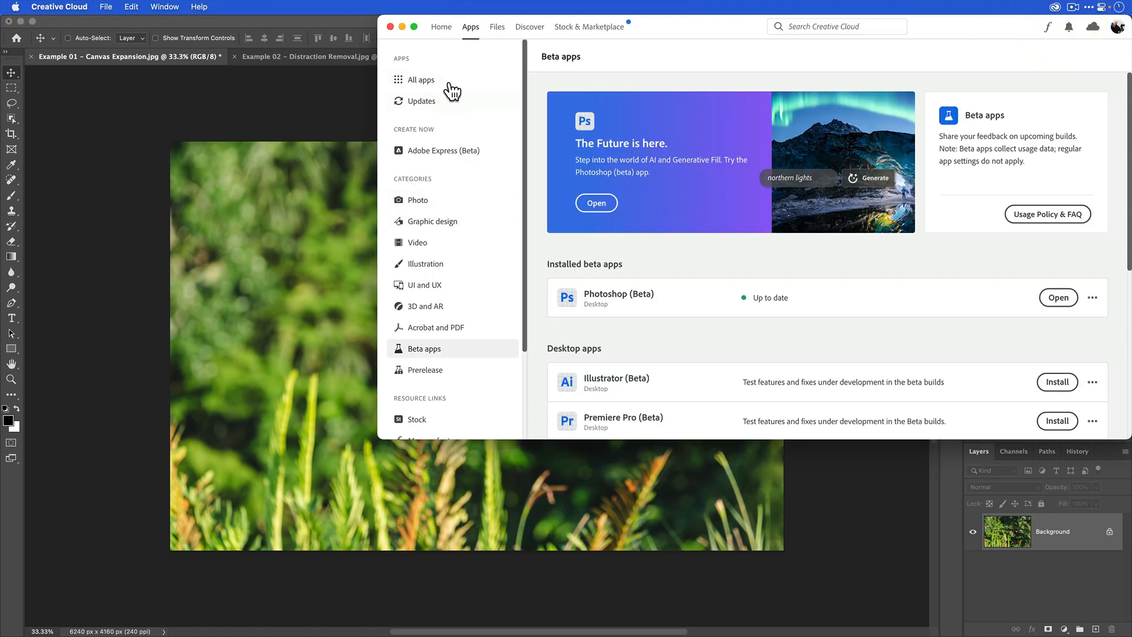
pyautogui.moveTo(470, 34)
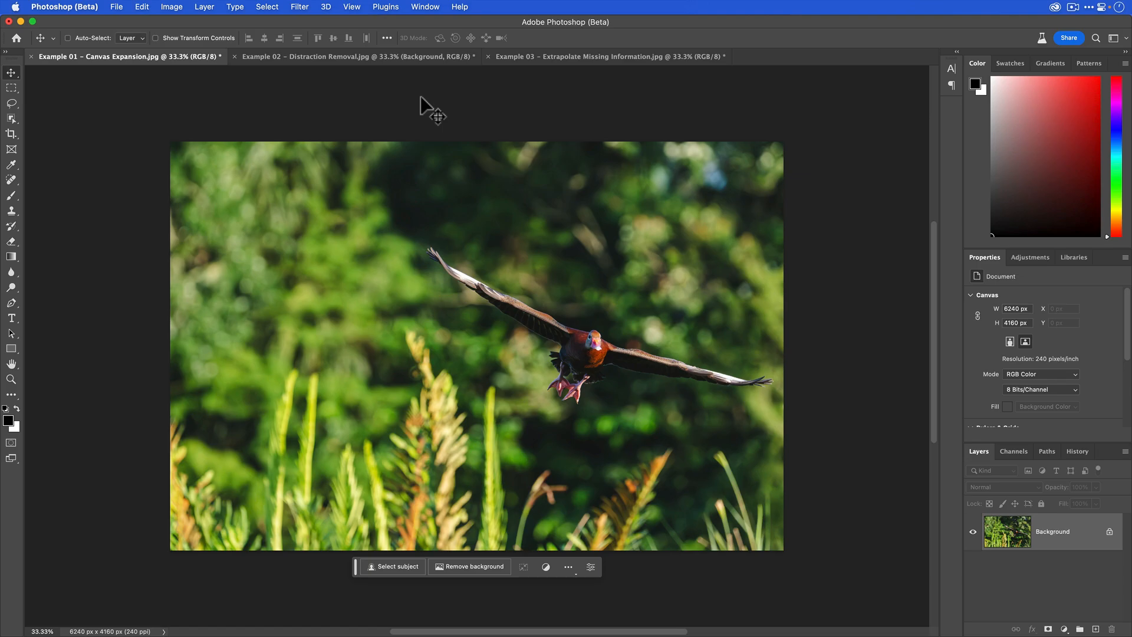
pyautogui.moveTo(617, 330)
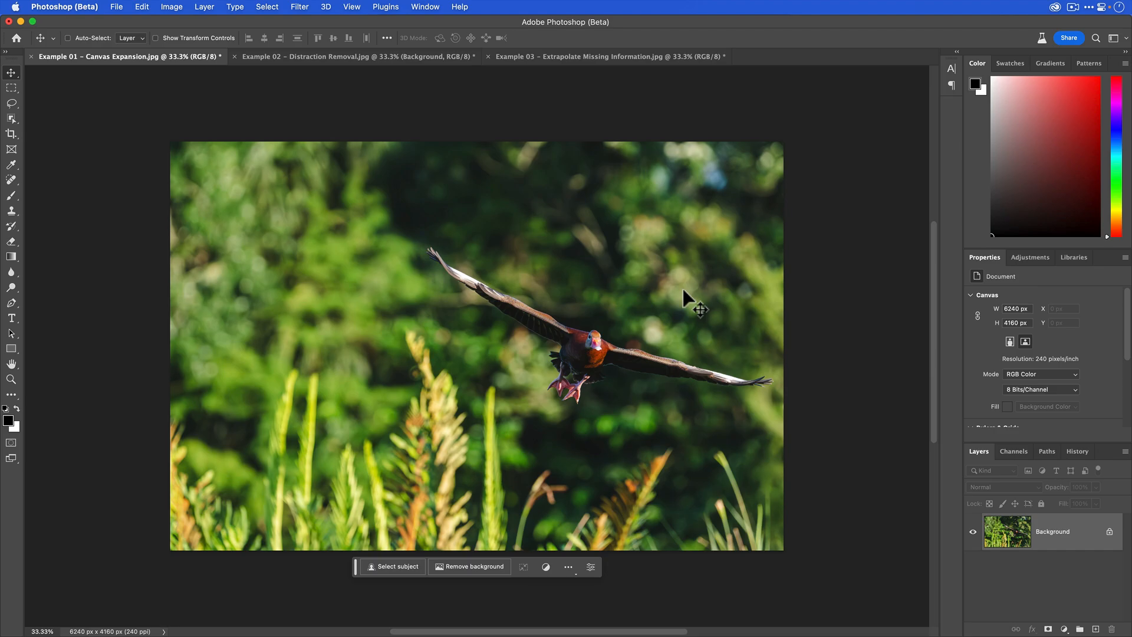
pyautogui.moveTo(731, 400)
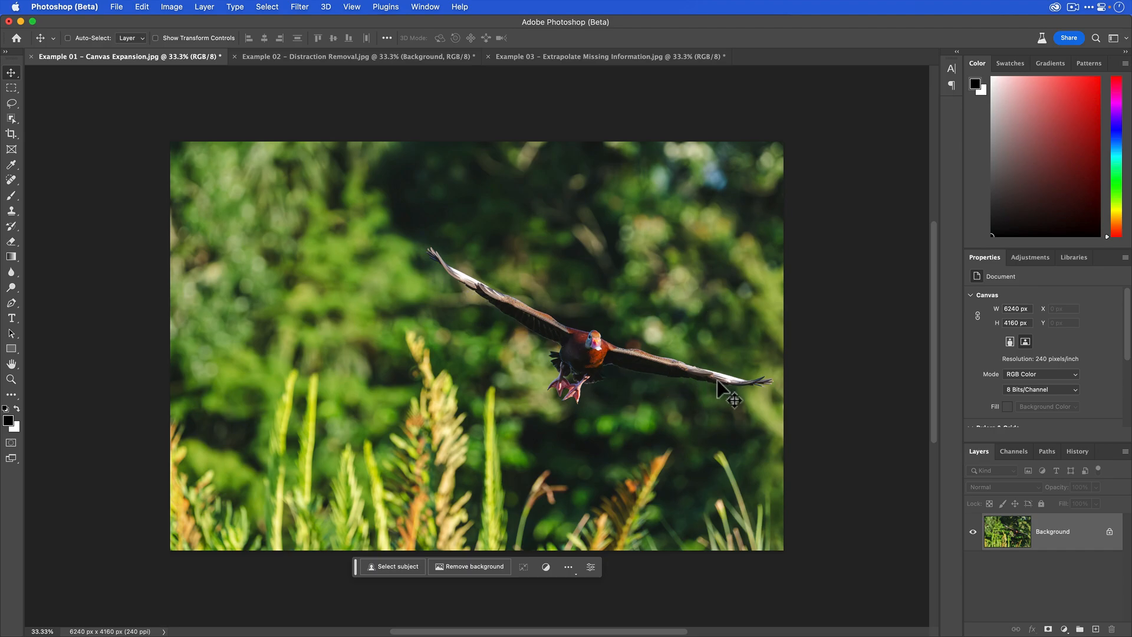
pyautogui.moveTo(567, 307)
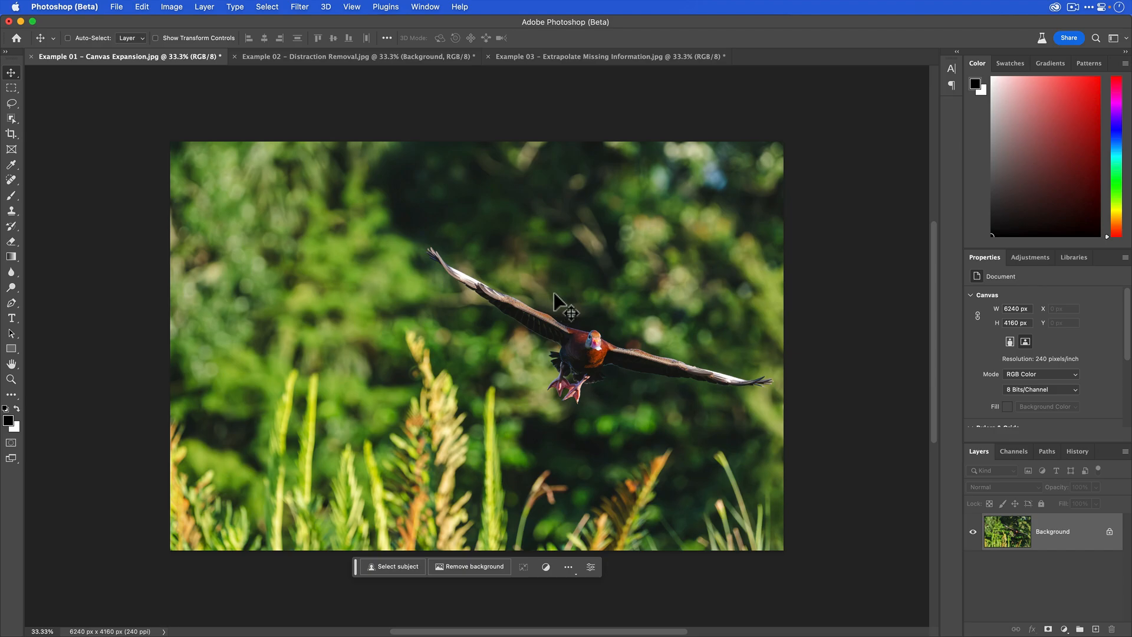
pyautogui.moveTo(822, 249)
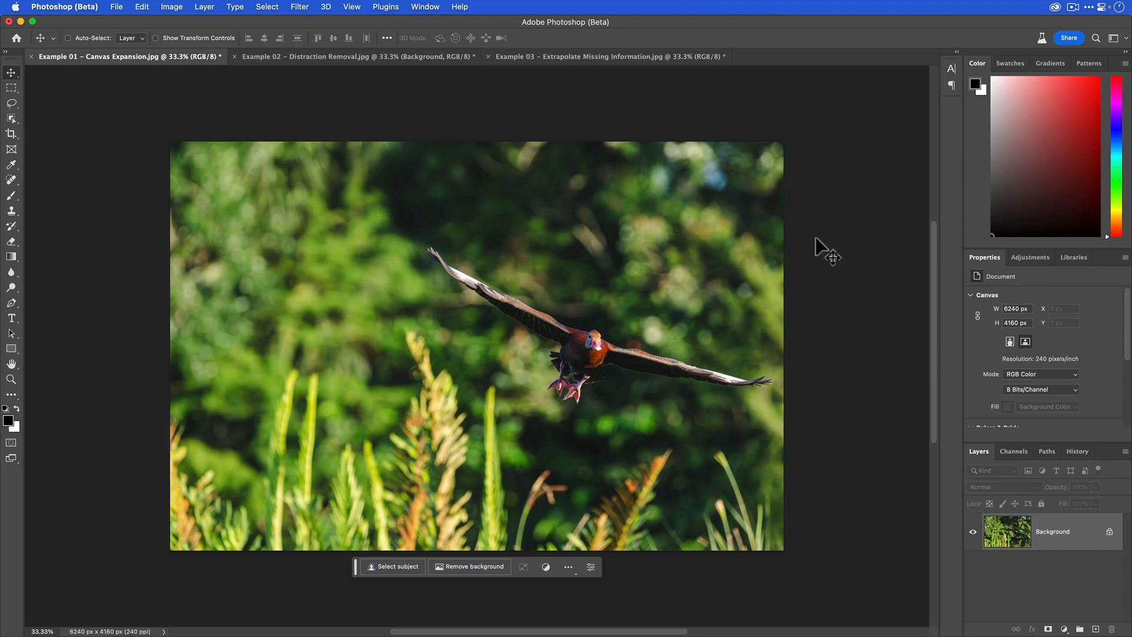
pyautogui.moveTo(685, 345)
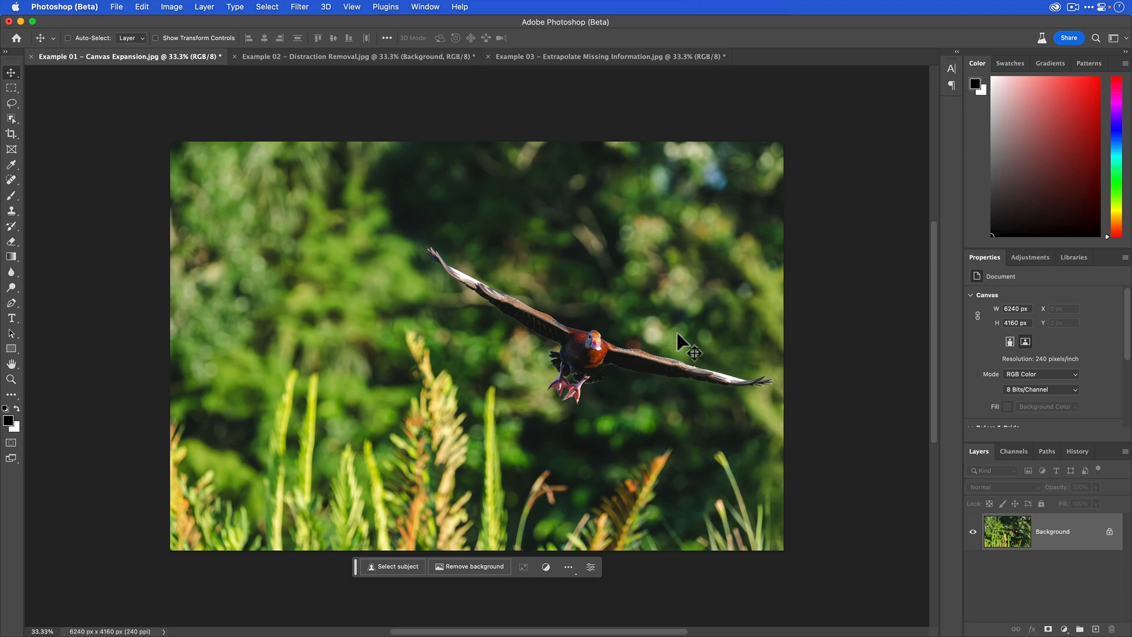
pyautogui.moveTo(40, 95)
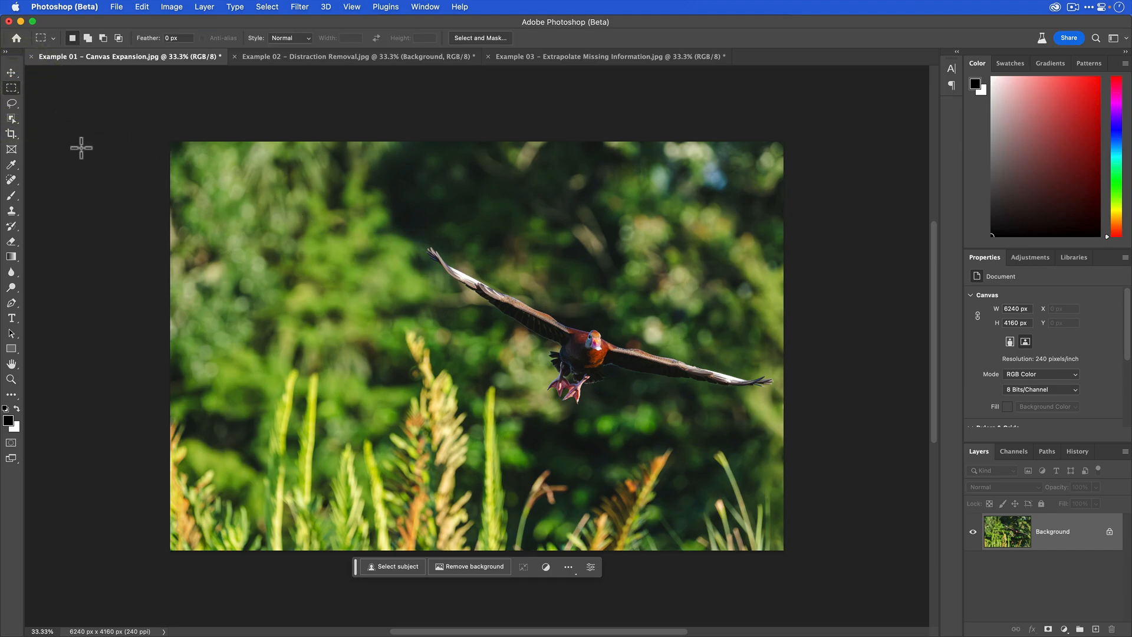
pyautogui.moveTo(418, 137)
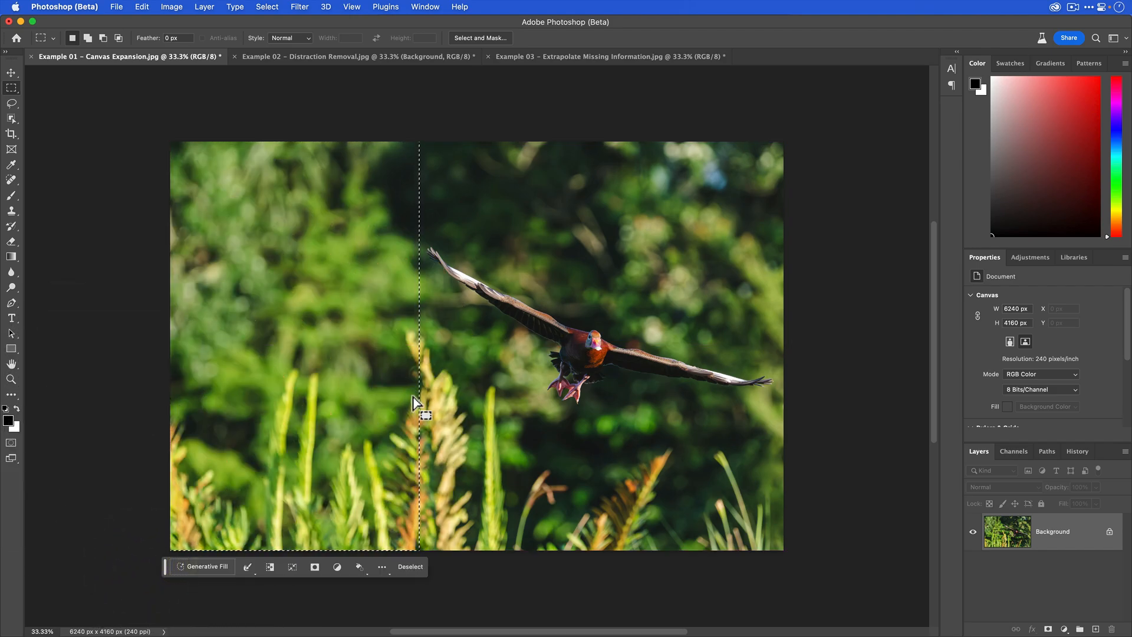
pyautogui.moveTo(531, 405)
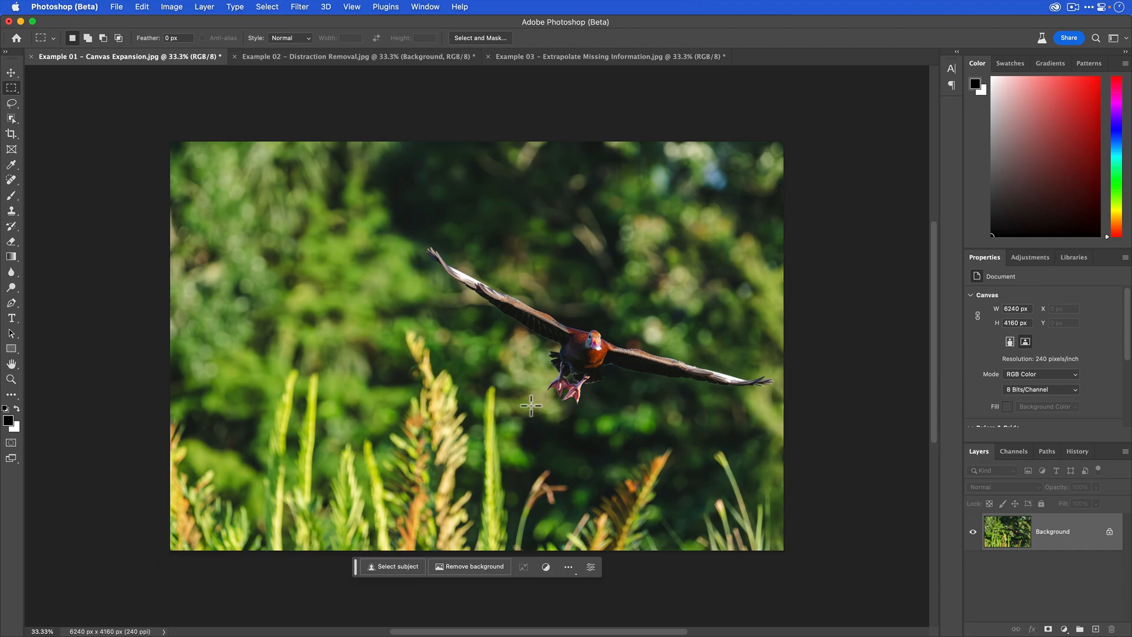
pyautogui.moveTo(226, 70)
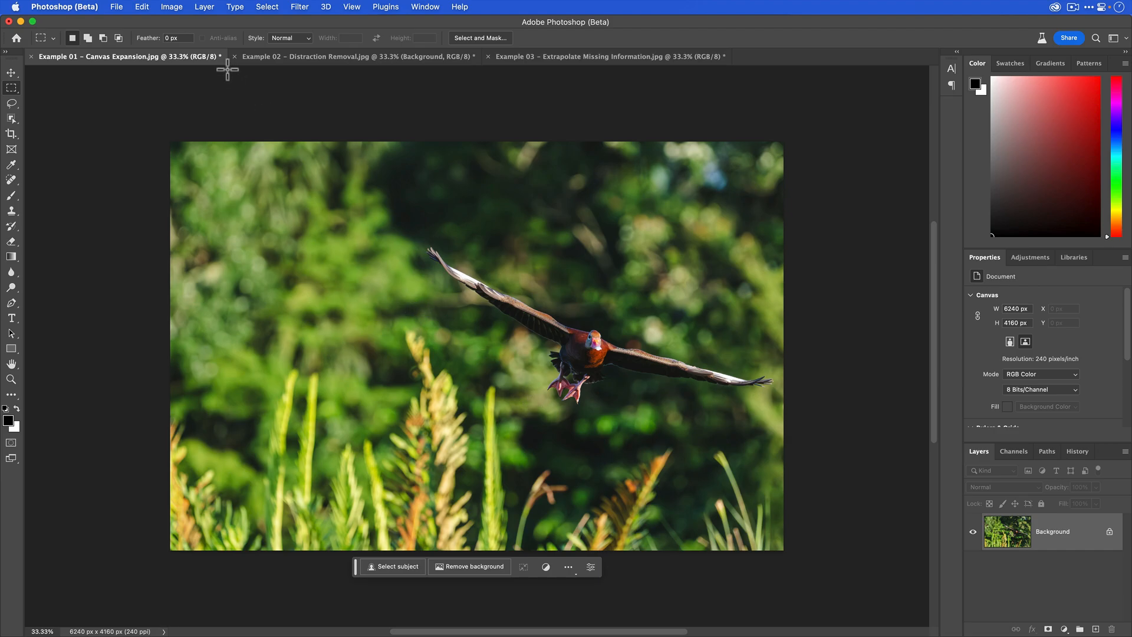
# Step: Set Canvas Size width to 6240+2500 px, anchored left, widening the canvas to 8740 px
pyautogui.click(171, 7)
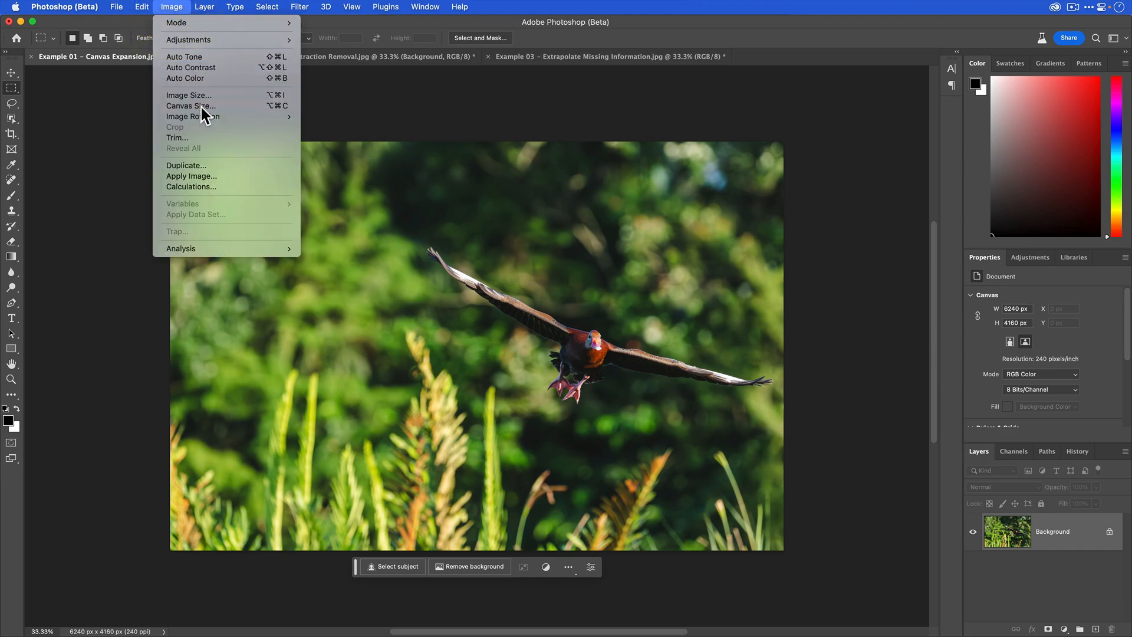
pyautogui.click(191, 105)
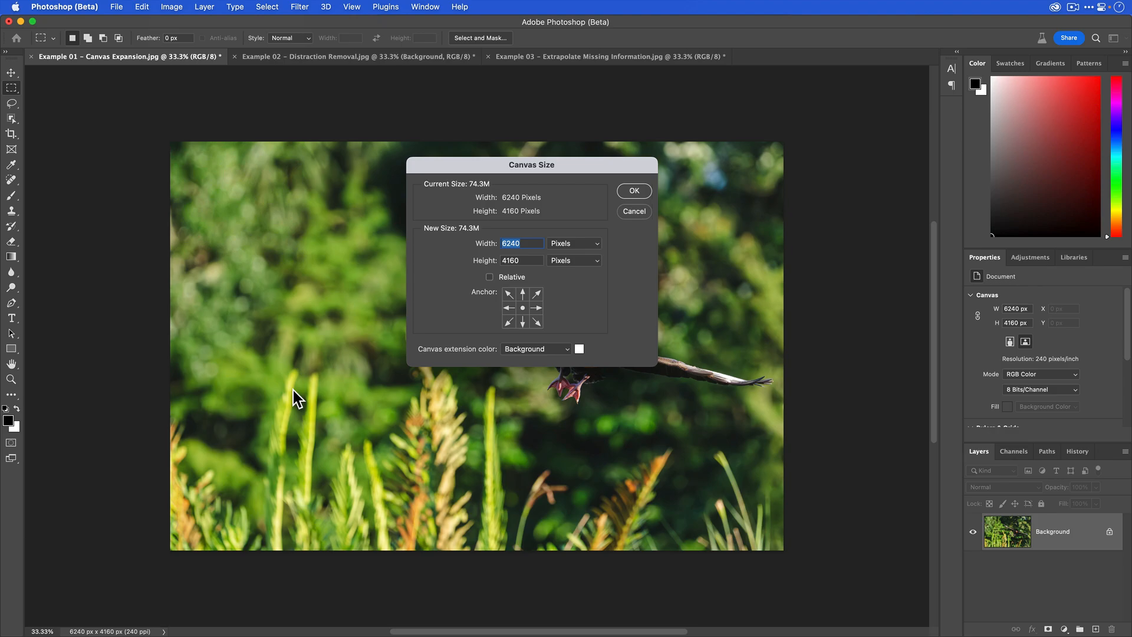
pyautogui.moveTo(504, 299)
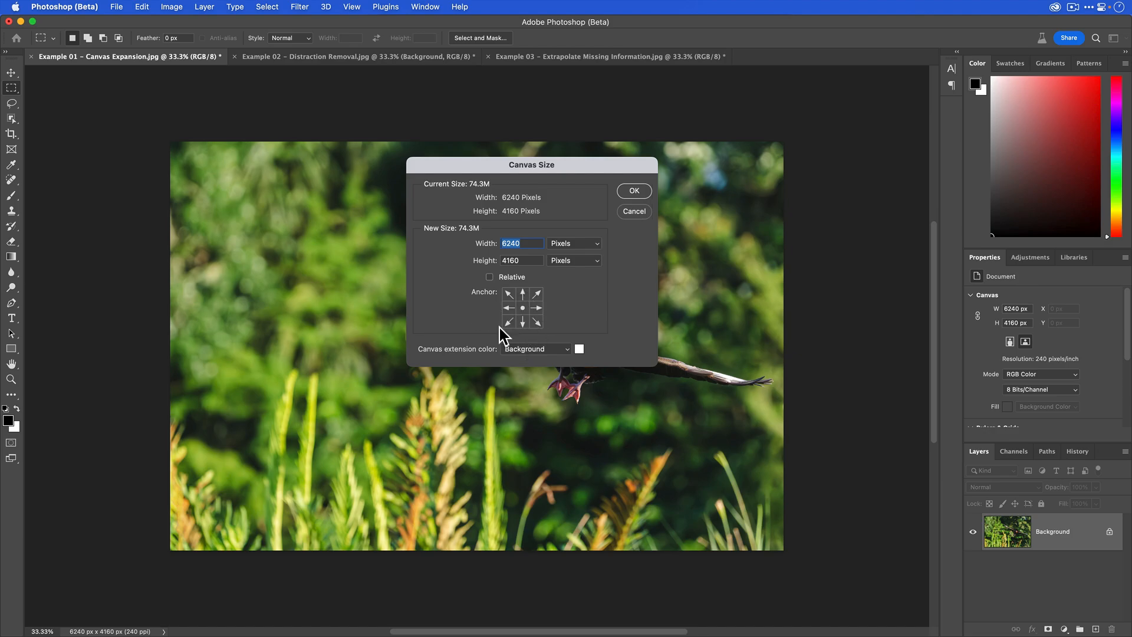
pyautogui.moveTo(546, 326)
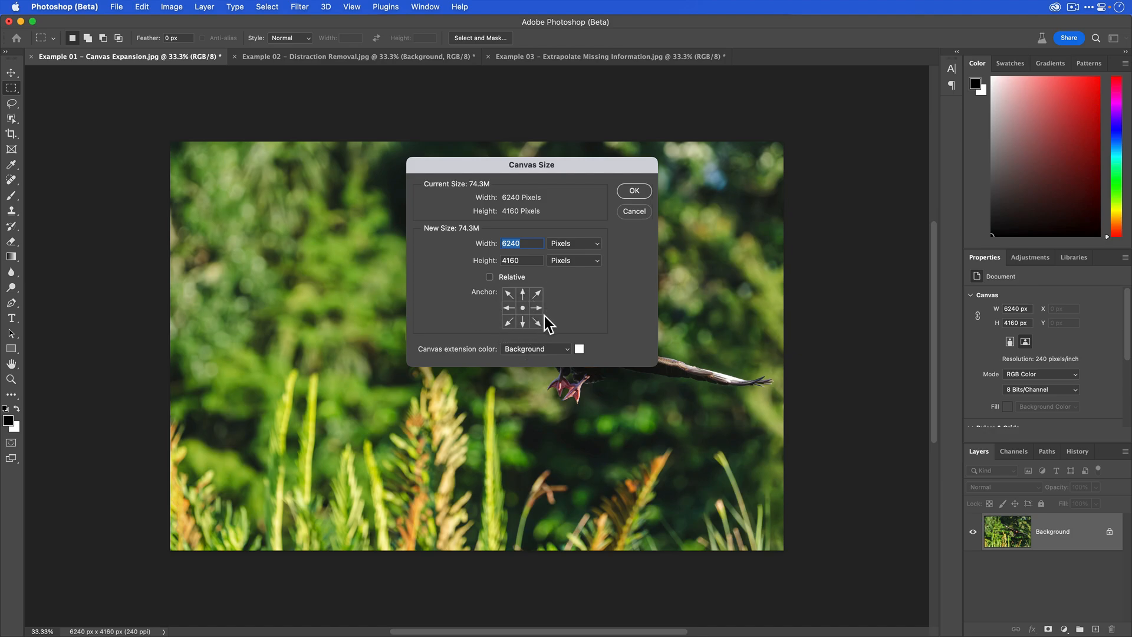
pyautogui.moveTo(510, 317)
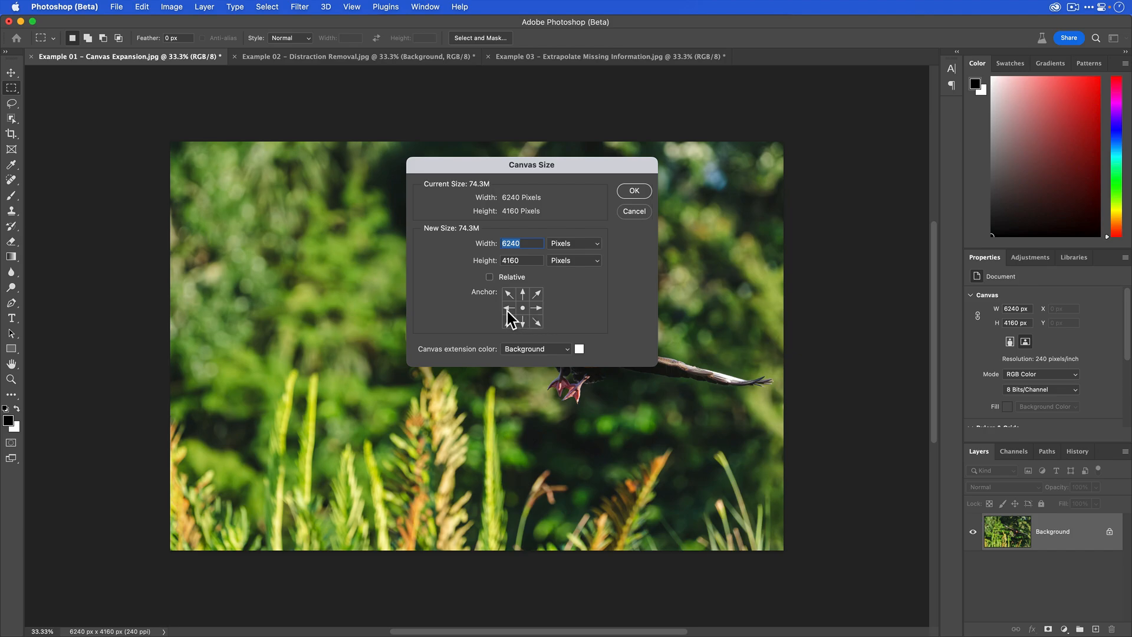
pyautogui.moveTo(510, 317)
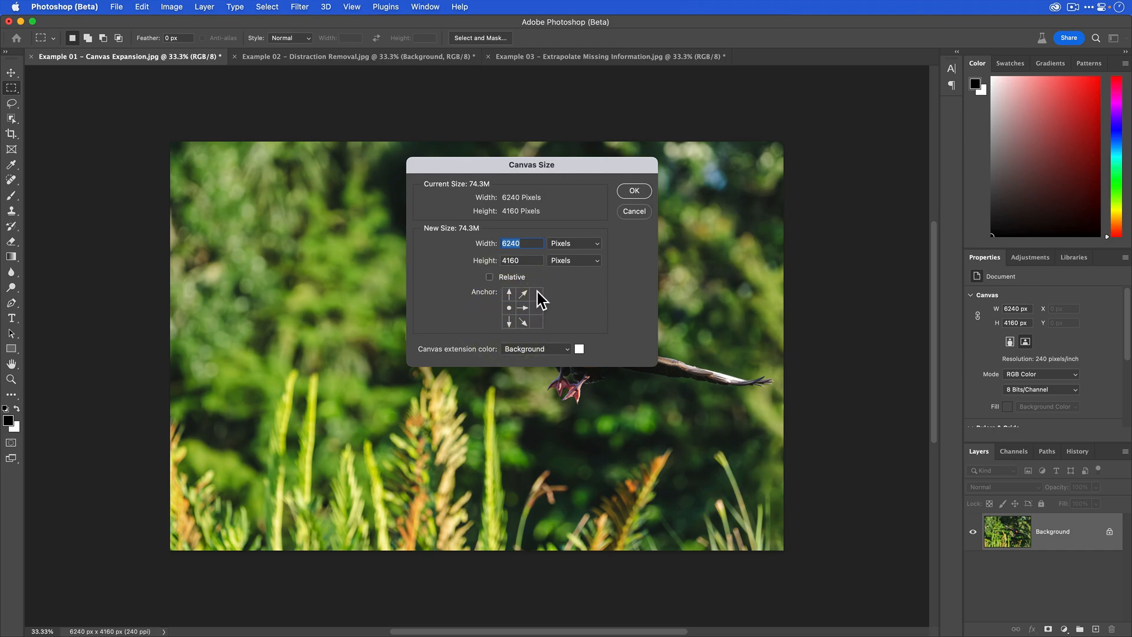
pyautogui.moveTo(545, 312)
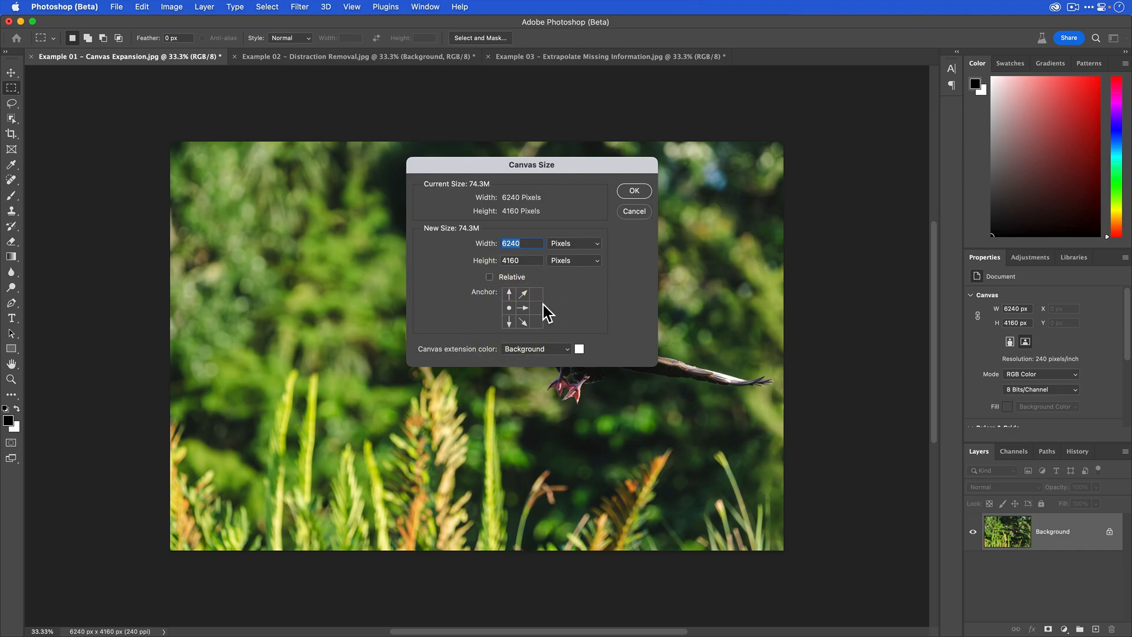
pyautogui.moveTo(565, 313)
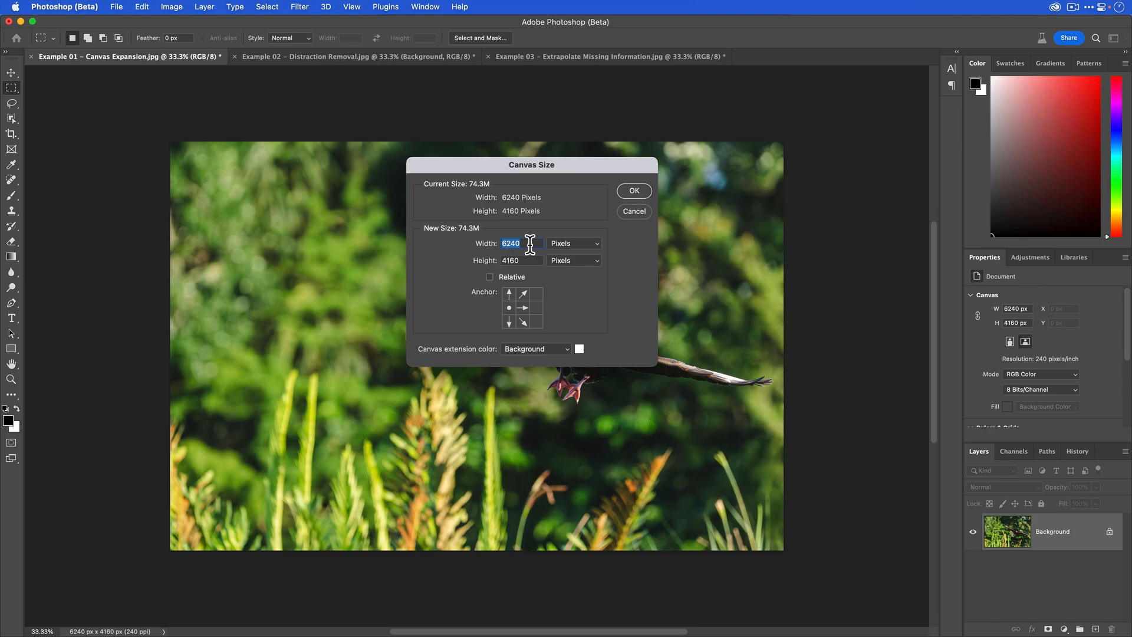
pyautogui.moveTo(624, 352)
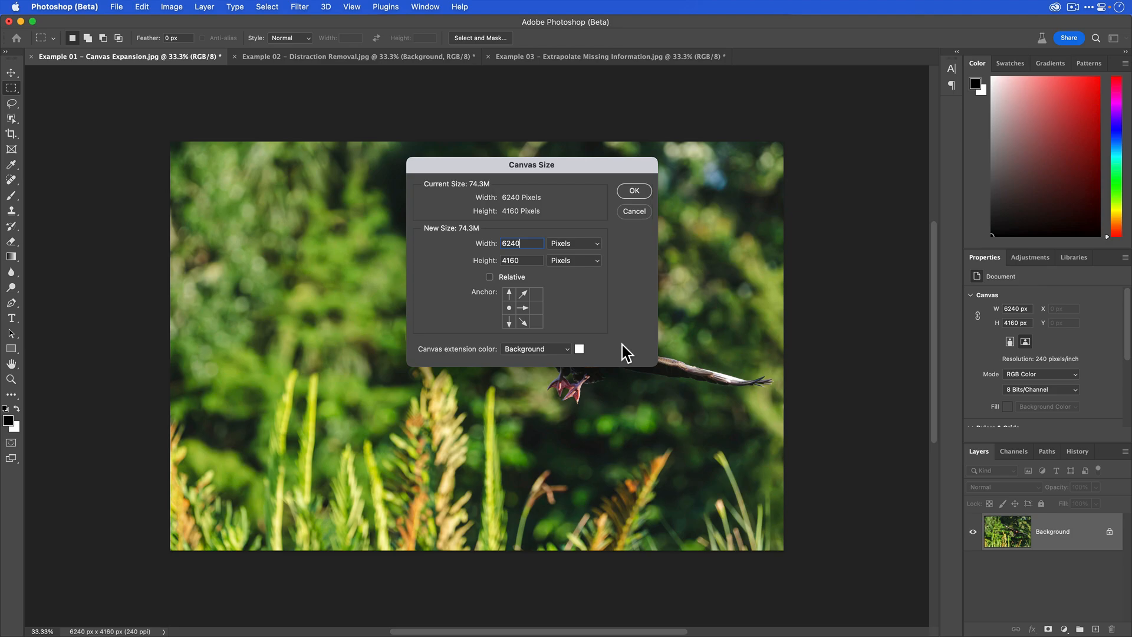
pyautogui.write('+')
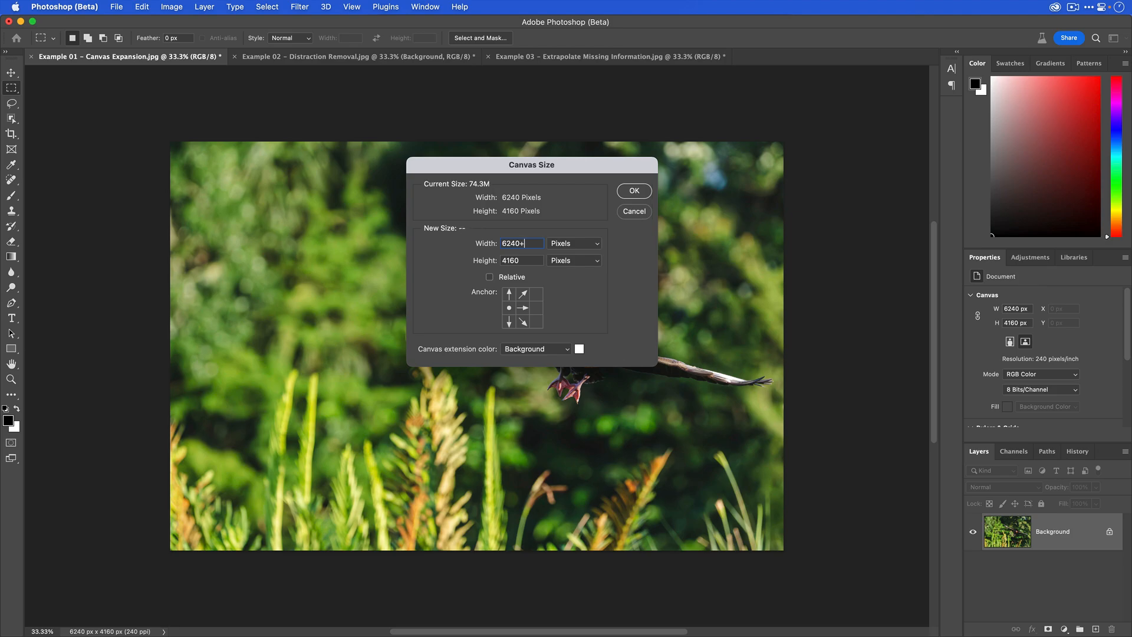
pyautogui.write('2500')
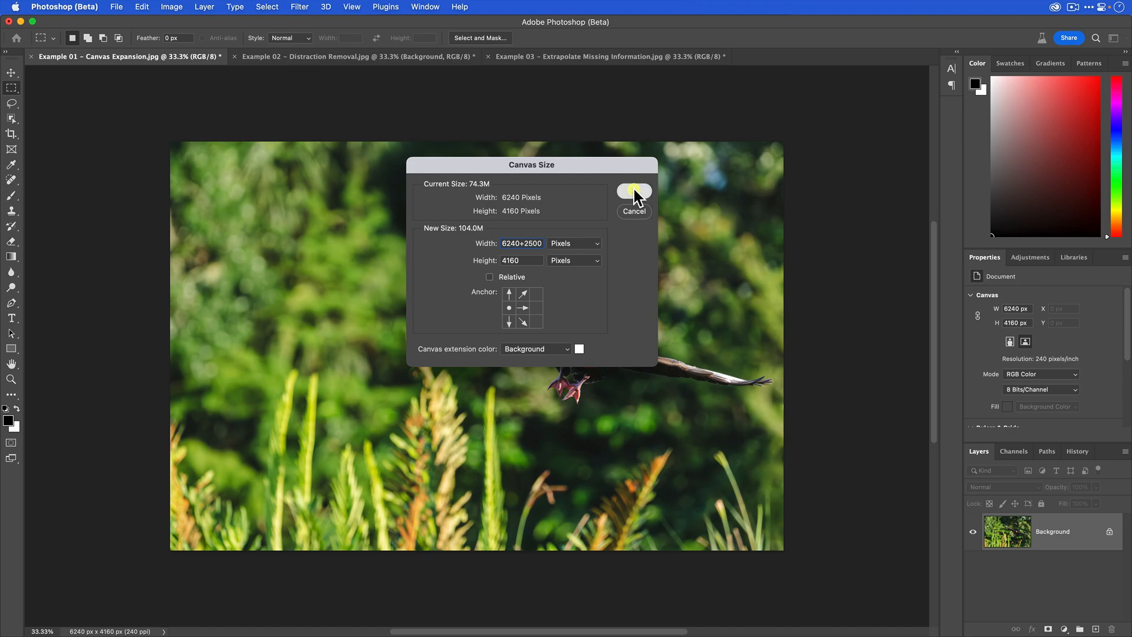
pyautogui.click(634, 191)
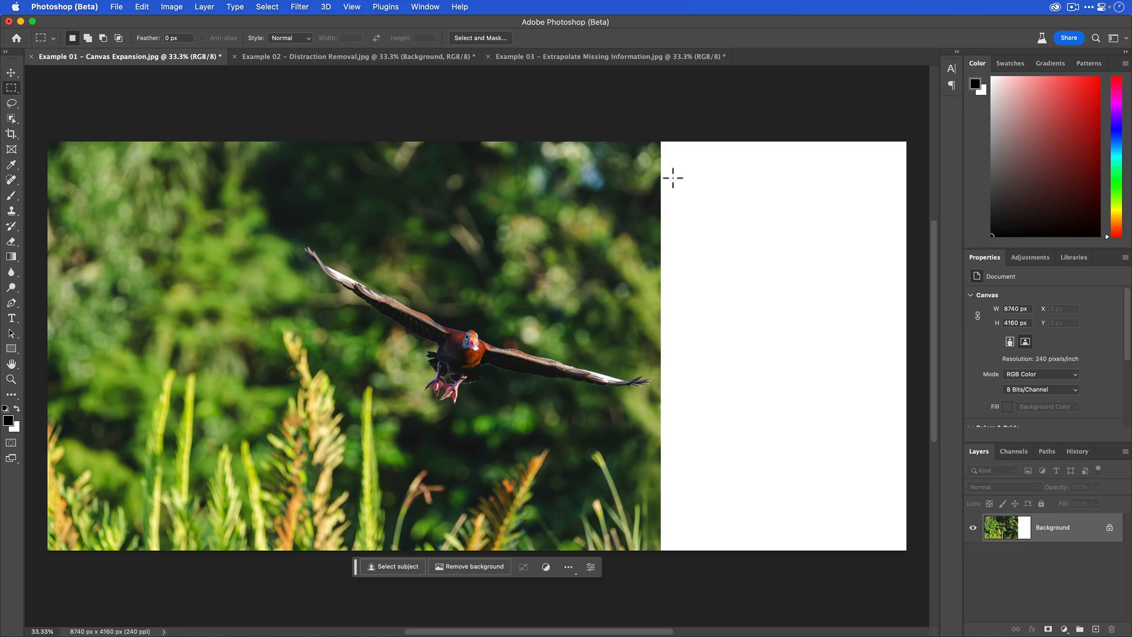
pyautogui.moveTo(852, 124)
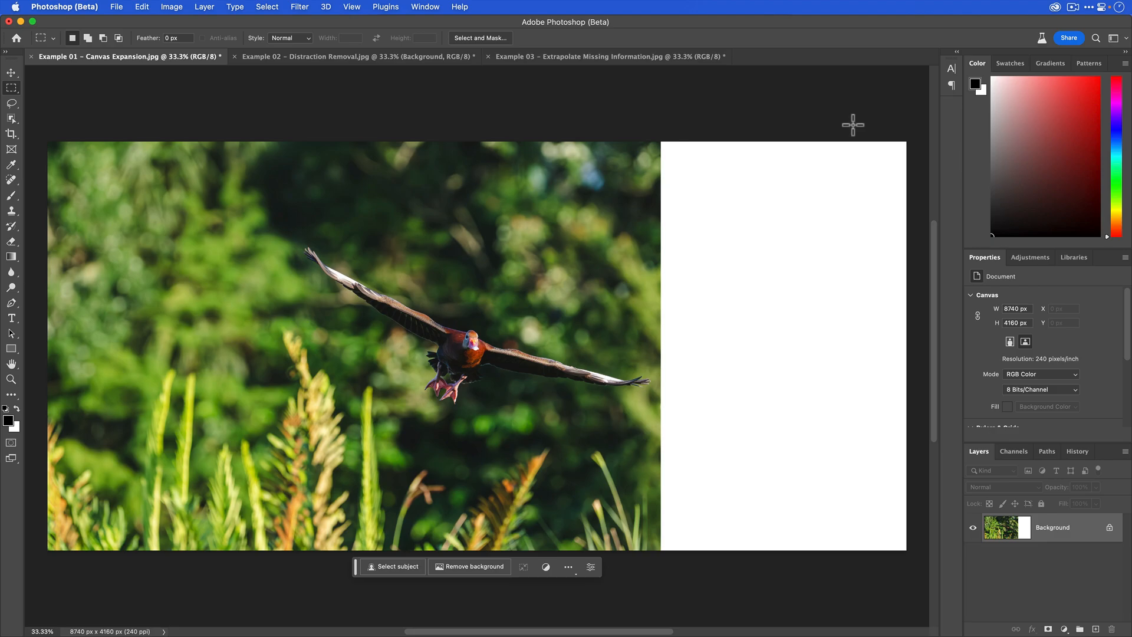
pyautogui.moveTo(15, 99)
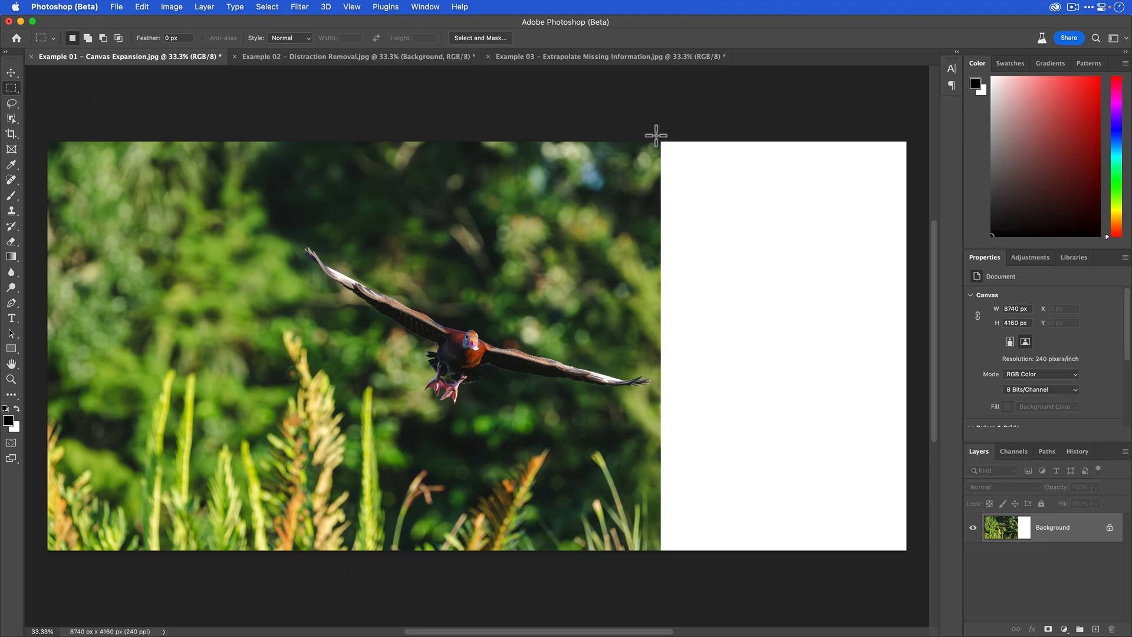
# Step: Marquee-select the blank white strip on the right of the widened canvas
pyautogui.moveTo(656, 137); pyautogui.dragTo(688, 252)
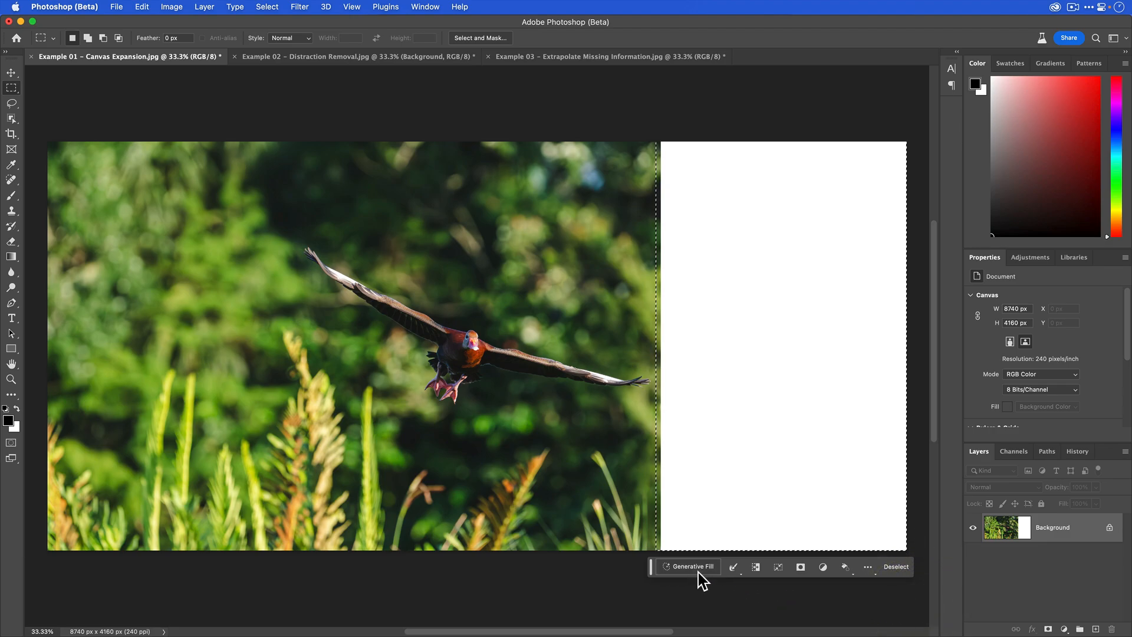
pyautogui.click(690, 566)
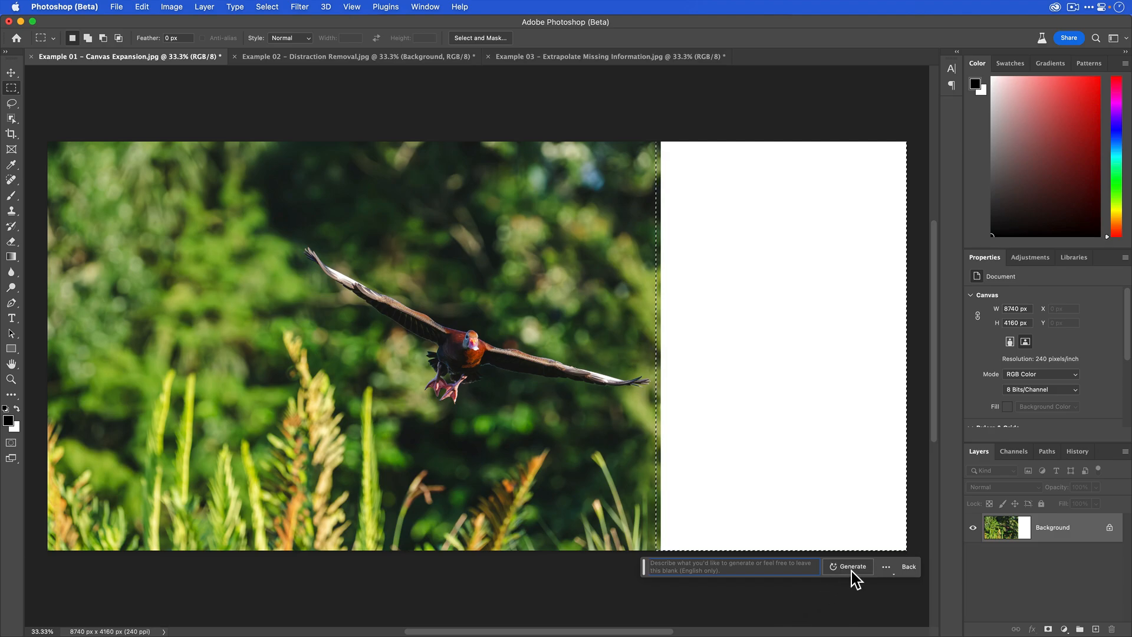
pyautogui.moveTo(852, 566)
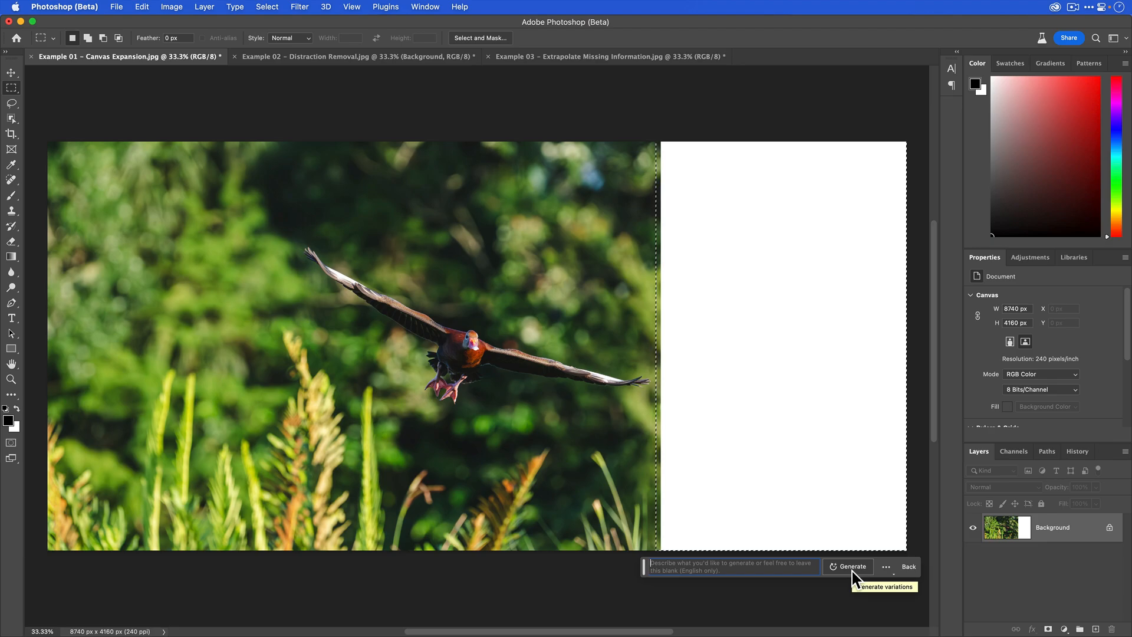
pyautogui.moveTo(856, 580)
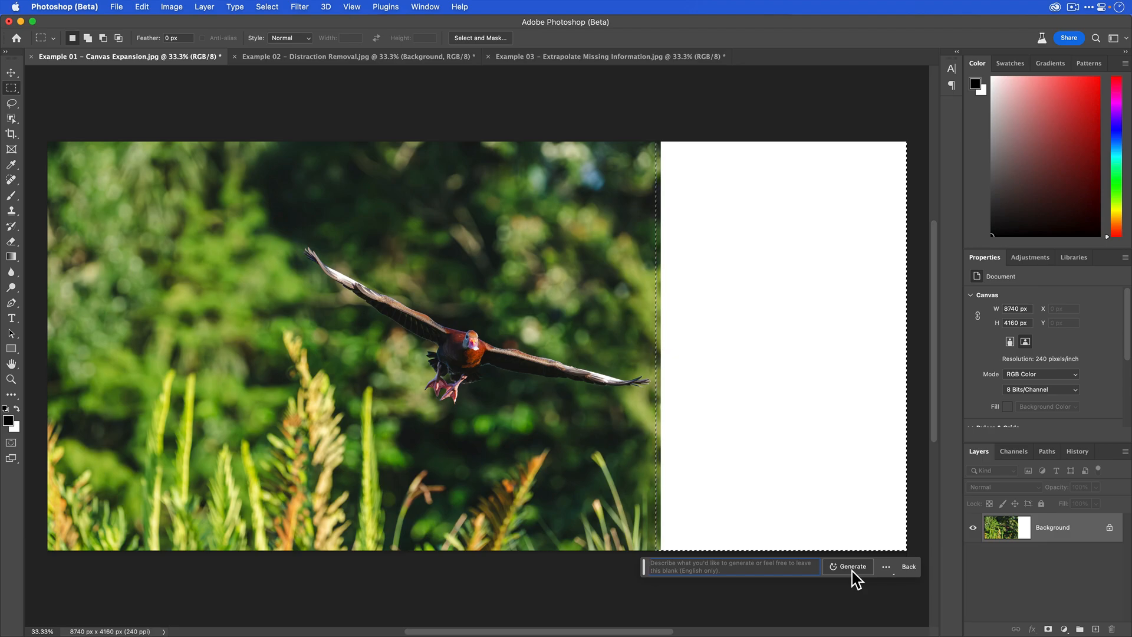
# Step: Generate fill for the blank right strip and preview the first three variations
pyautogui.click(851, 566)
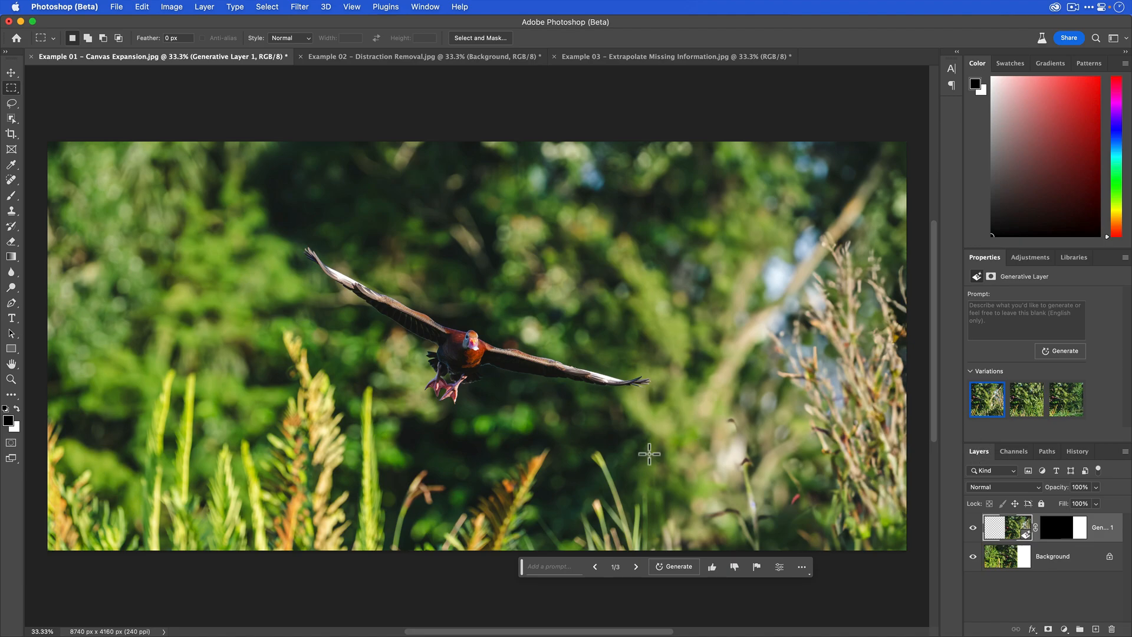
pyautogui.moveTo(906, 421)
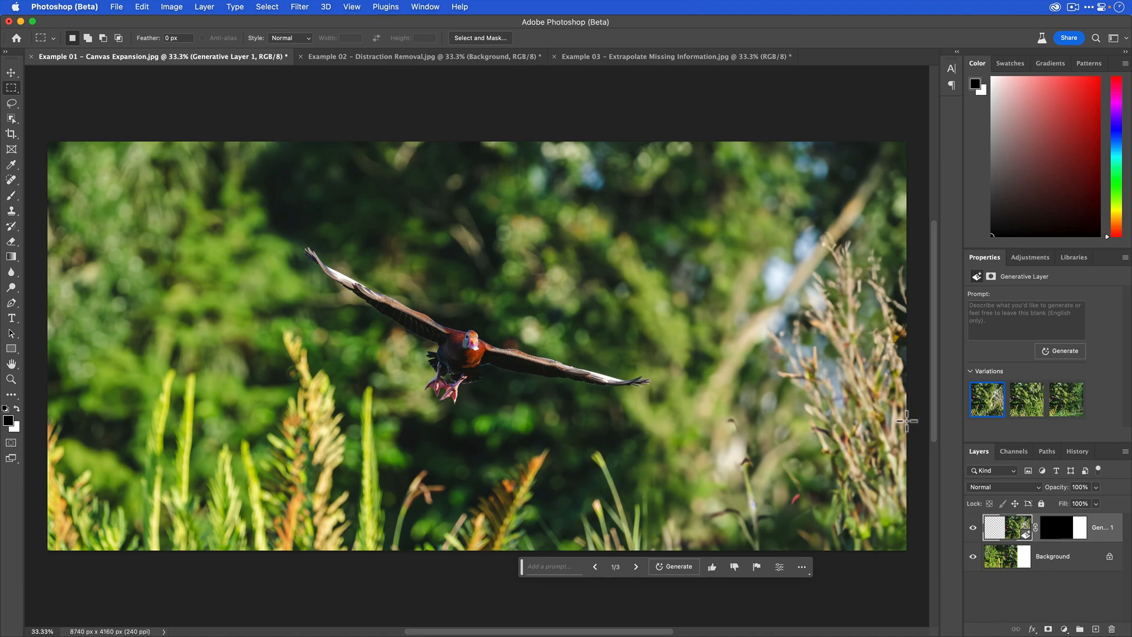
pyautogui.moveTo(1024, 400)
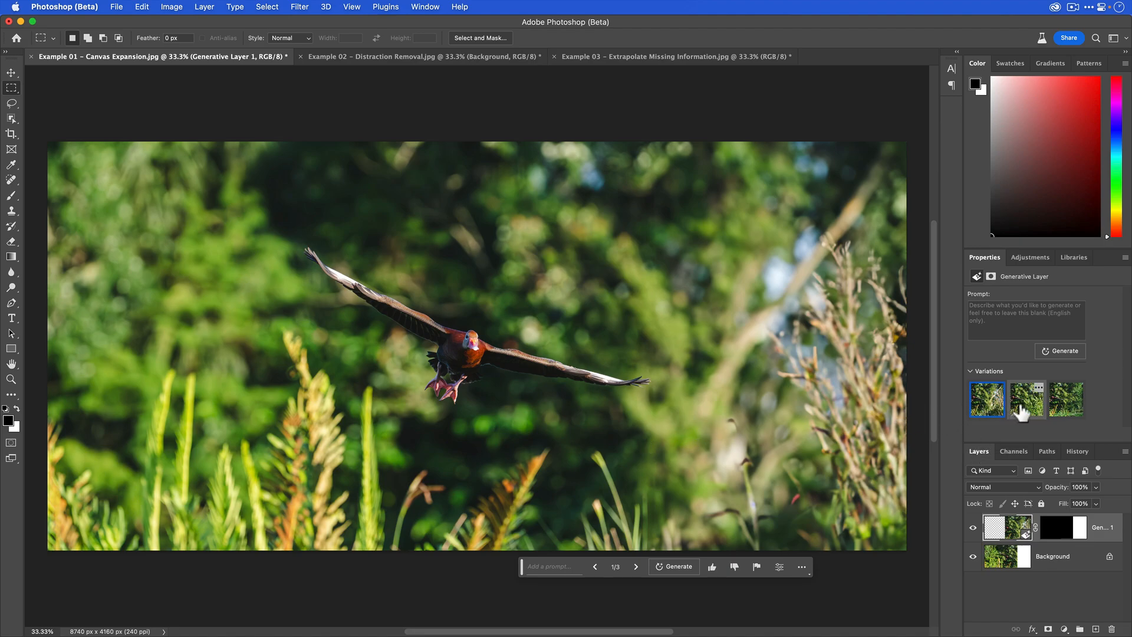
pyautogui.click(1026, 400)
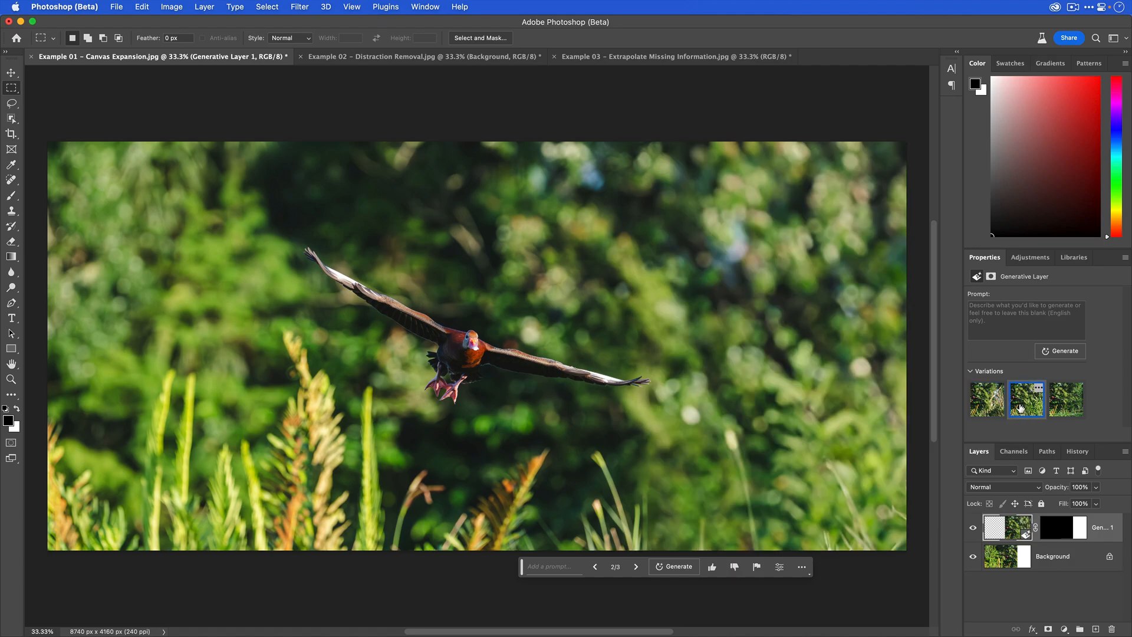
pyautogui.click(1066, 400)
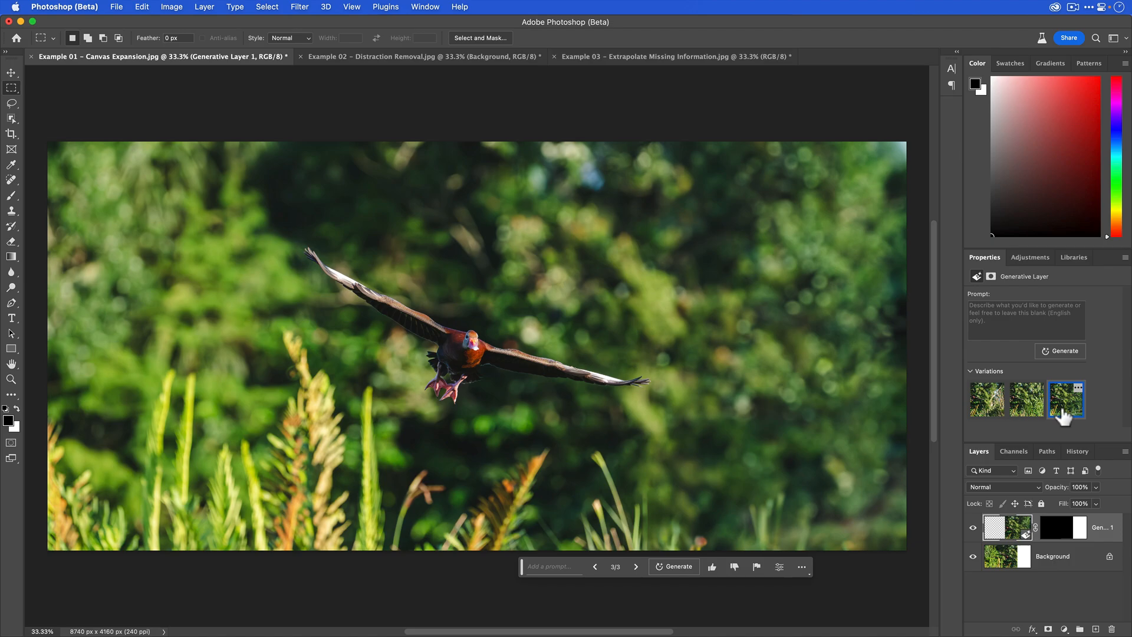
pyautogui.click(1026, 400)
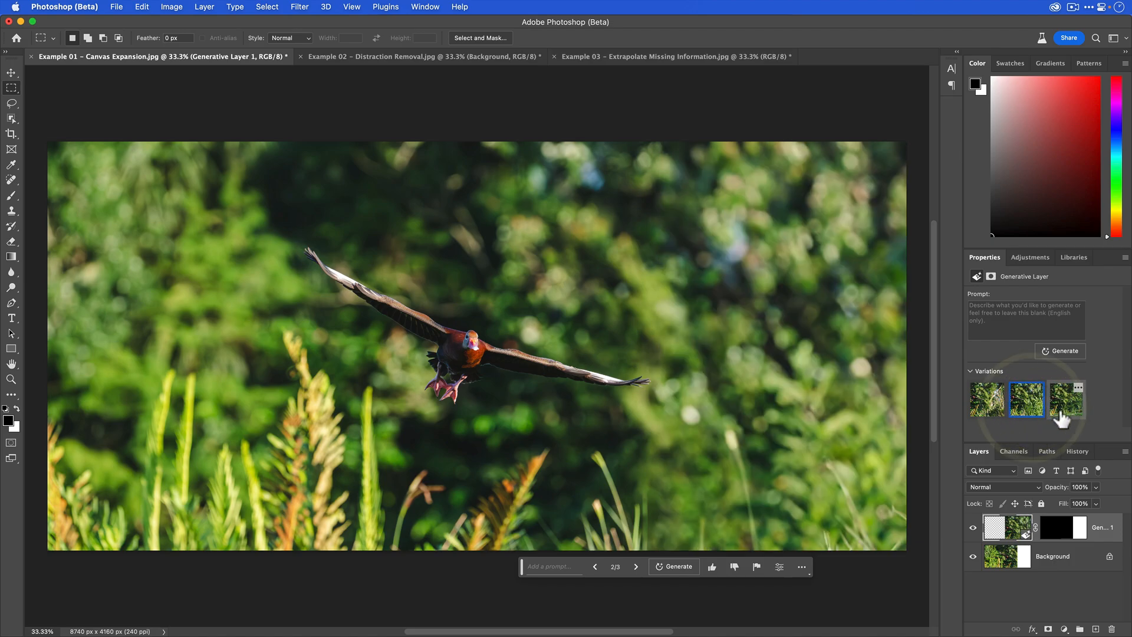
# Step: Generate three more variations and apply the third of the new set
pyautogui.click(1067, 400)
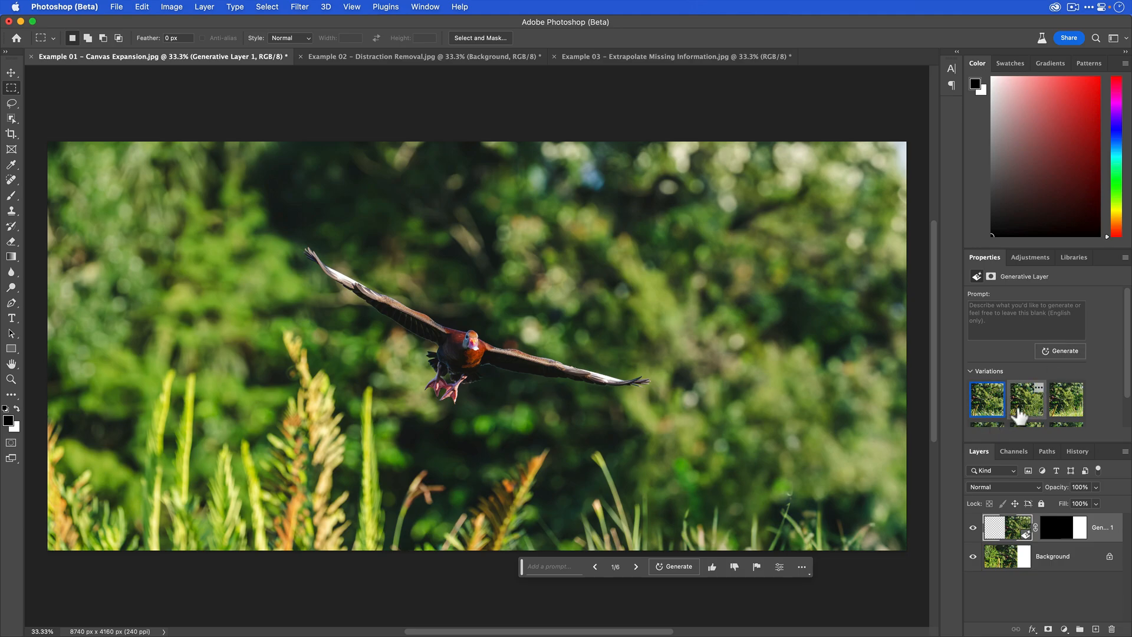
pyautogui.click(1027, 400)
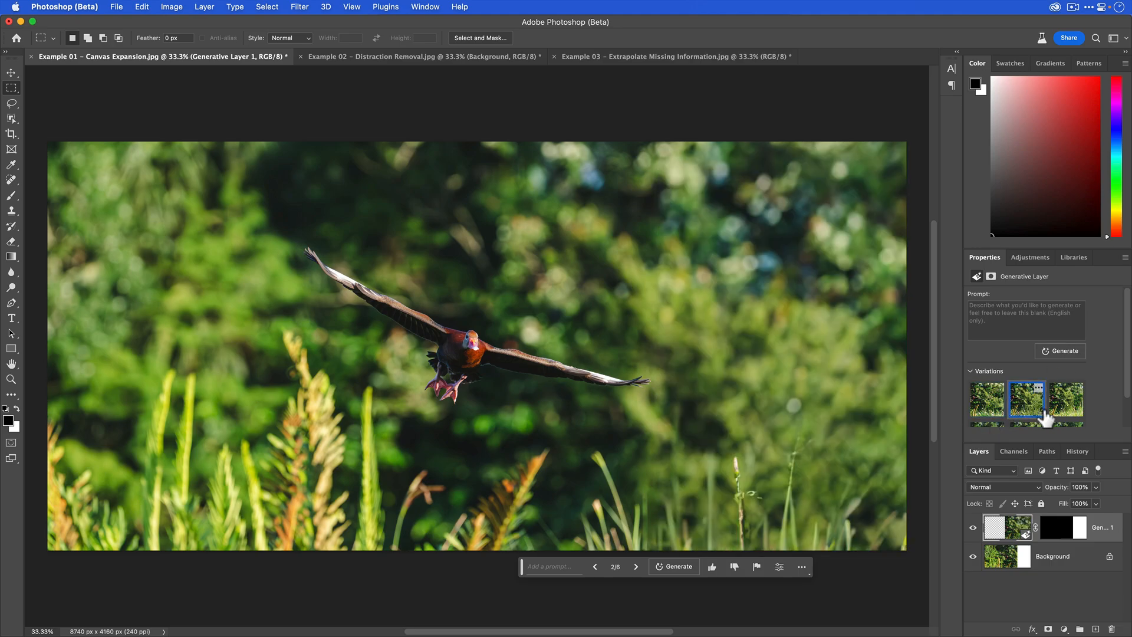
pyautogui.click(1066, 401)
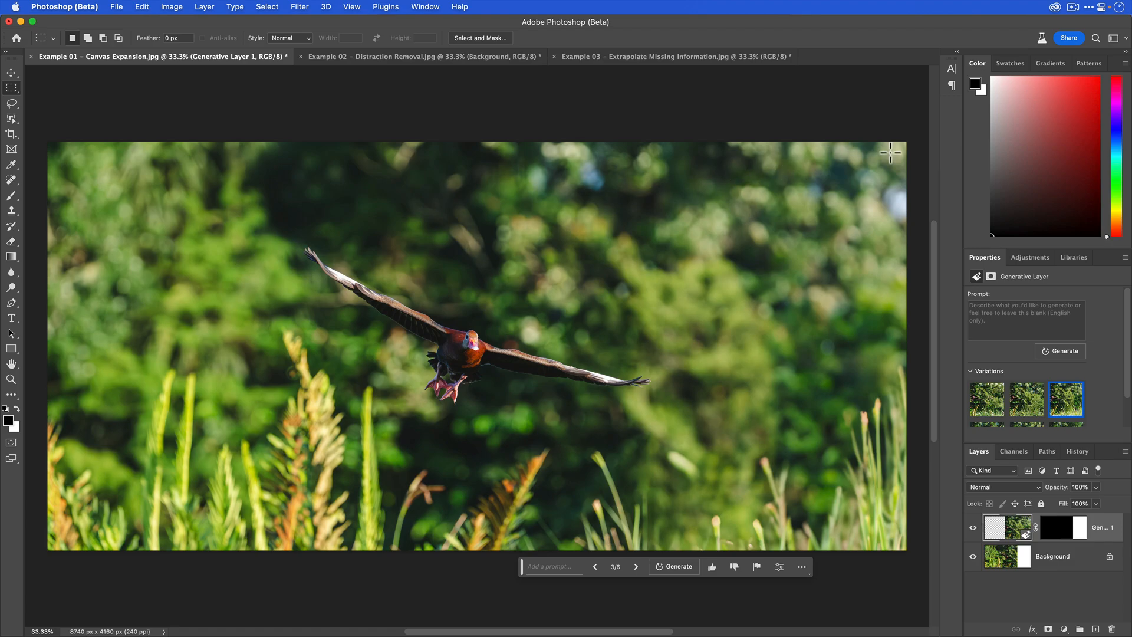
pyautogui.moveTo(854, 120)
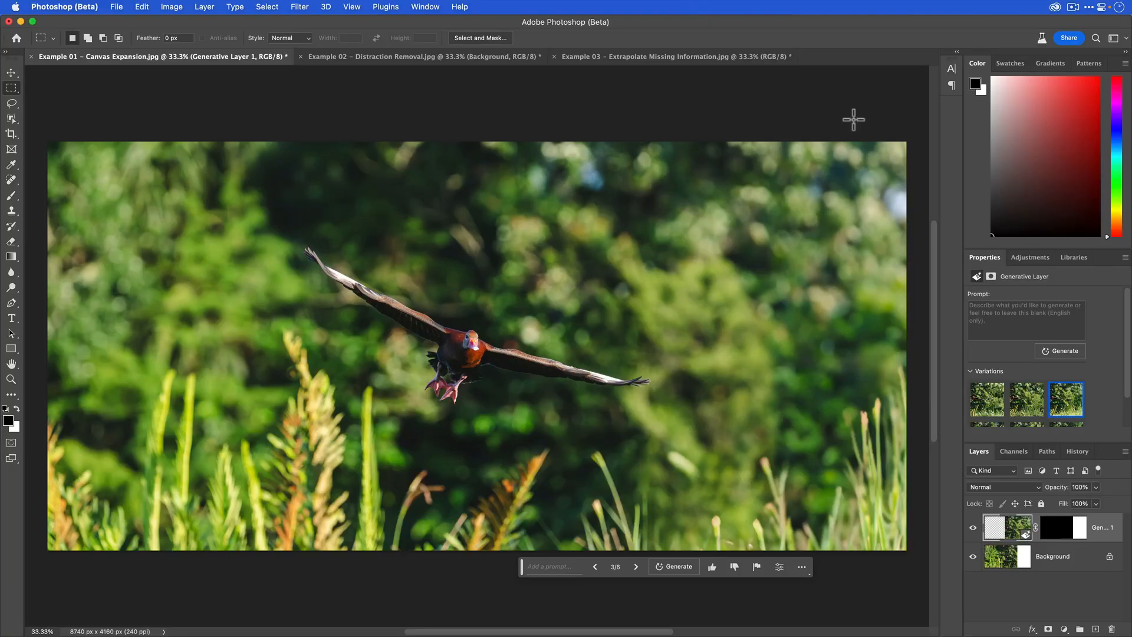
pyautogui.moveTo(753, 412)
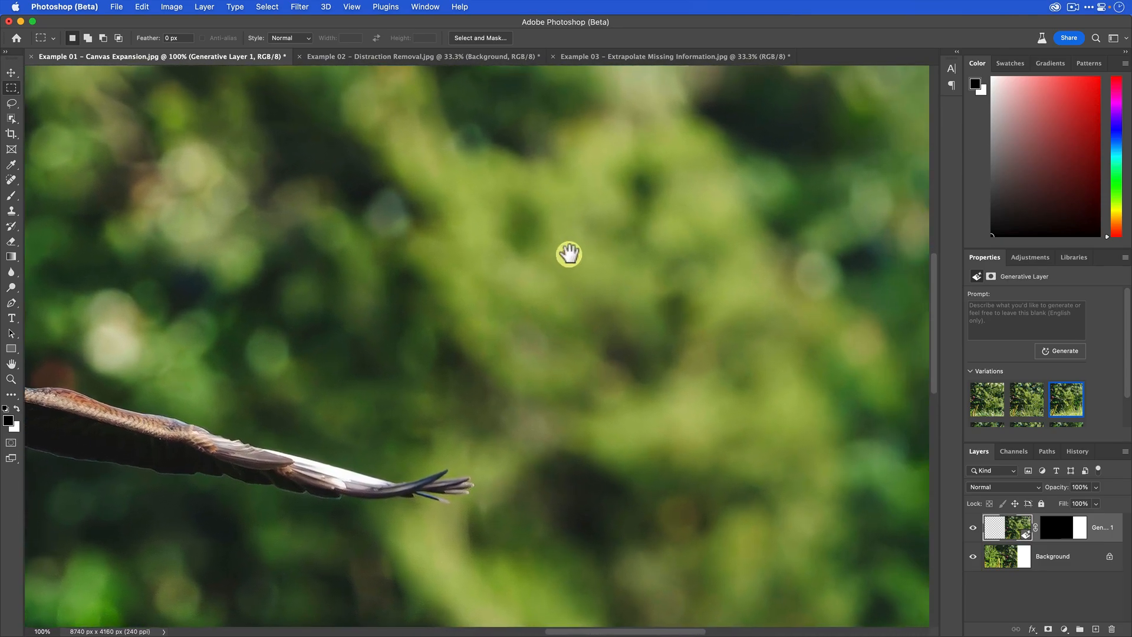
pyautogui.moveTo(568, 253); pyautogui.dragTo(451, 281)
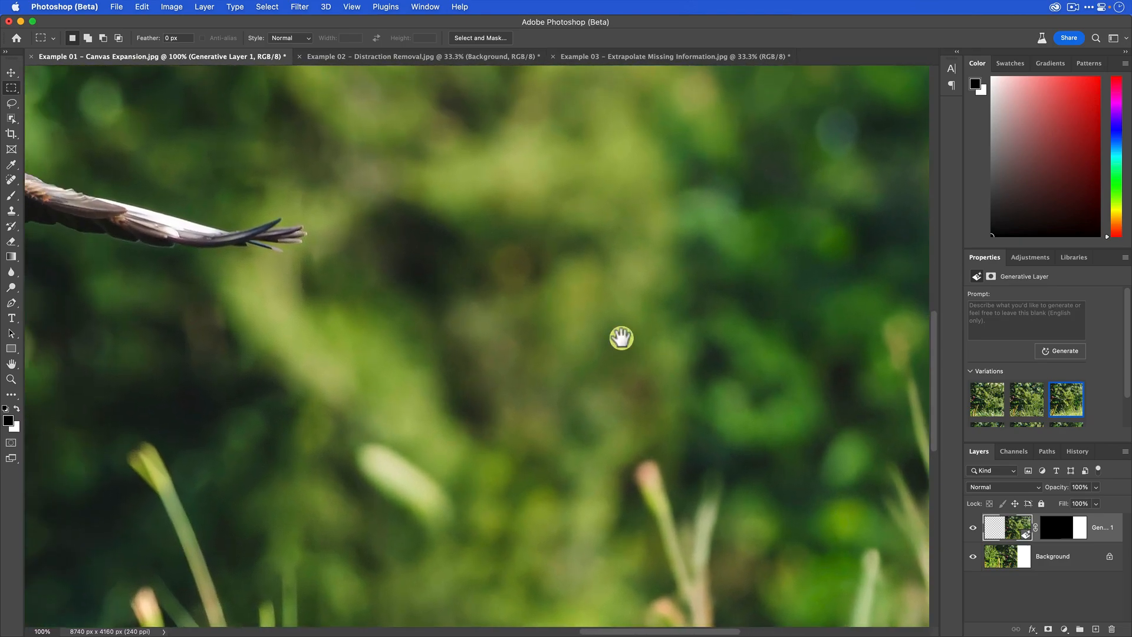
pyautogui.moveTo(621, 338); pyautogui.dragTo(548, 276)
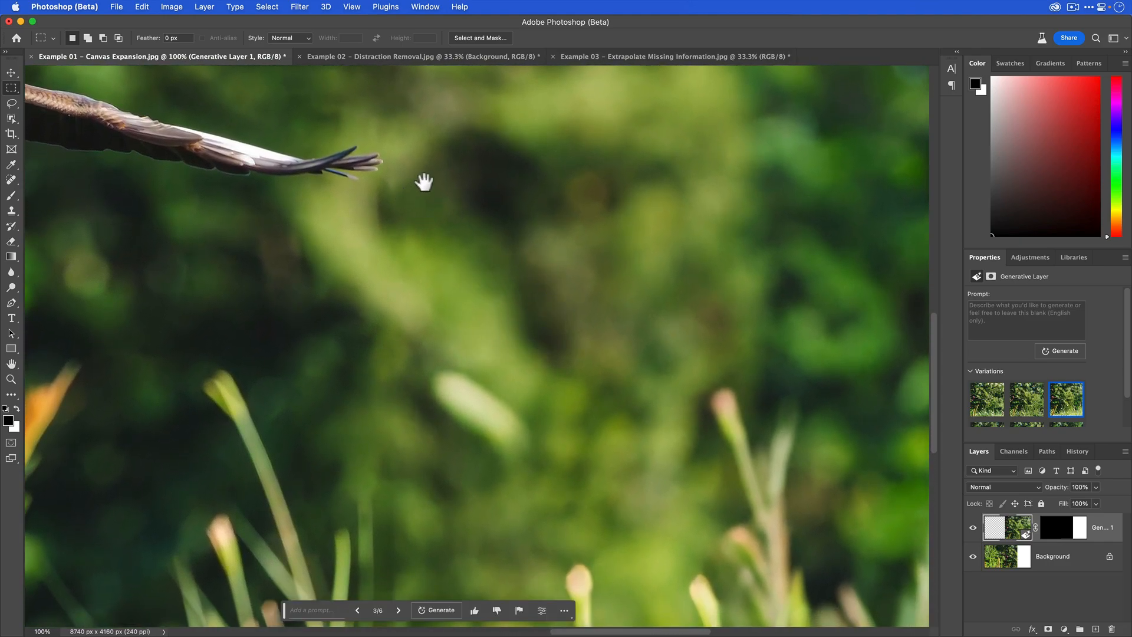
pyautogui.moveTo(417, 143)
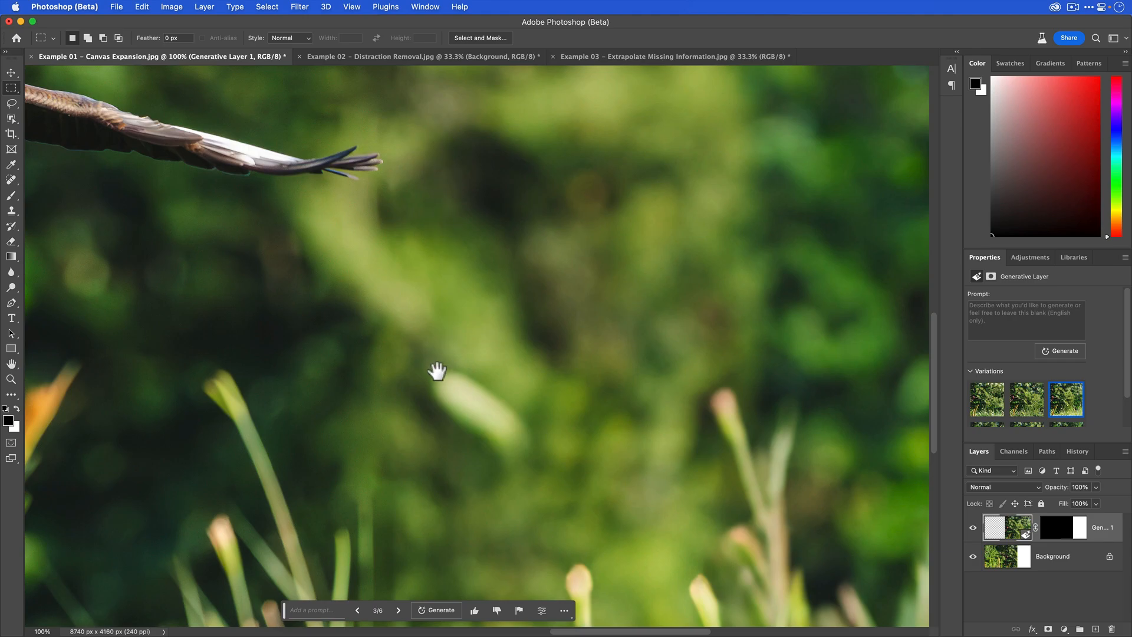
pyautogui.moveTo(440, 491)
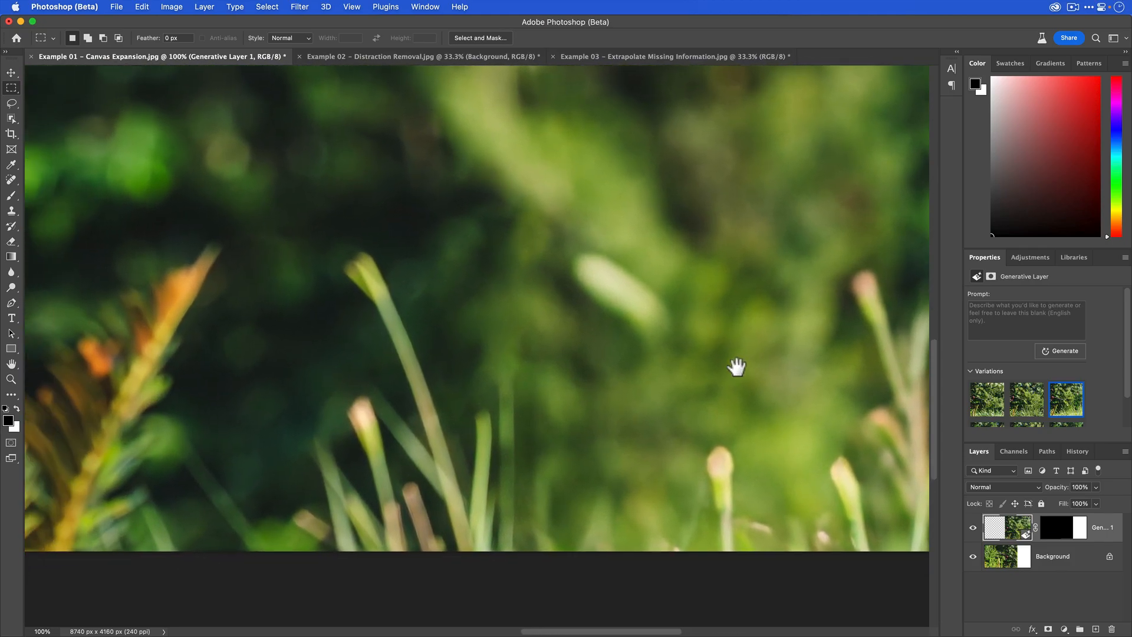
pyautogui.moveTo(737, 365); pyautogui.dragTo(609, 381)
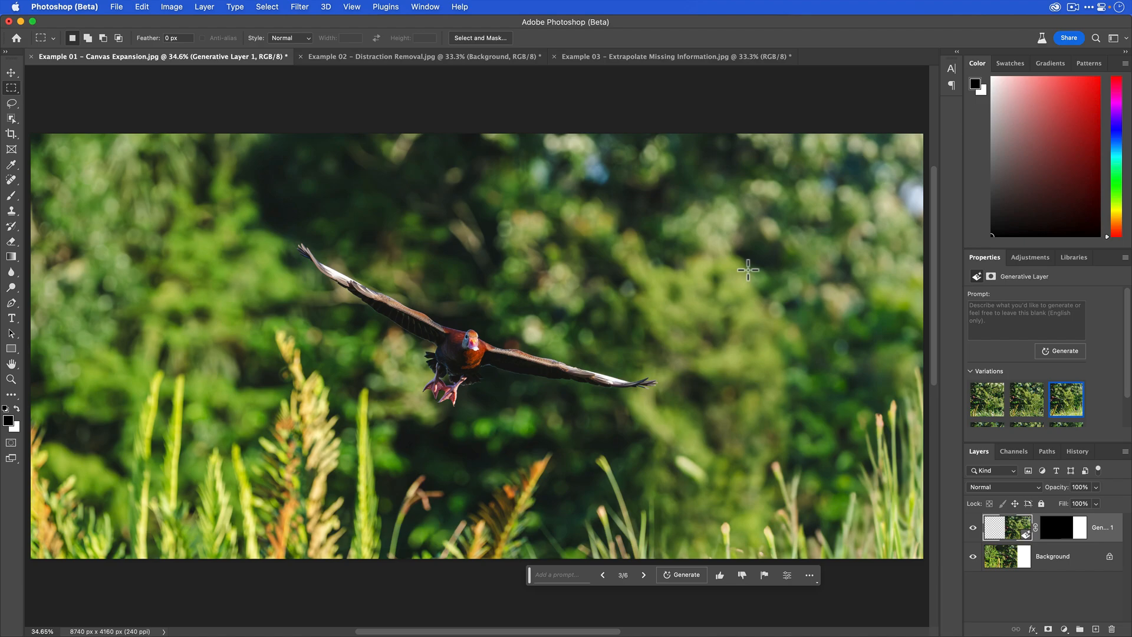
pyautogui.moveTo(371, 73)
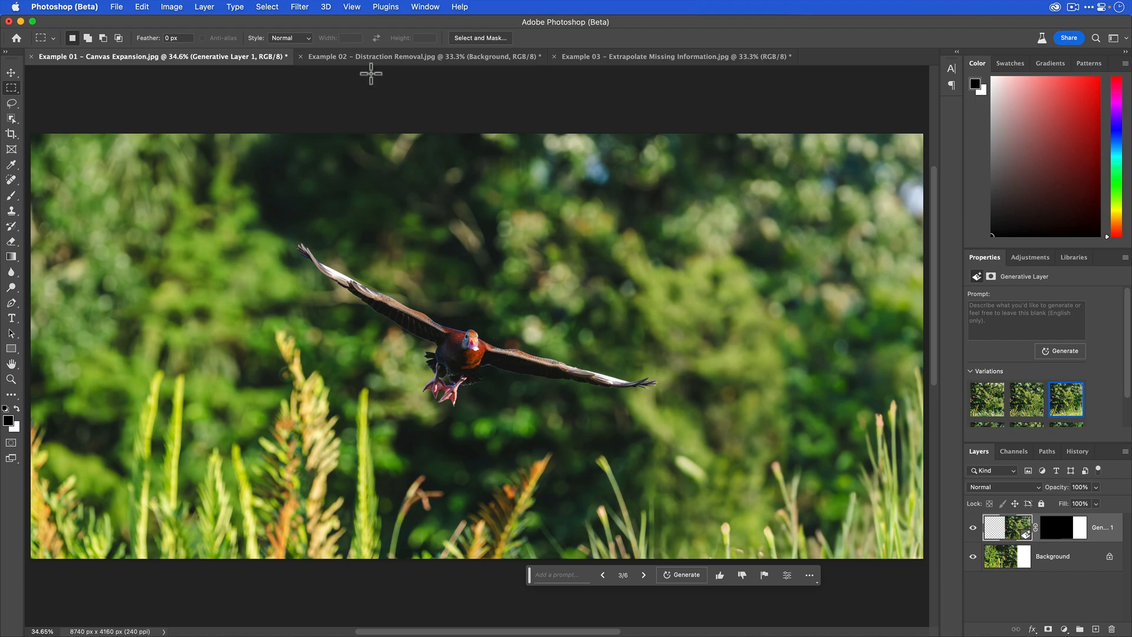
pyautogui.click(424, 57)
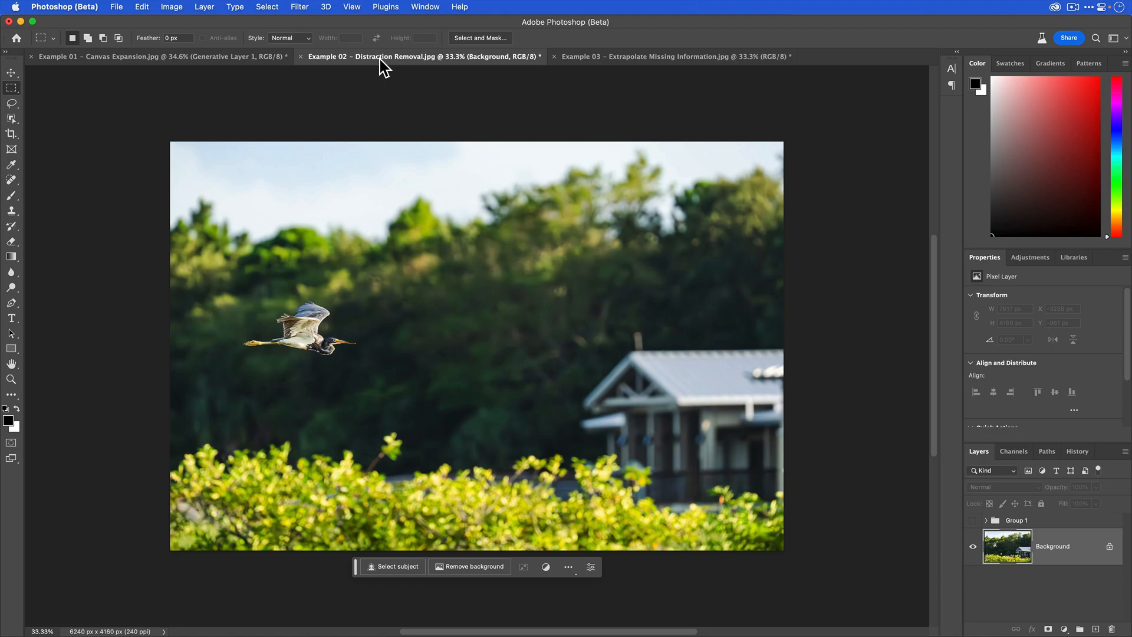
pyautogui.moveTo(396, 89)
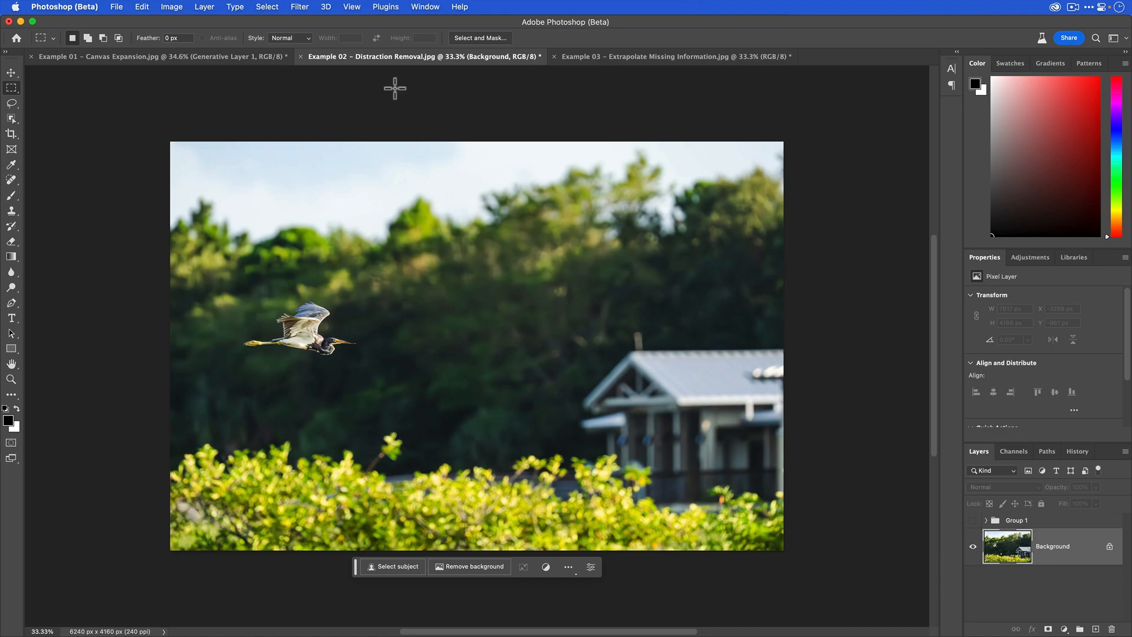
pyautogui.moveTo(840, 346)
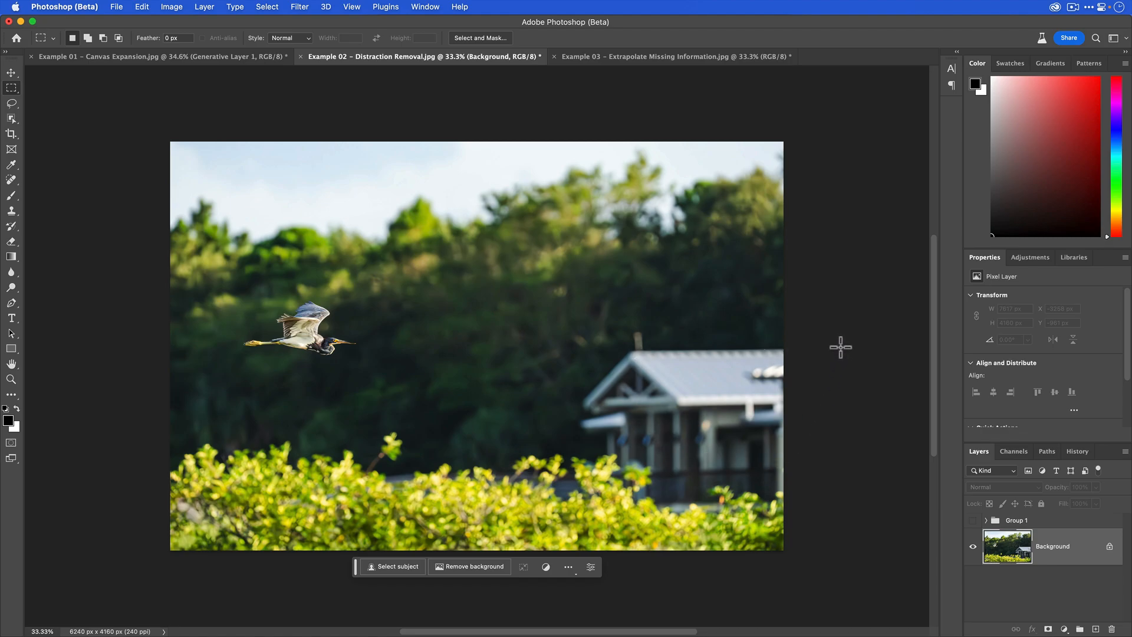
pyautogui.moveTo(836, 303)
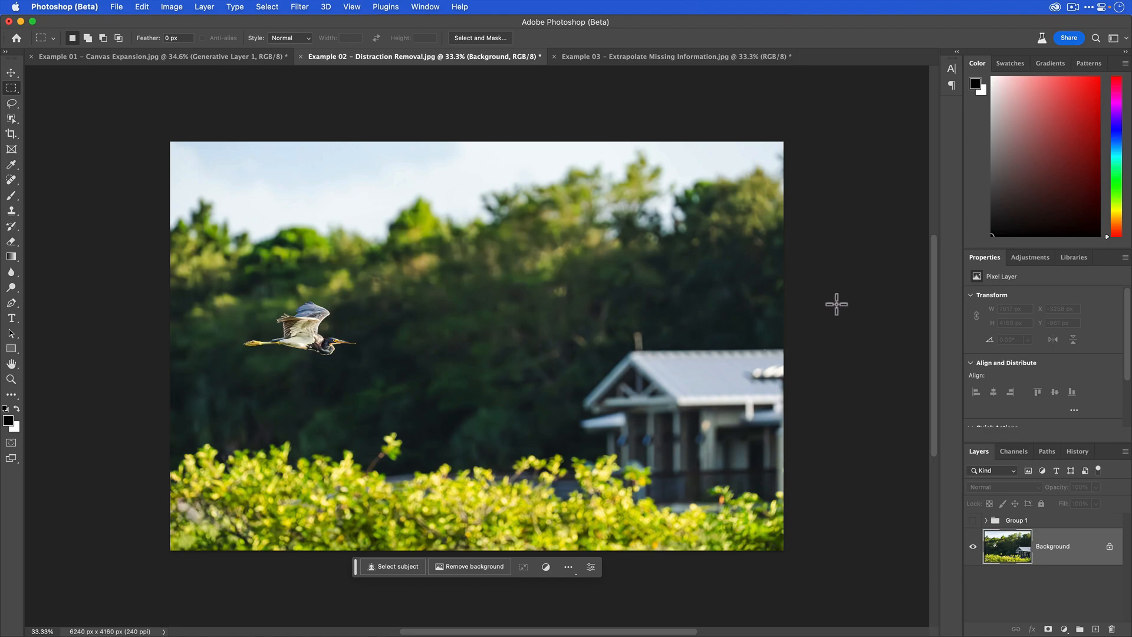
pyautogui.moveTo(703, 388)
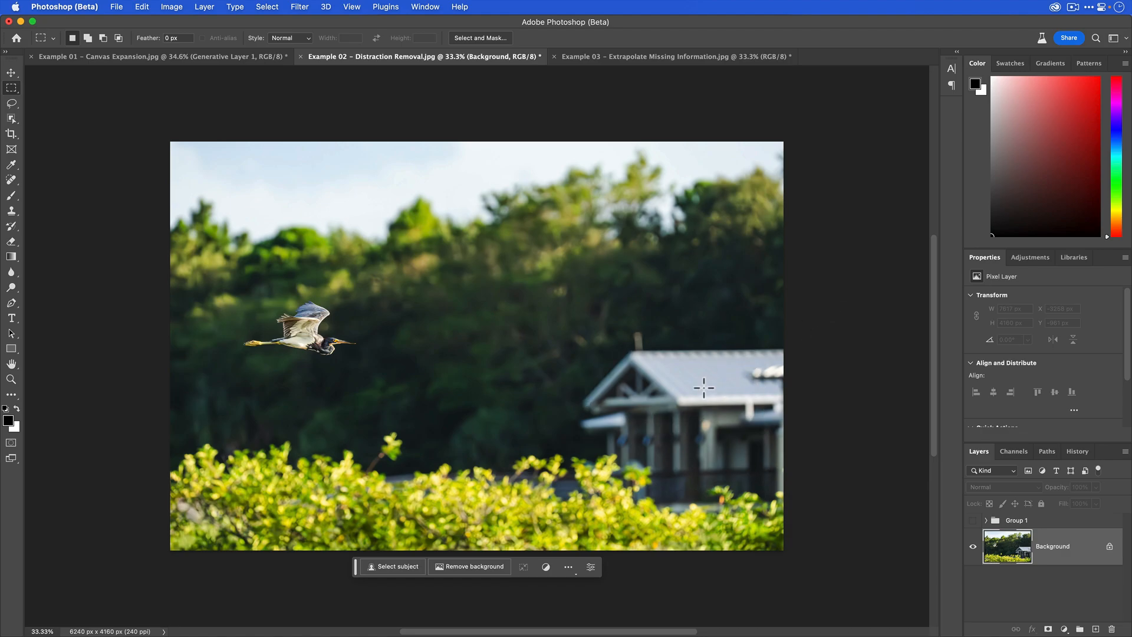
pyautogui.moveTo(807, 372)
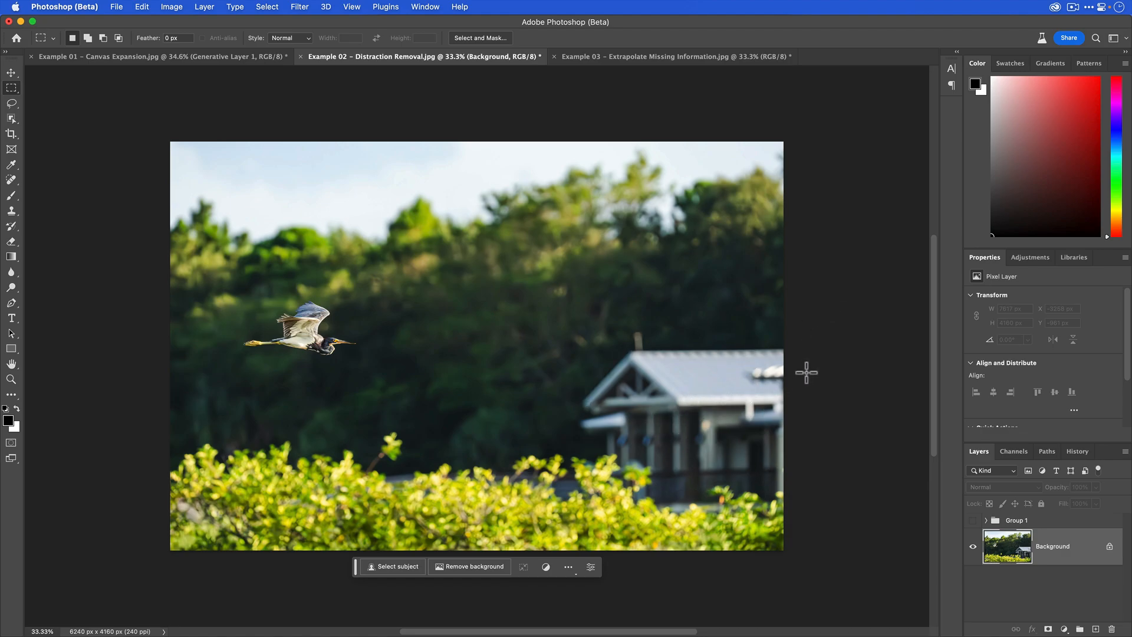
pyautogui.moveTo(809, 371)
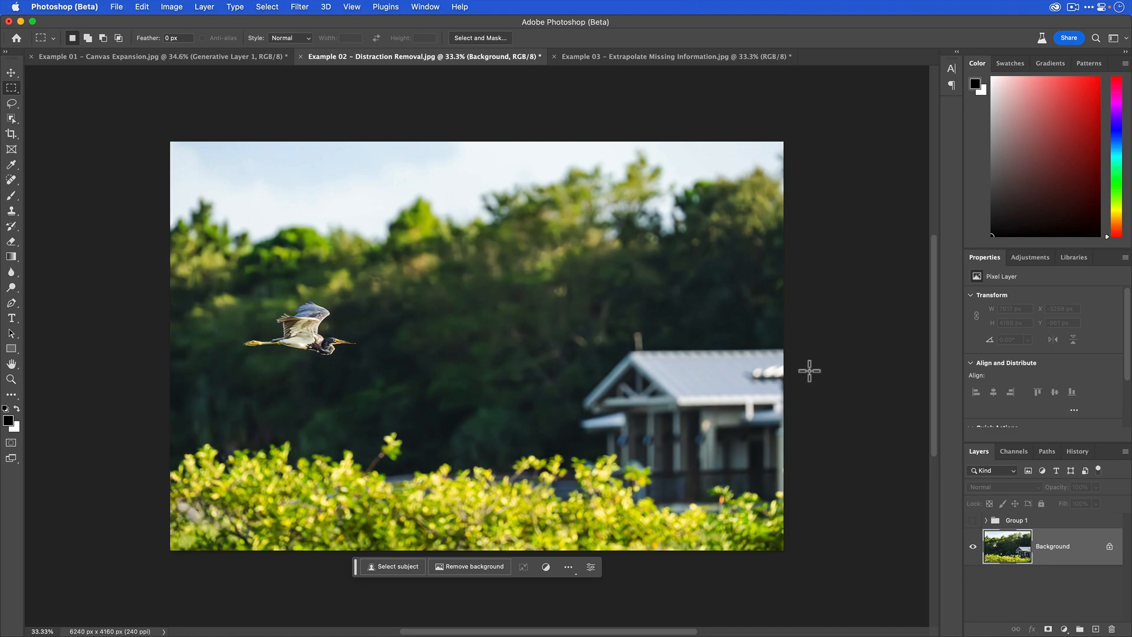
pyautogui.moveTo(809, 369)
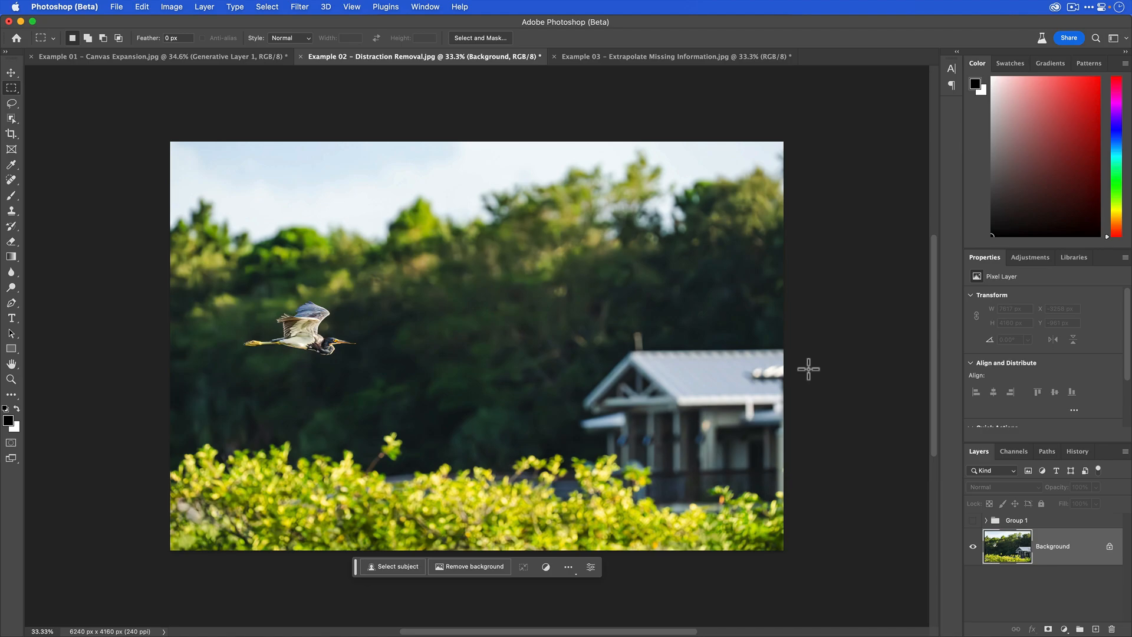
pyautogui.moveTo(811, 321)
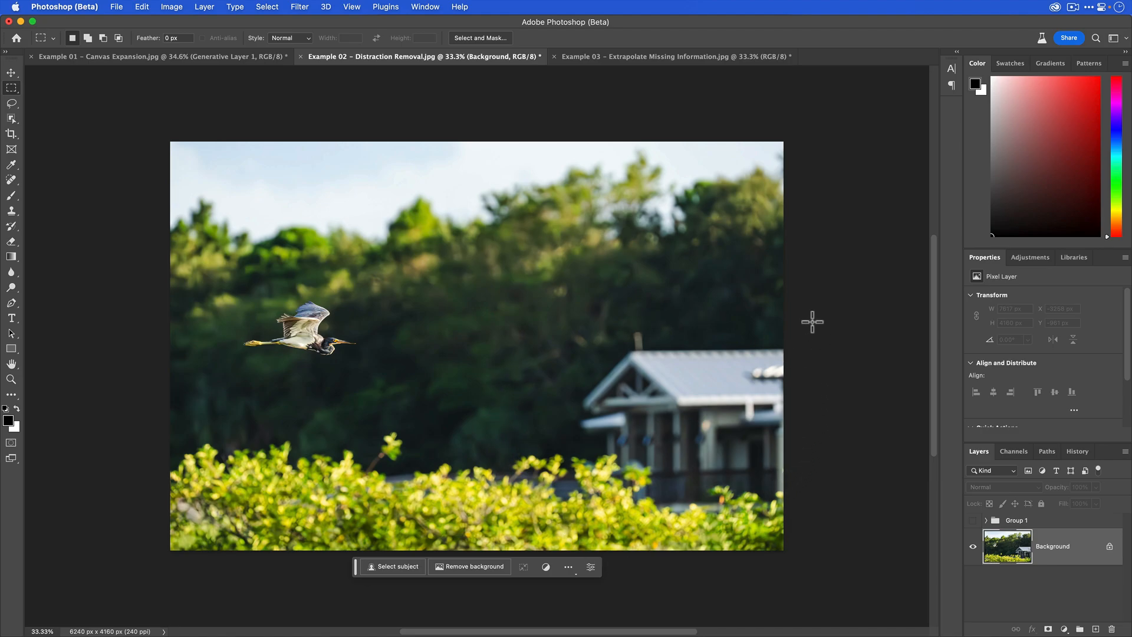
pyautogui.moveTo(711, 309)
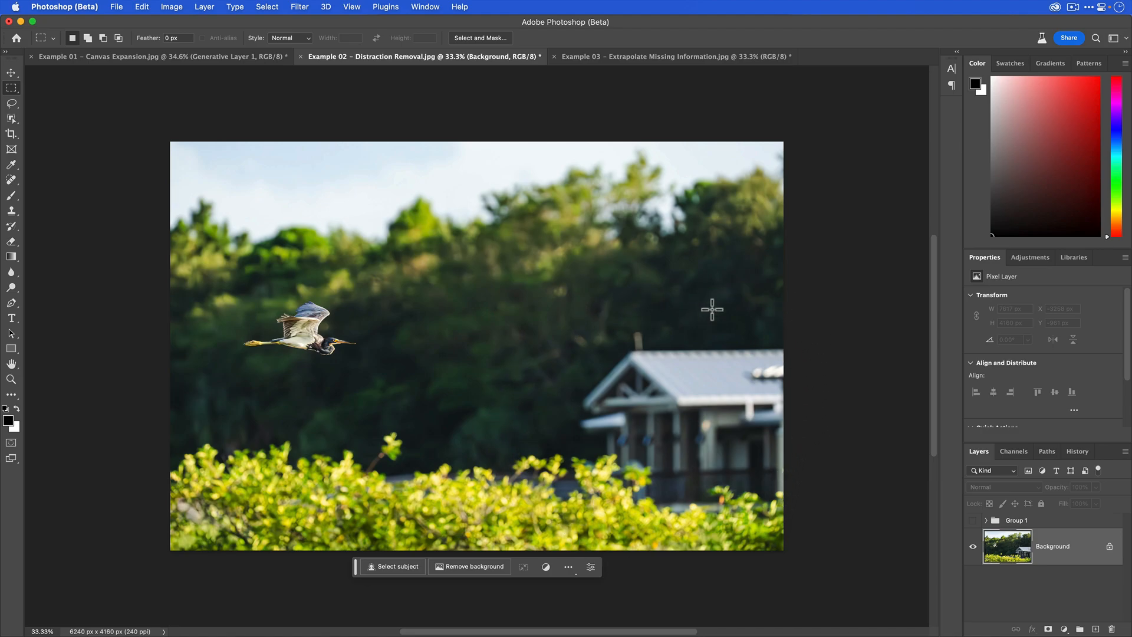
pyautogui.moveTo(486, 344)
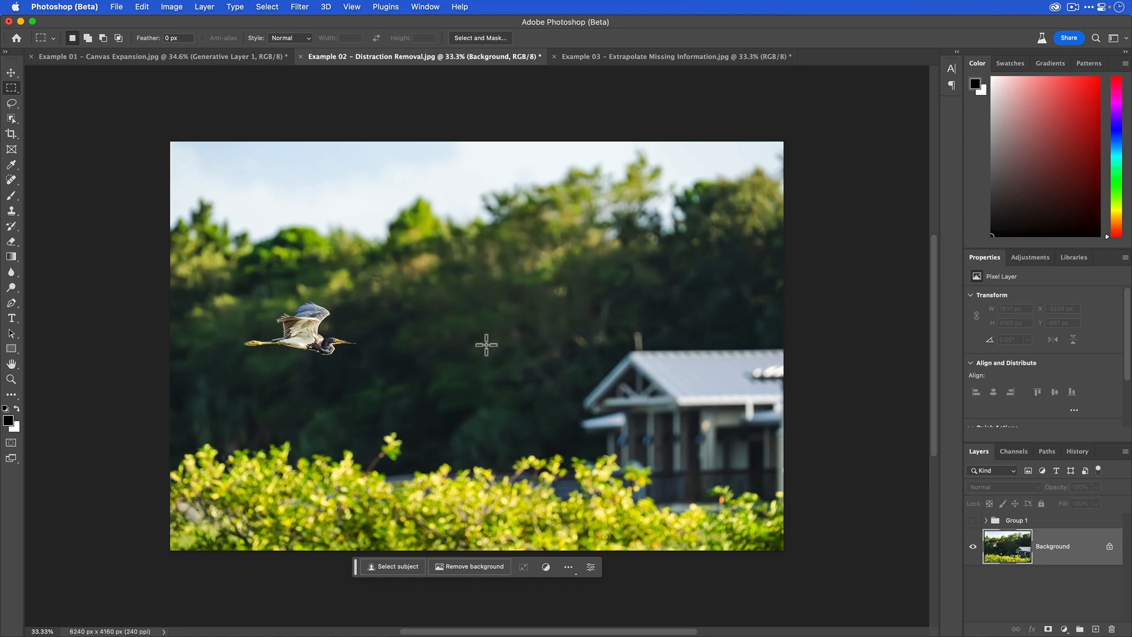
pyautogui.moveTo(621, 526)
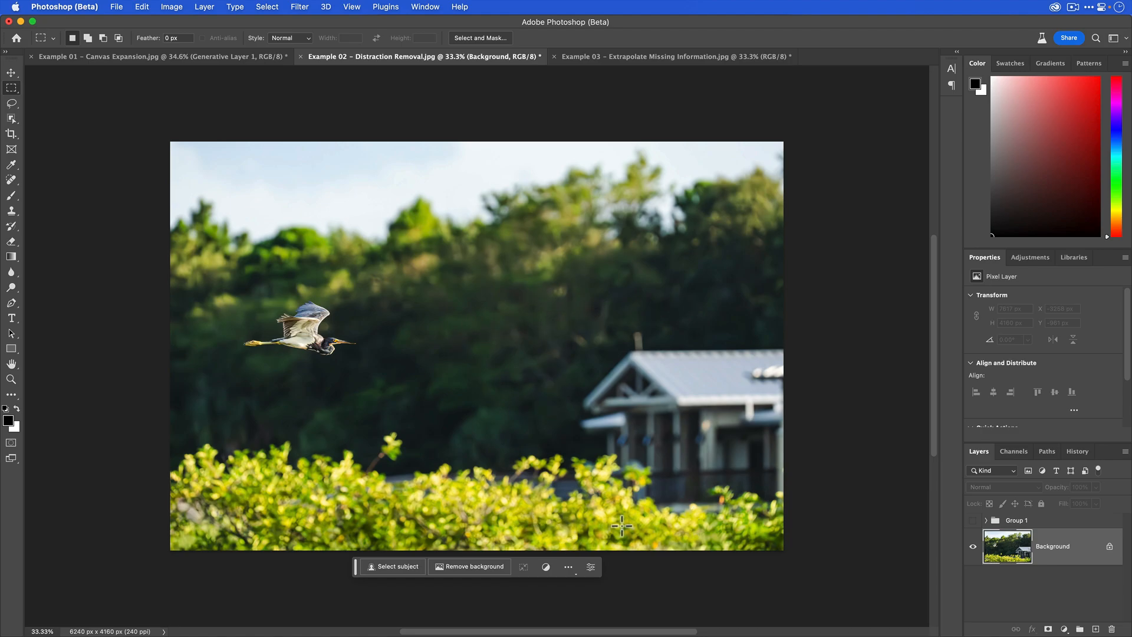
pyautogui.moveTo(621, 523)
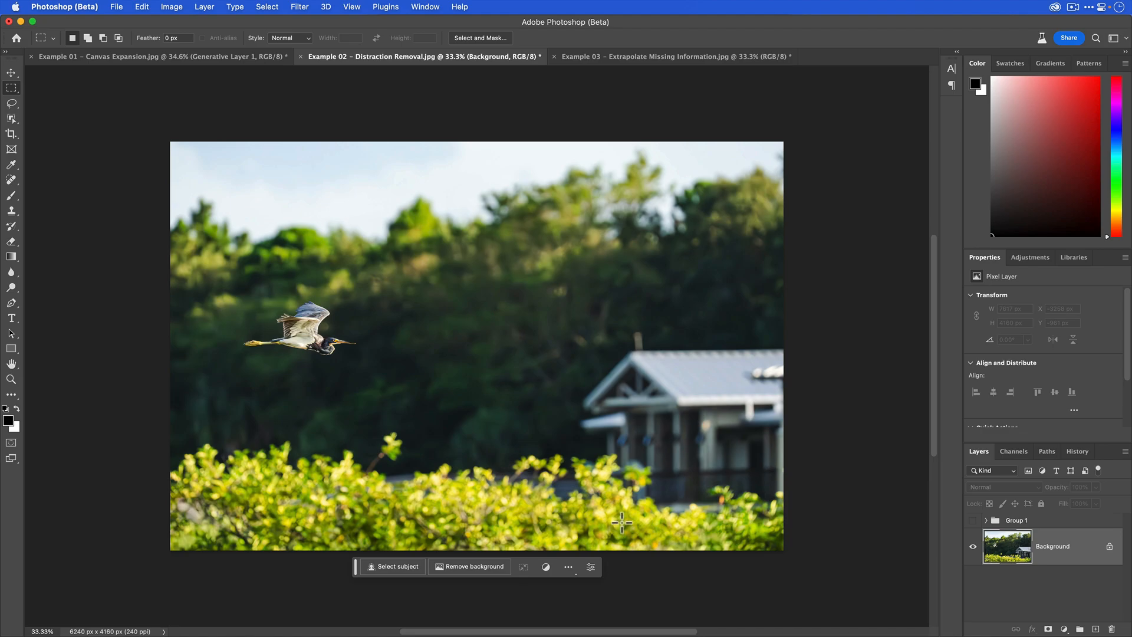
pyautogui.moveTo(570, 323)
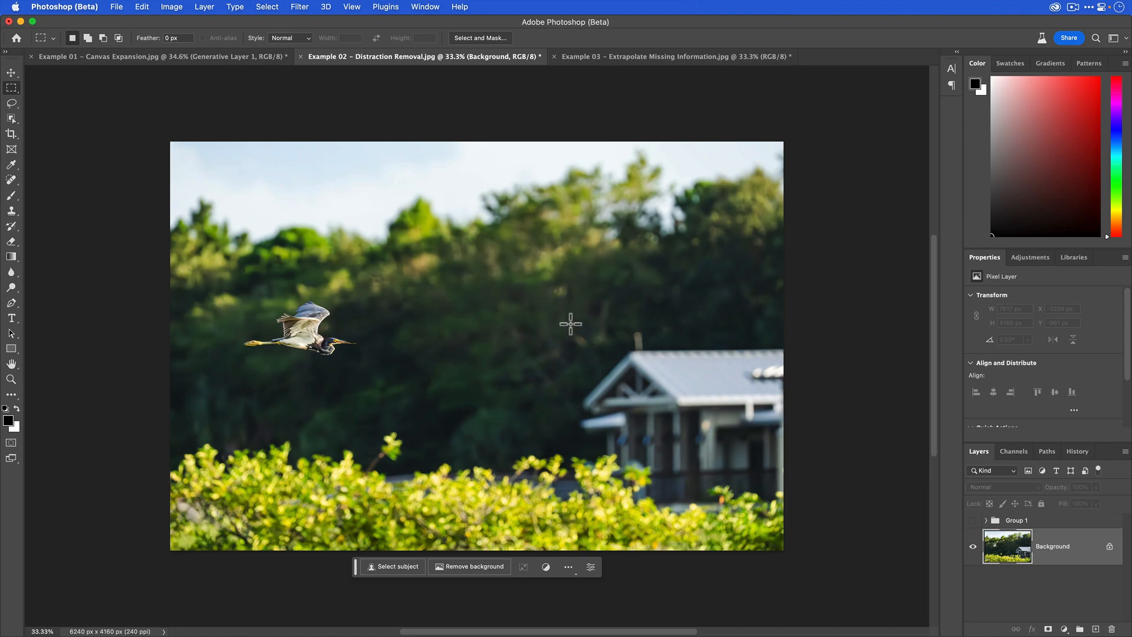
pyautogui.moveTo(584, 317)
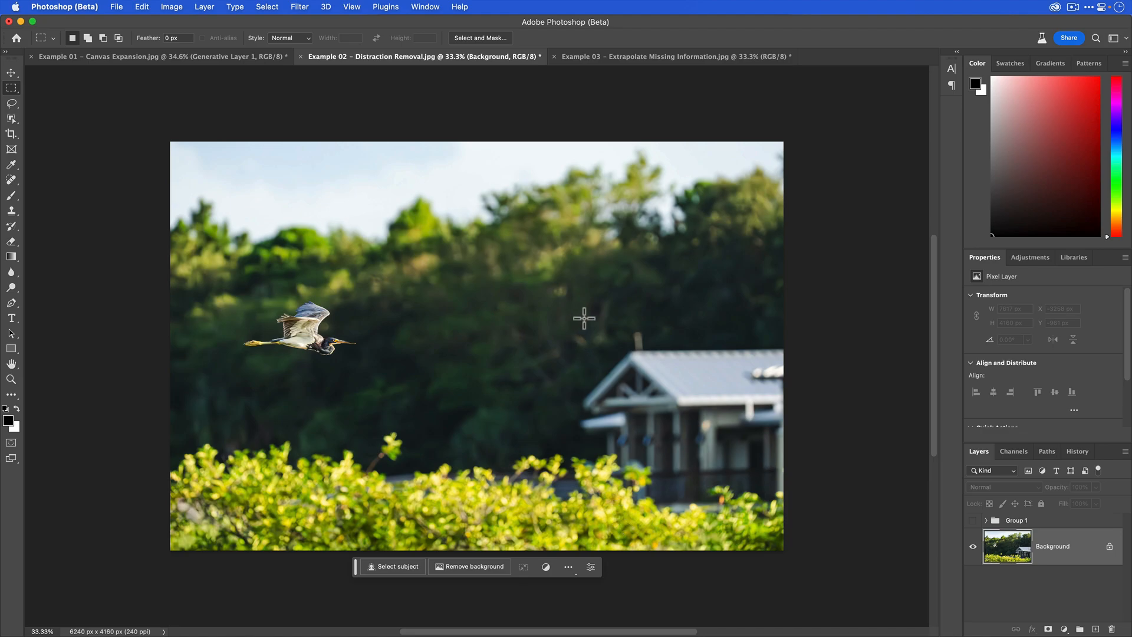
# Step: Marquee the blurry house, Generative Fill it with foliage and pick the third variation
pyautogui.moveTo(584, 317); pyautogui.dragTo(591, 339)
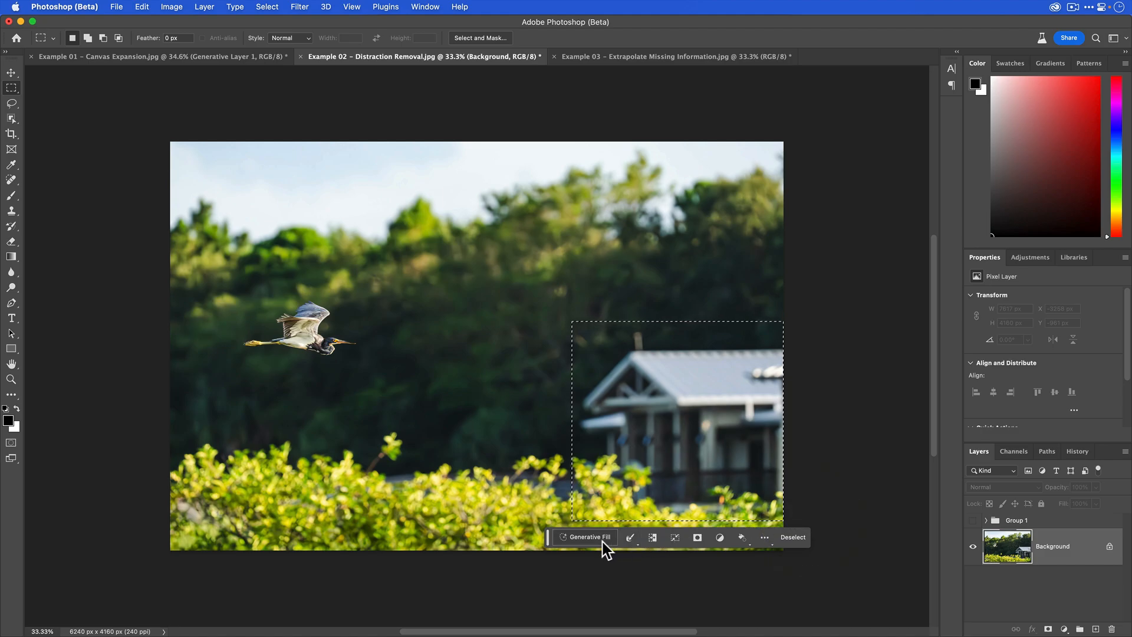
pyautogui.click(587, 536)
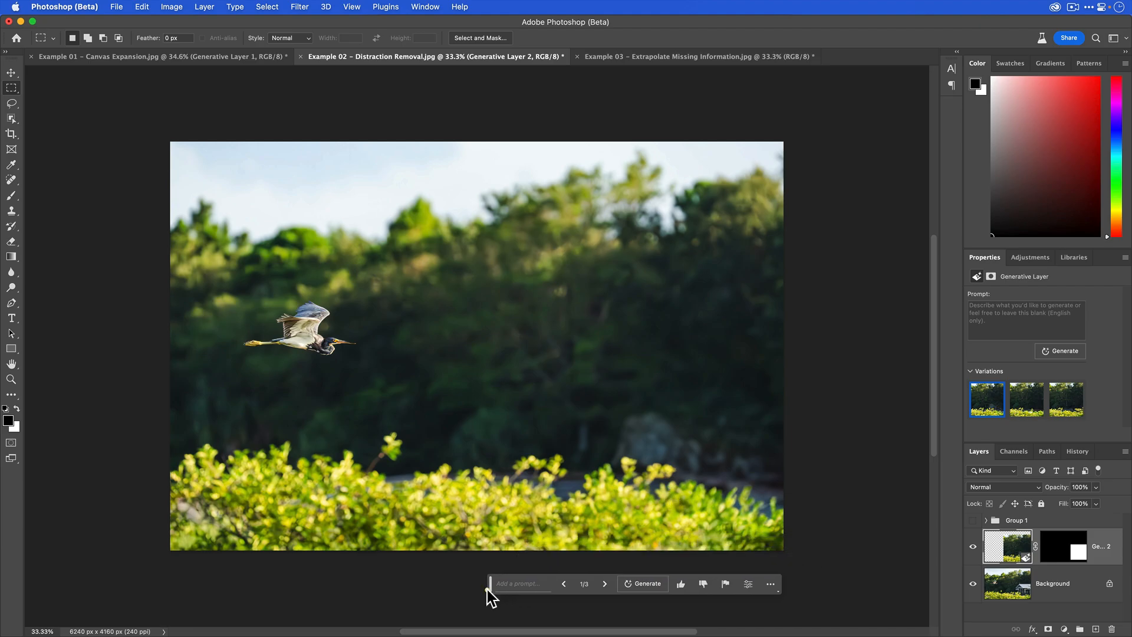
pyautogui.click(1026, 400)
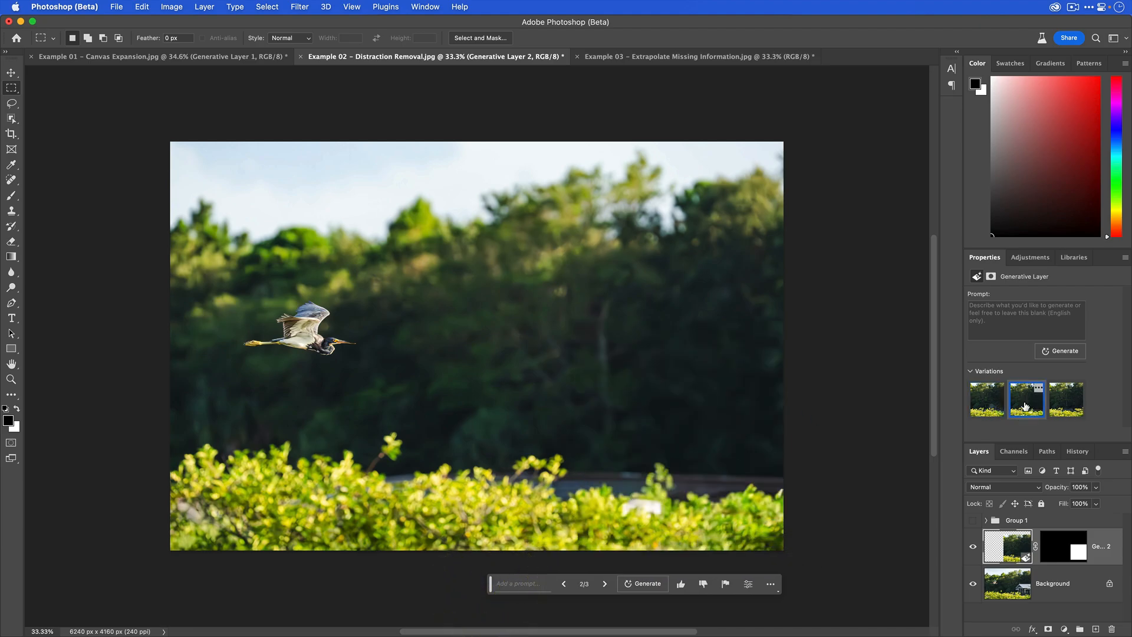
pyautogui.click(1066, 400)
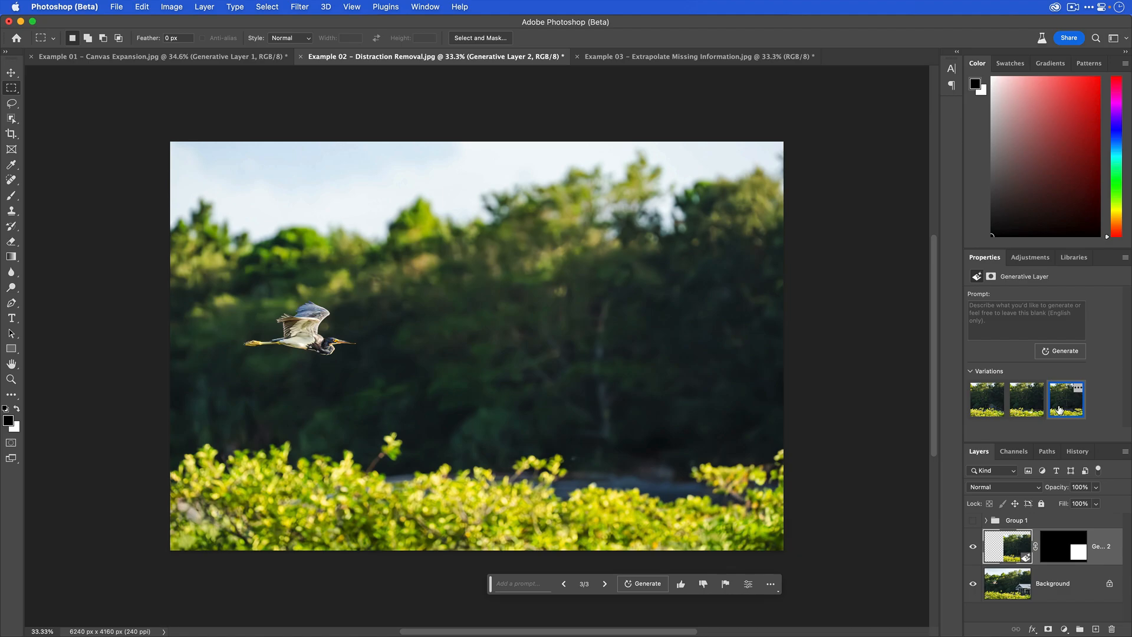
pyautogui.moveTo(706, 382)
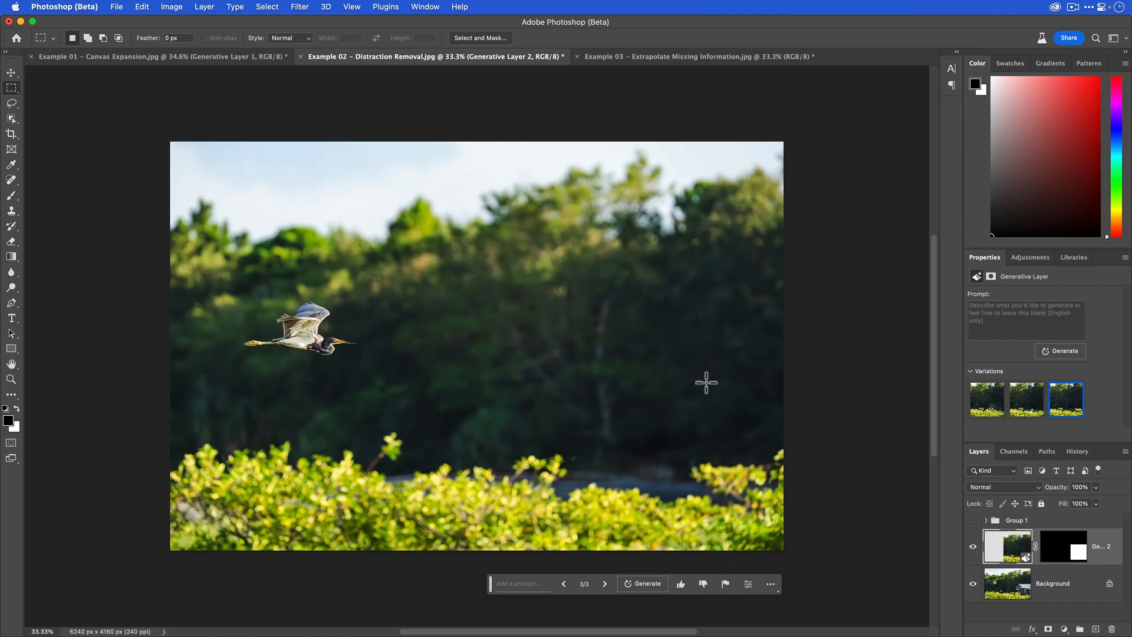
pyautogui.moveTo(623, 434)
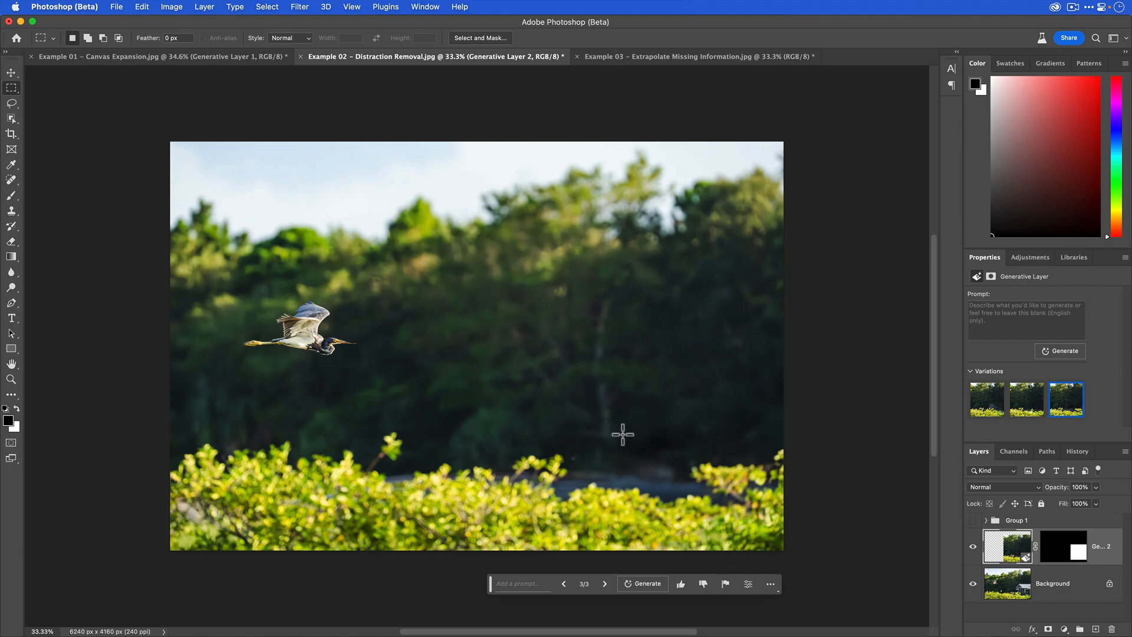
pyautogui.moveTo(978, 561)
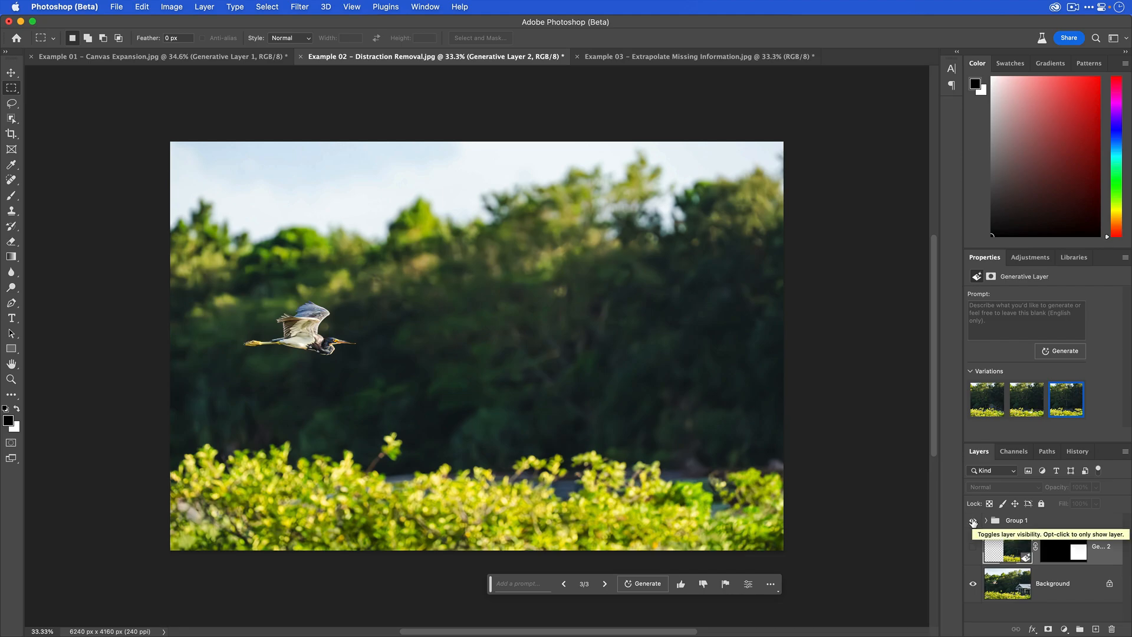
pyautogui.moveTo(877, 464)
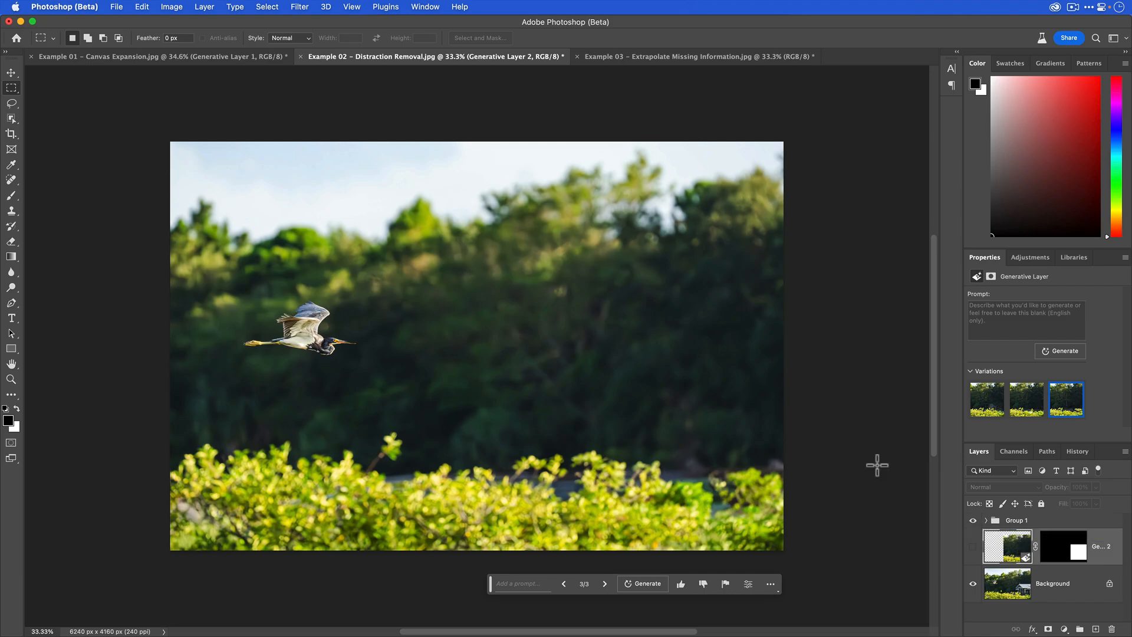
pyautogui.moveTo(823, 413)
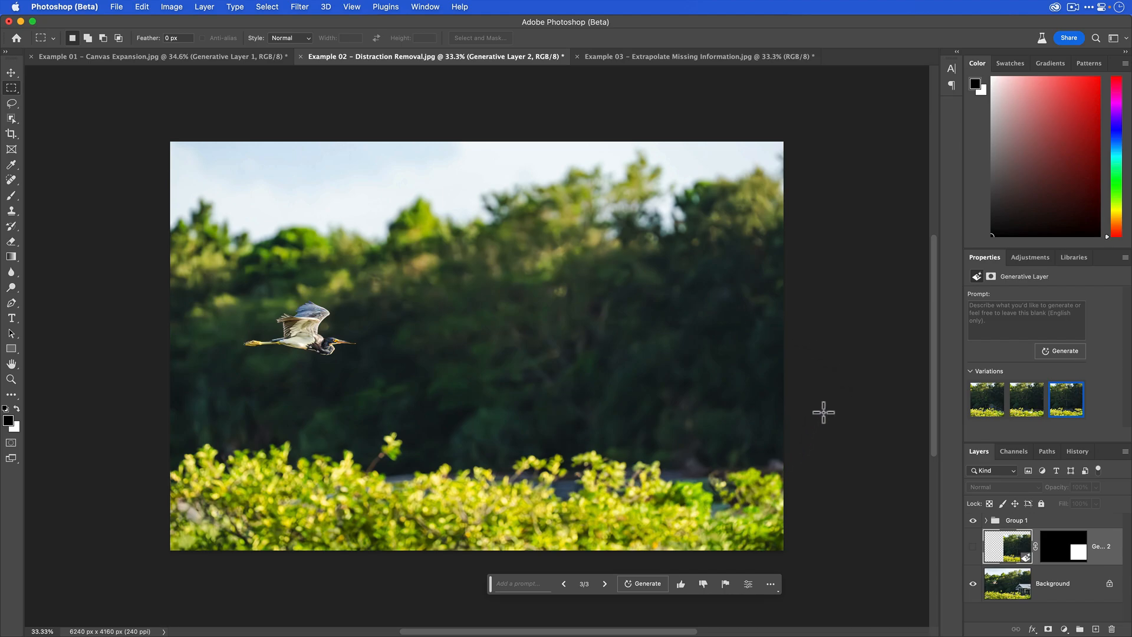
pyautogui.moveTo(856, 344)
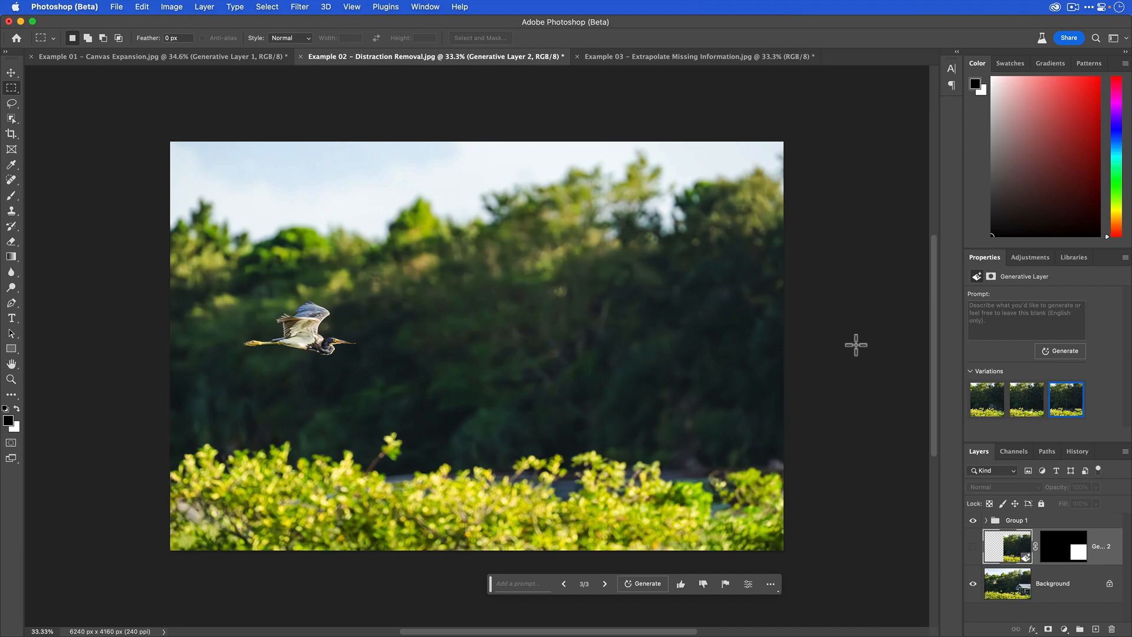
# Step: Switch to the Example 03 – Extrapolate Missing Information document with the flying duck
pyautogui.click(697, 56)
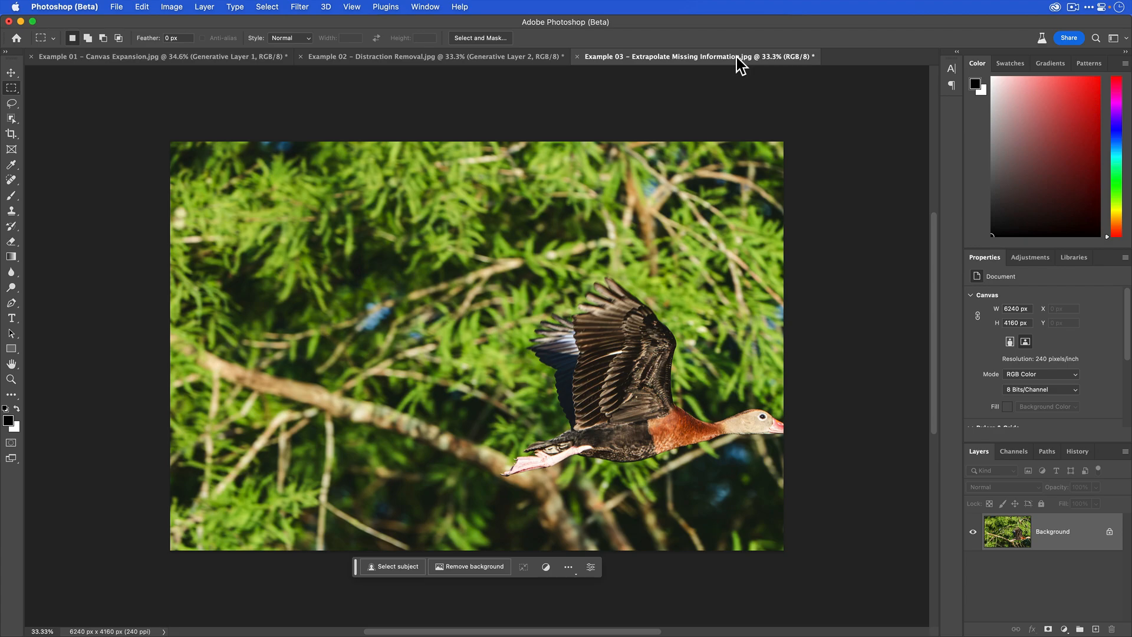
pyautogui.moveTo(744, 72)
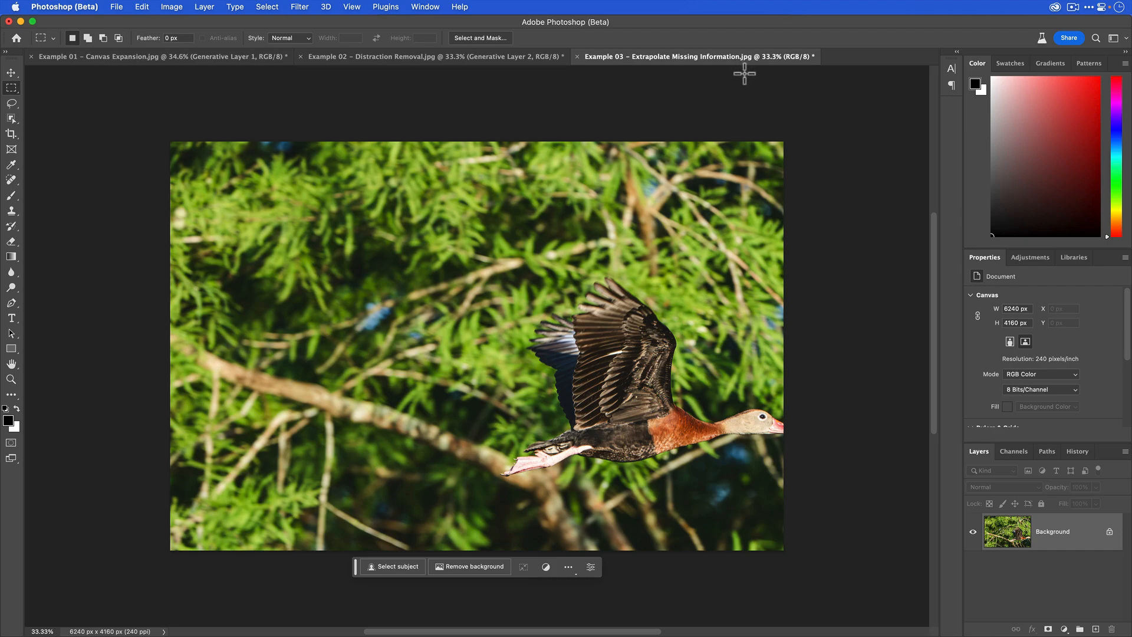
pyautogui.moveTo(797, 326)
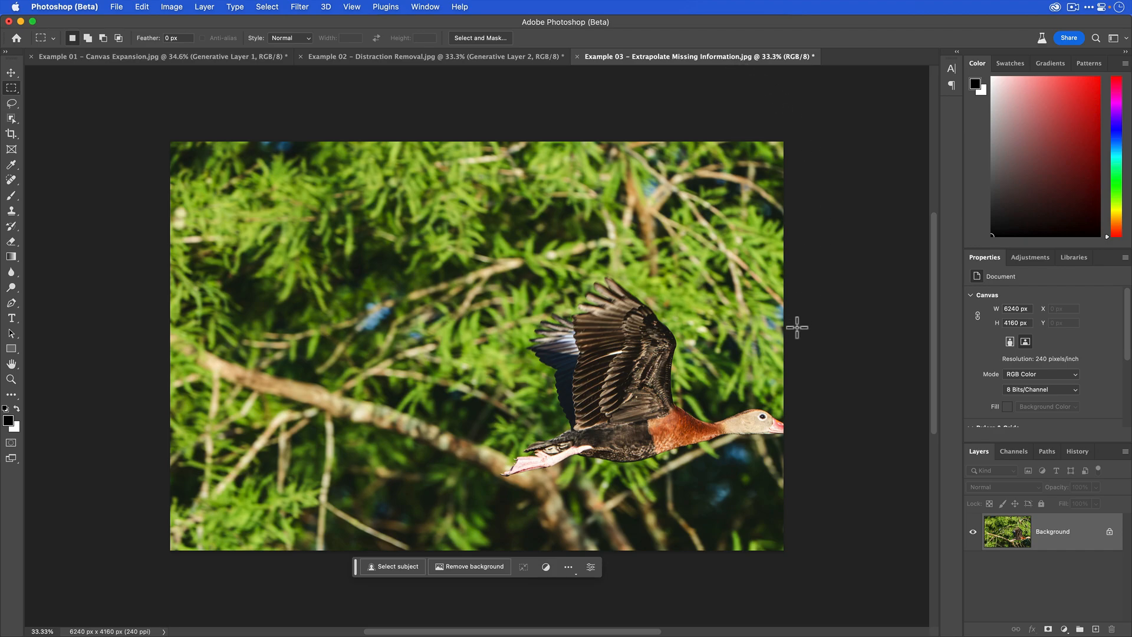
pyautogui.moveTo(796, 330)
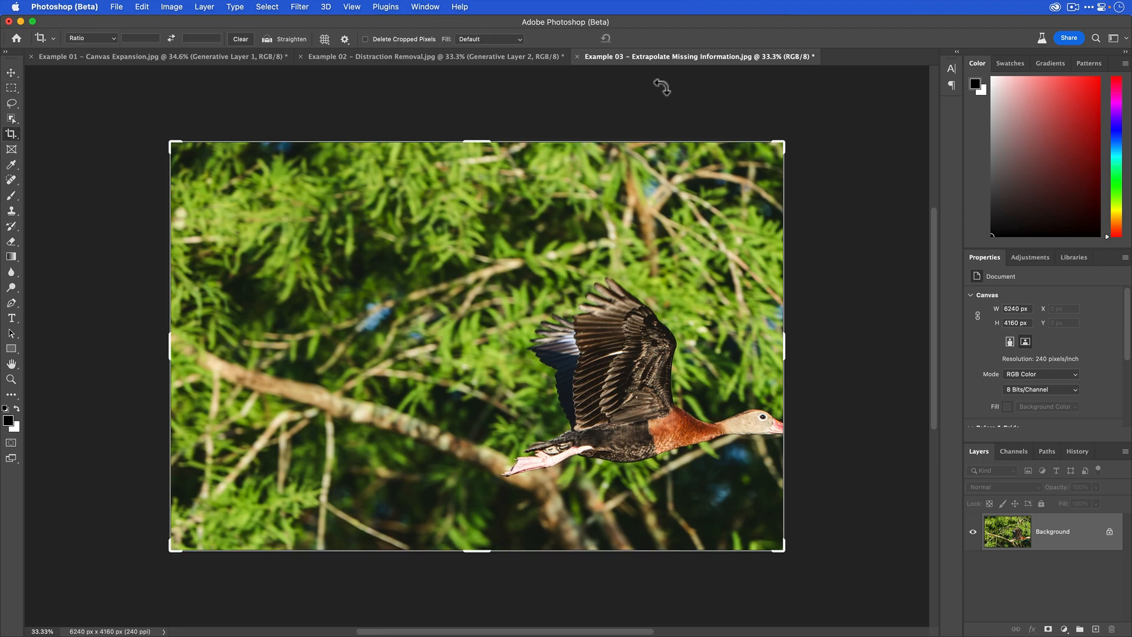
pyautogui.moveTo(785, 342)
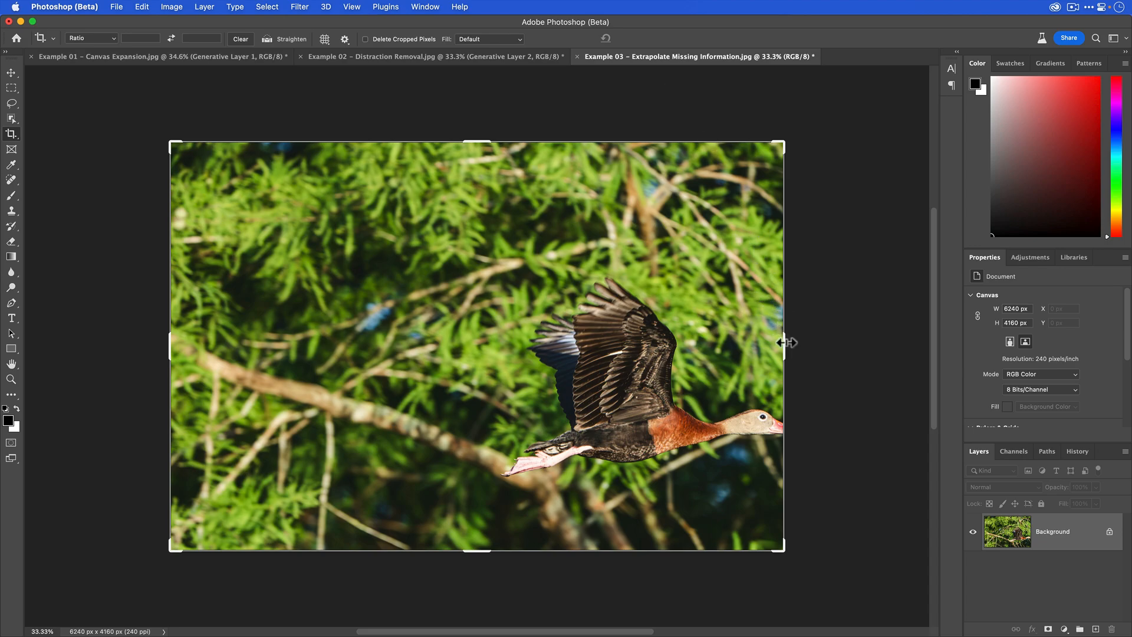
# Step: Drag the right crop handle outward to about 6463 px wide and commit the crop
pyautogui.moveTo(784, 343); pyautogui.dragTo(789, 345)
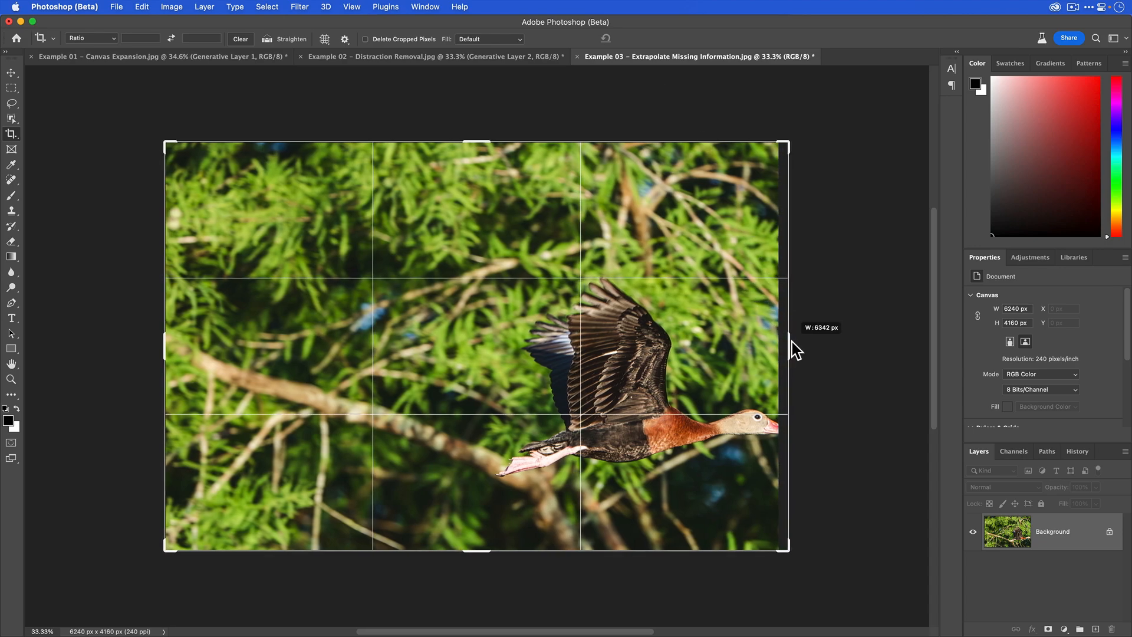
pyautogui.moveTo(165, 346); pyautogui.dragTo(160, 346)
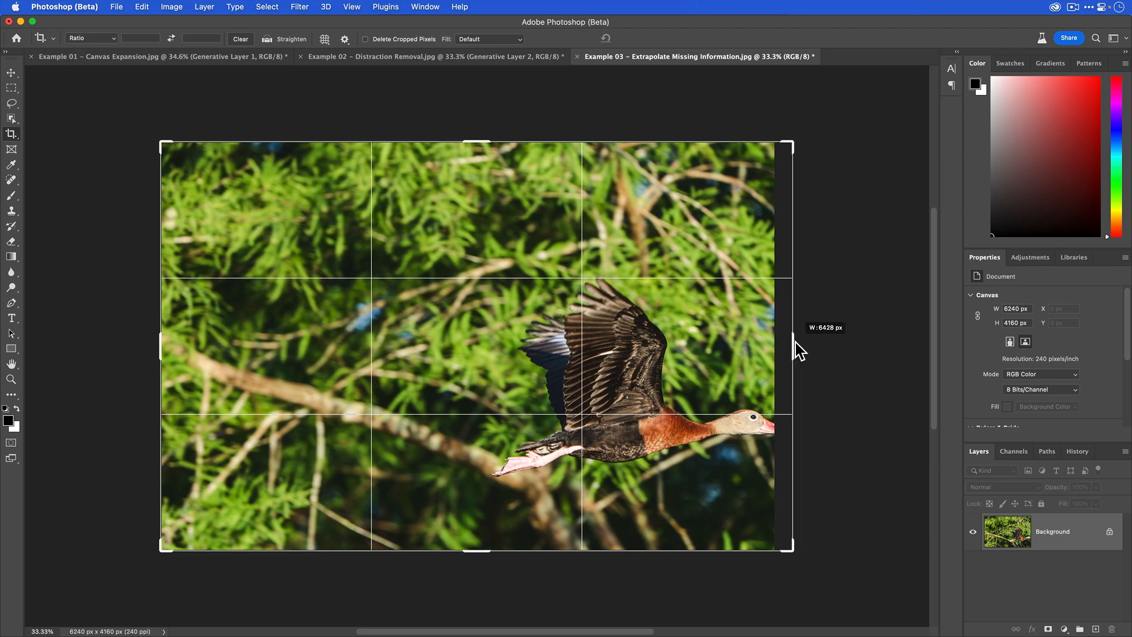
pyautogui.moveTo(790, 344); pyautogui.dragTo(794, 344)
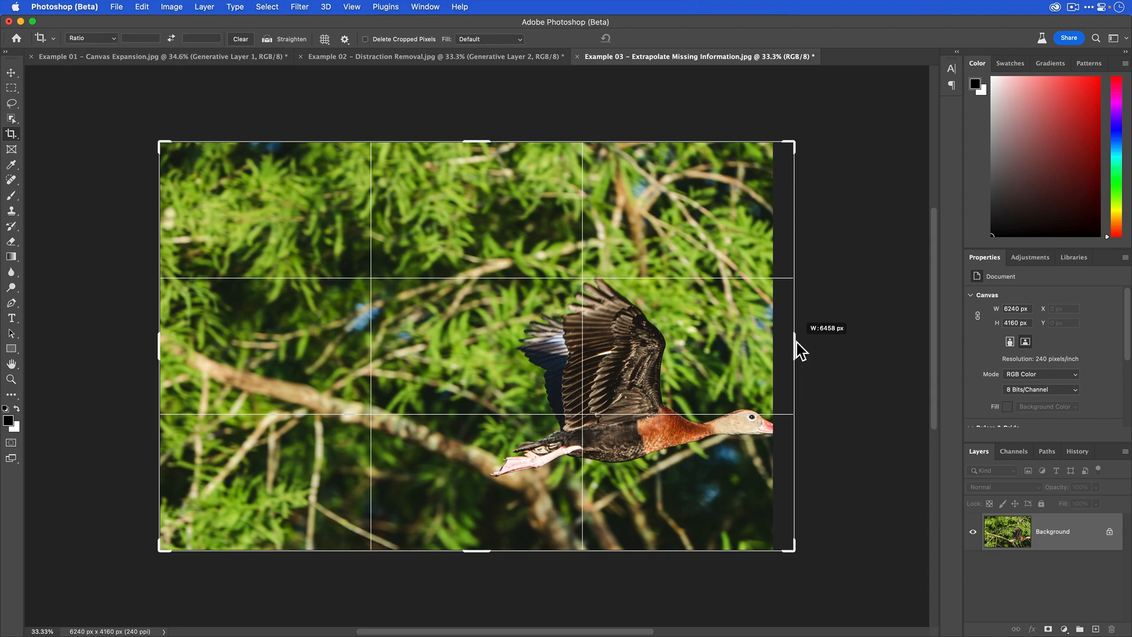
pyautogui.moveTo(793, 346); pyautogui.dragTo(798, 343)
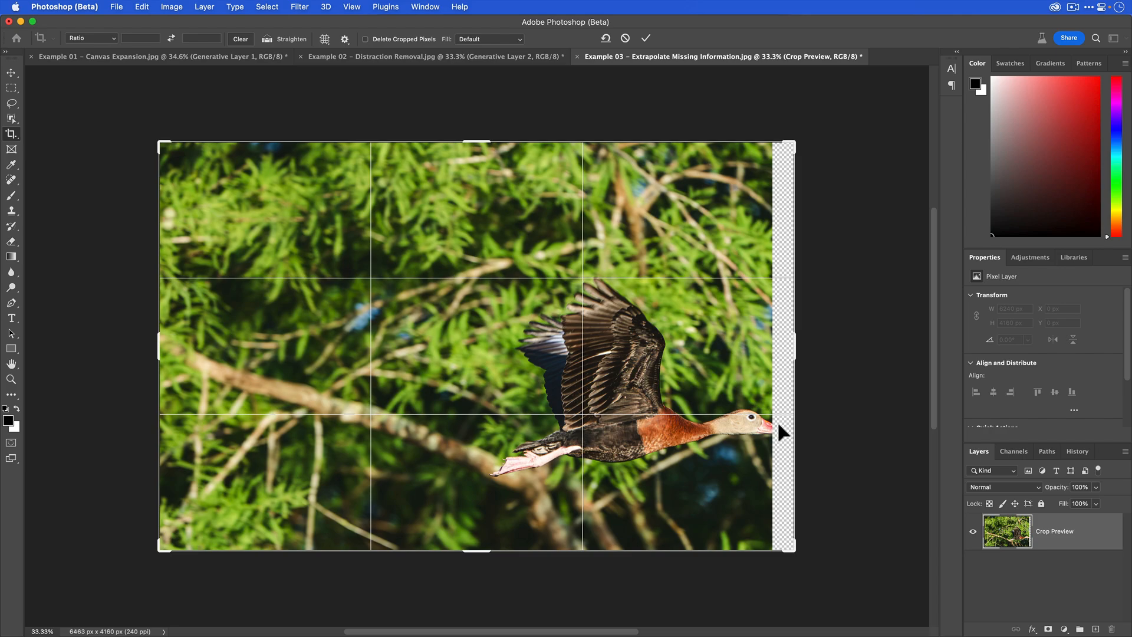
pyautogui.moveTo(773, 440)
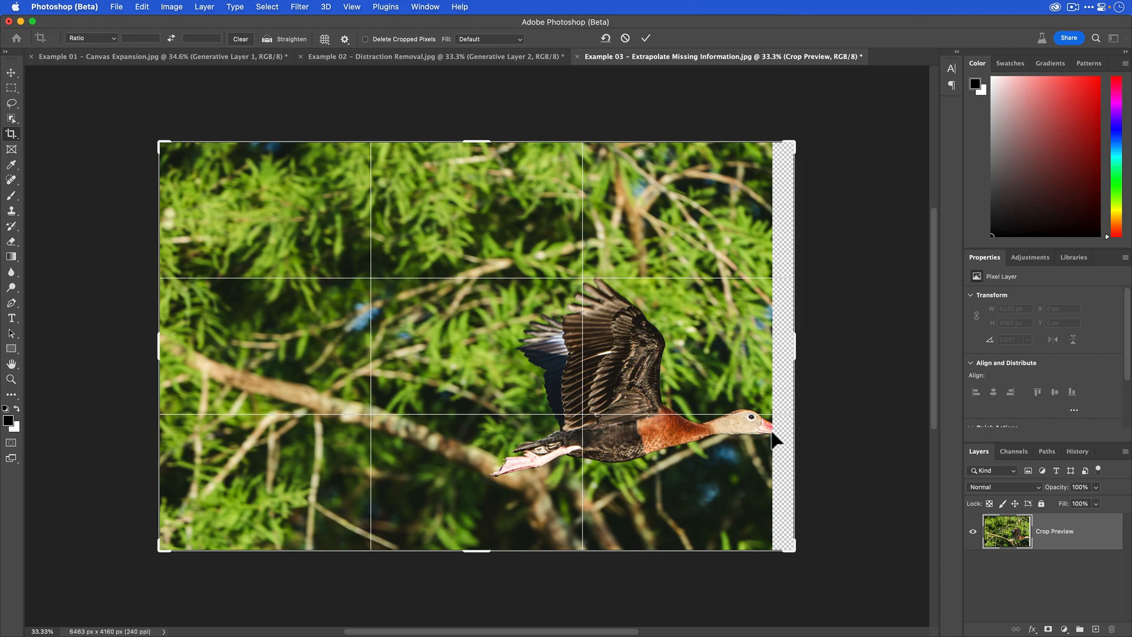
pyautogui.moveTo(793, 423)
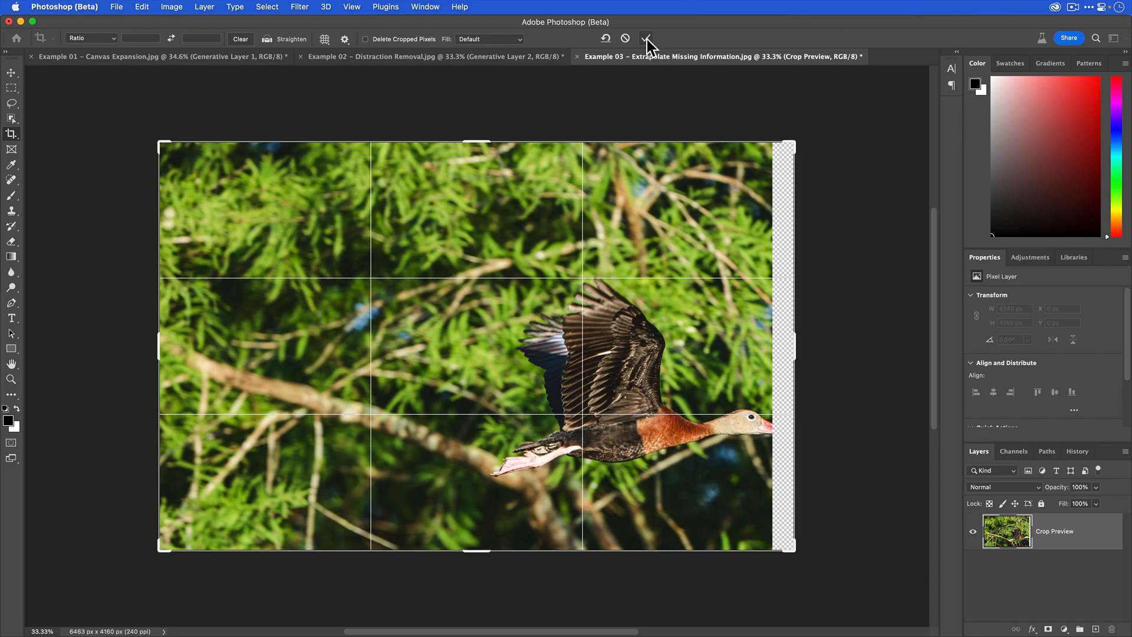
pyautogui.click(648, 38)
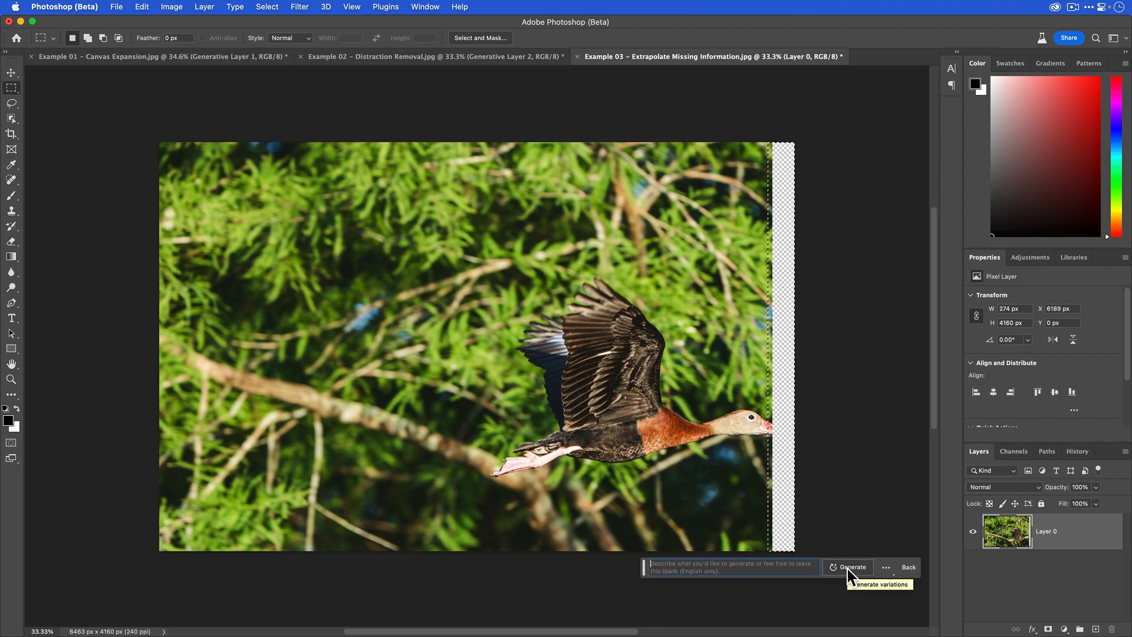
# Step: Generate fill for the empty strip ahead of the duck's beak
pyautogui.click(852, 567)
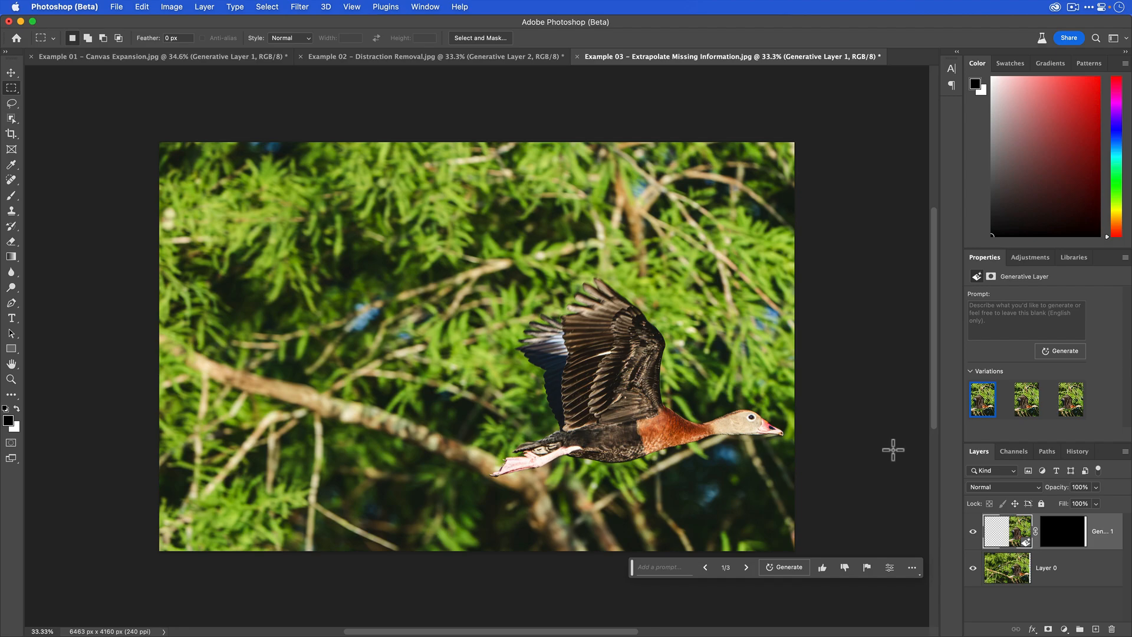
pyautogui.moveTo(782, 433)
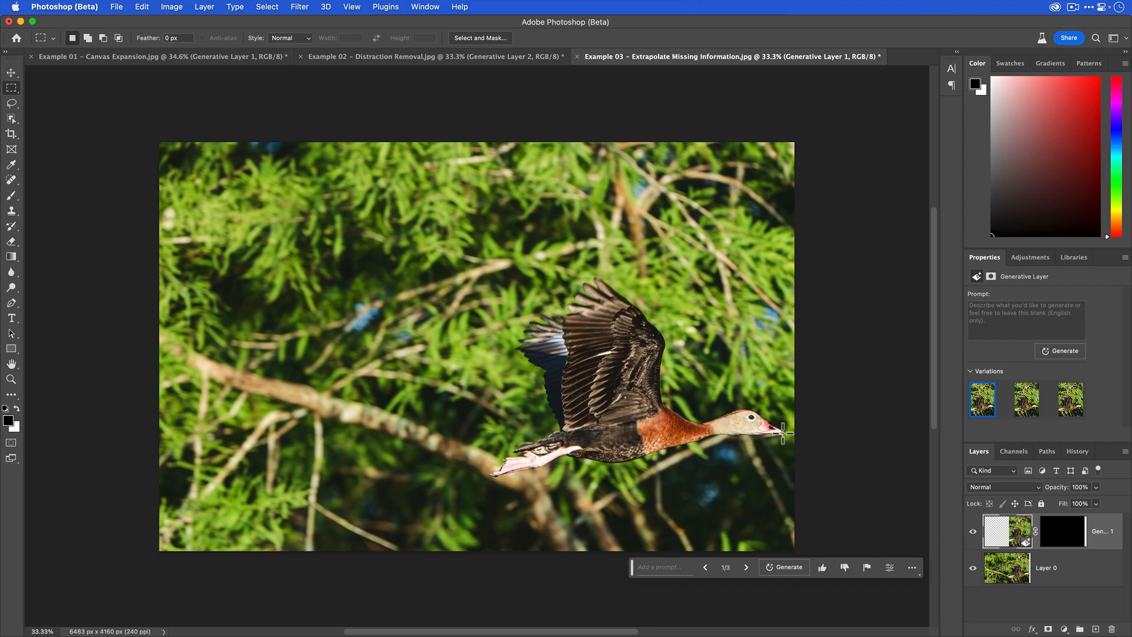
pyautogui.moveTo(815, 439)
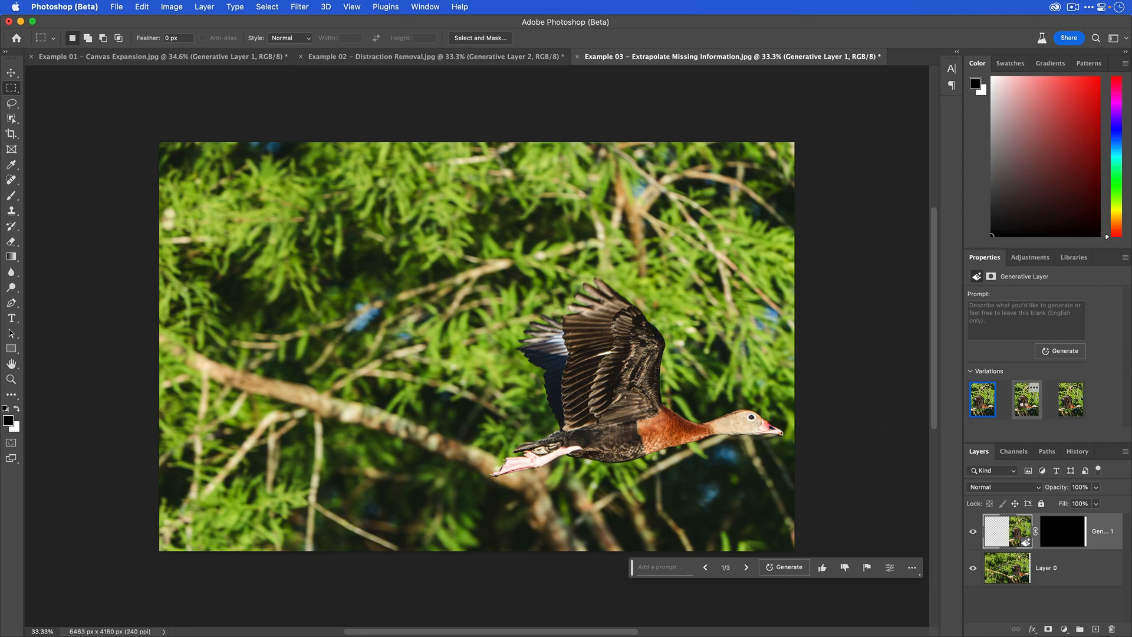
# Step: Preview the first three beak variations in the Properties panel
pyautogui.click(1026, 399)
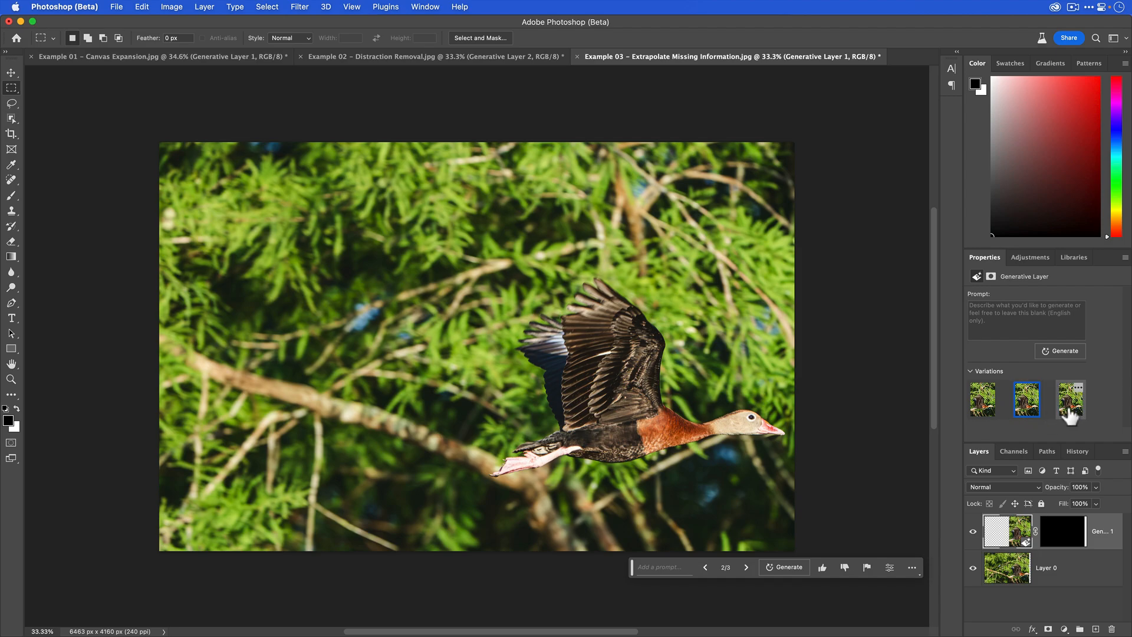
pyautogui.click(1071, 399)
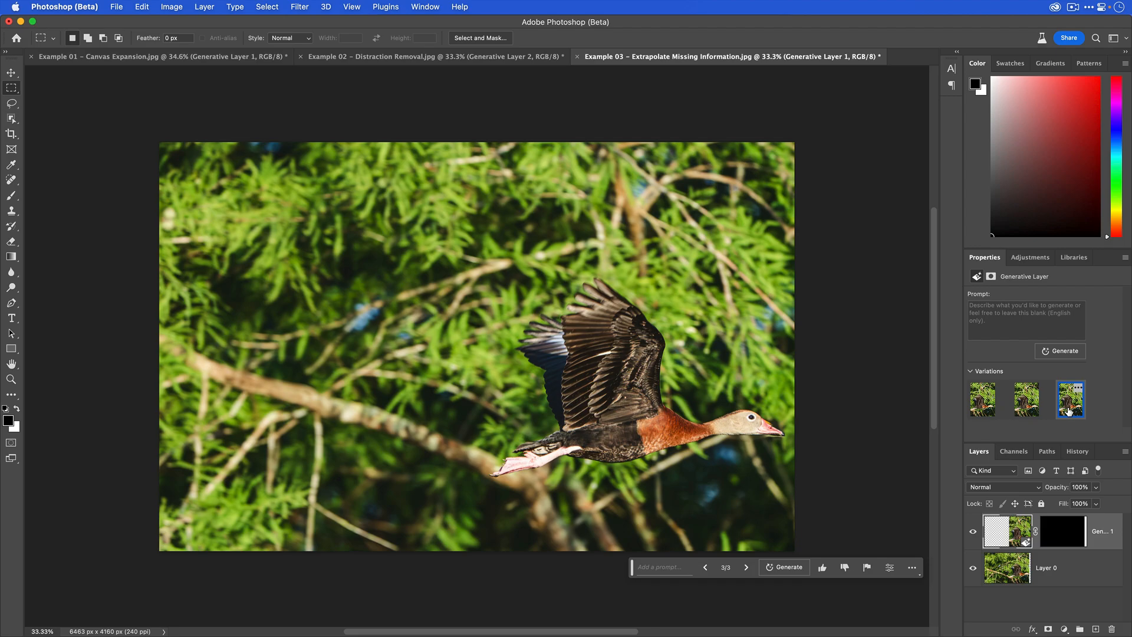
pyautogui.click(1026, 400)
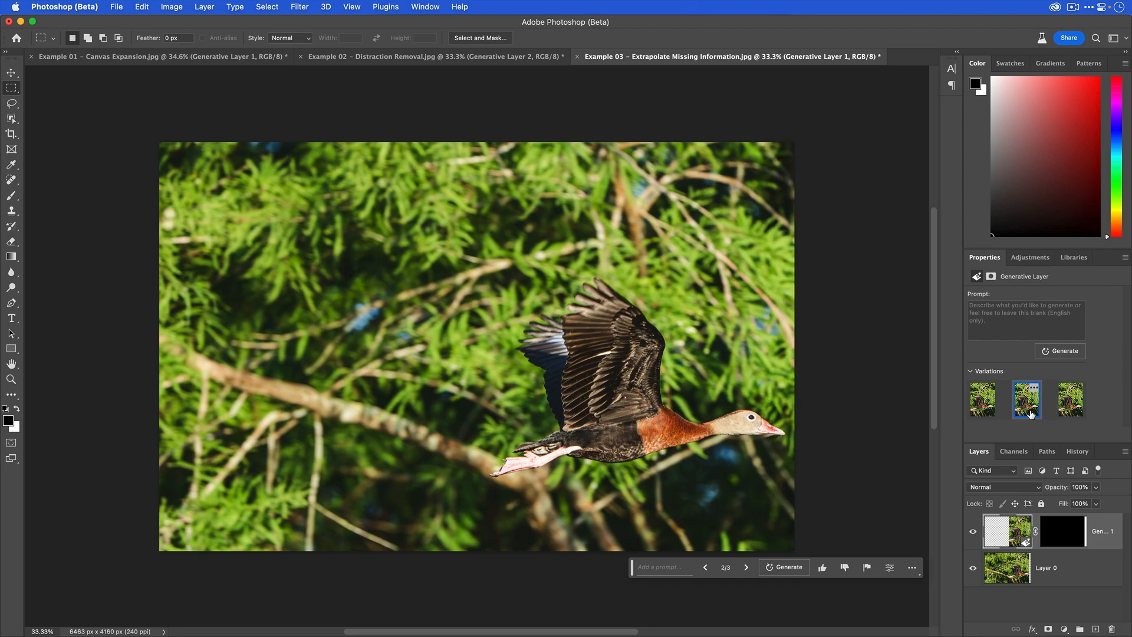
pyautogui.moveTo(1058, 365)
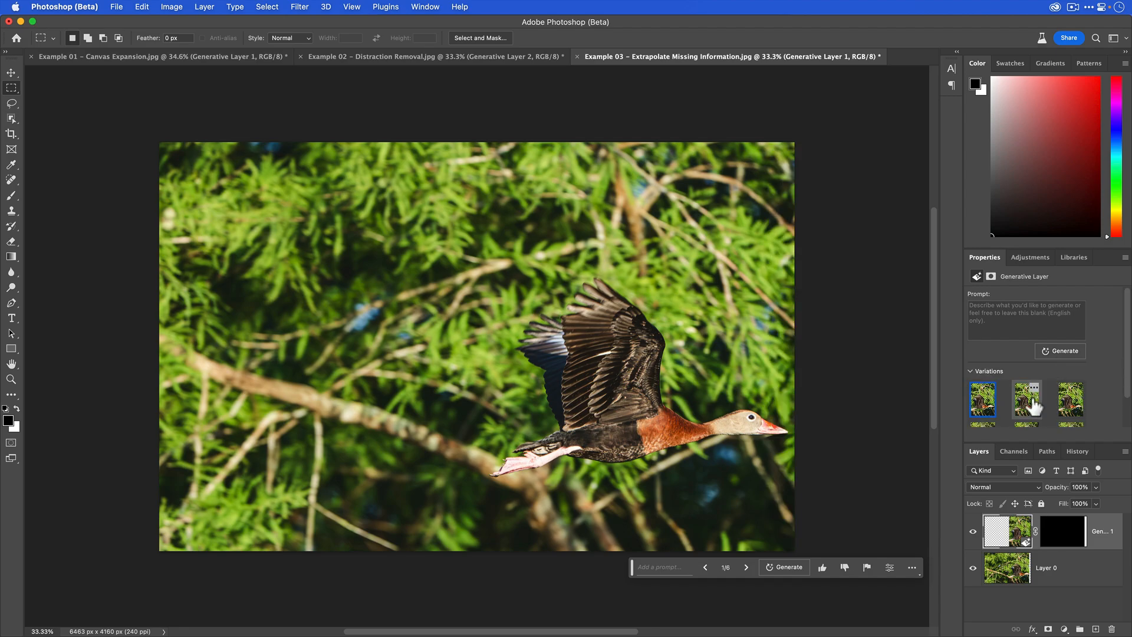
# Step: Browse the three newly generated beak variations and apply the fifth
pyautogui.click(1027, 403)
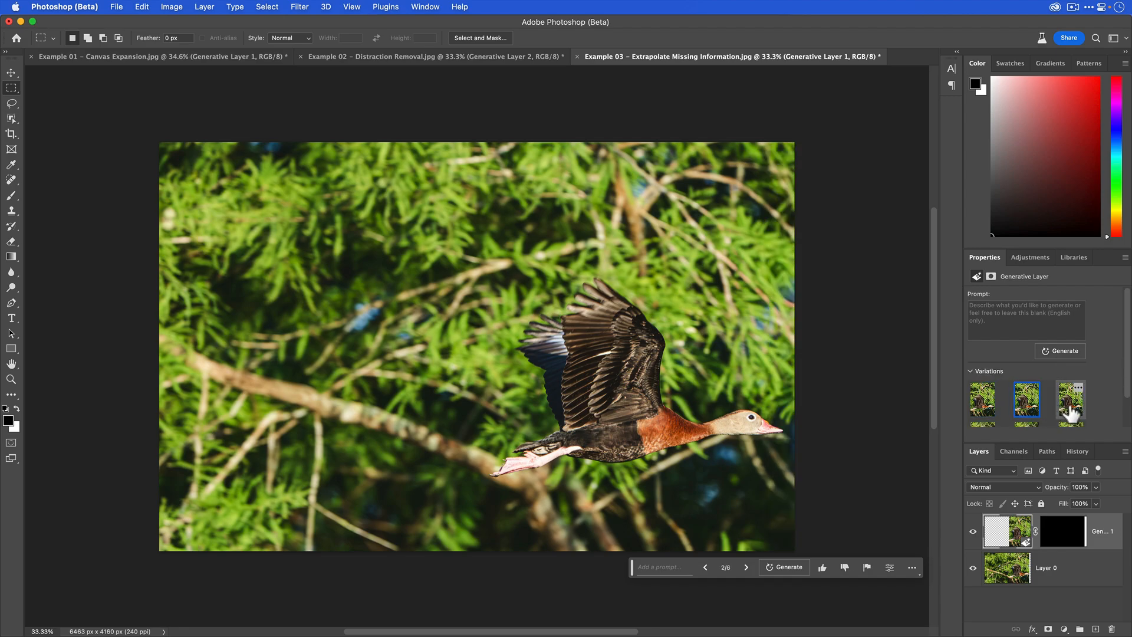
pyautogui.click(982, 404)
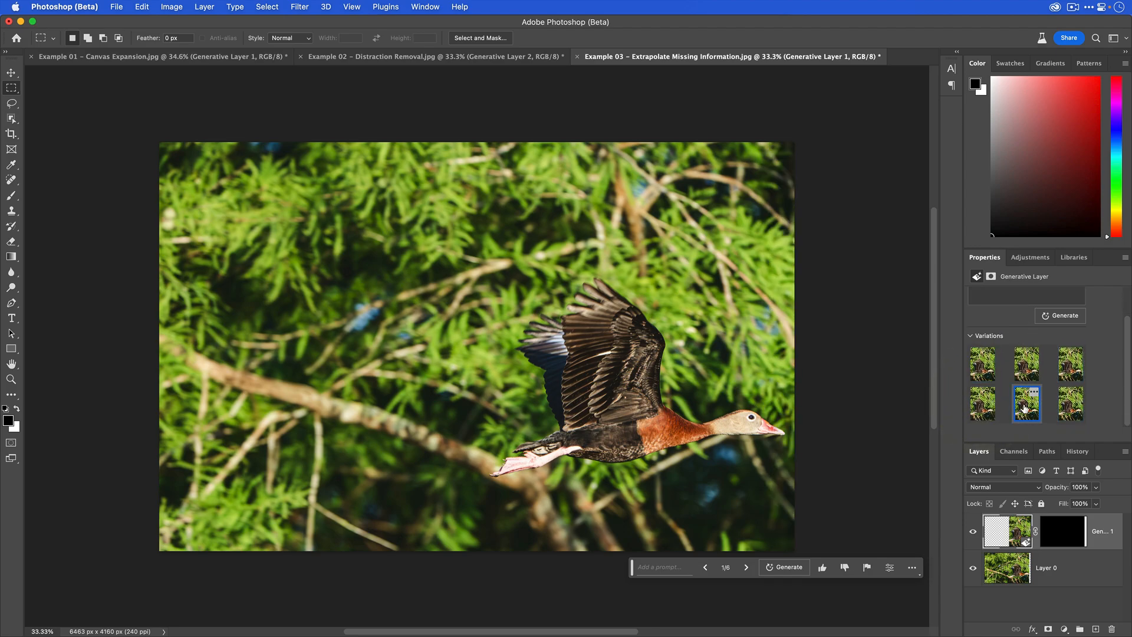
pyautogui.click(982, 363)
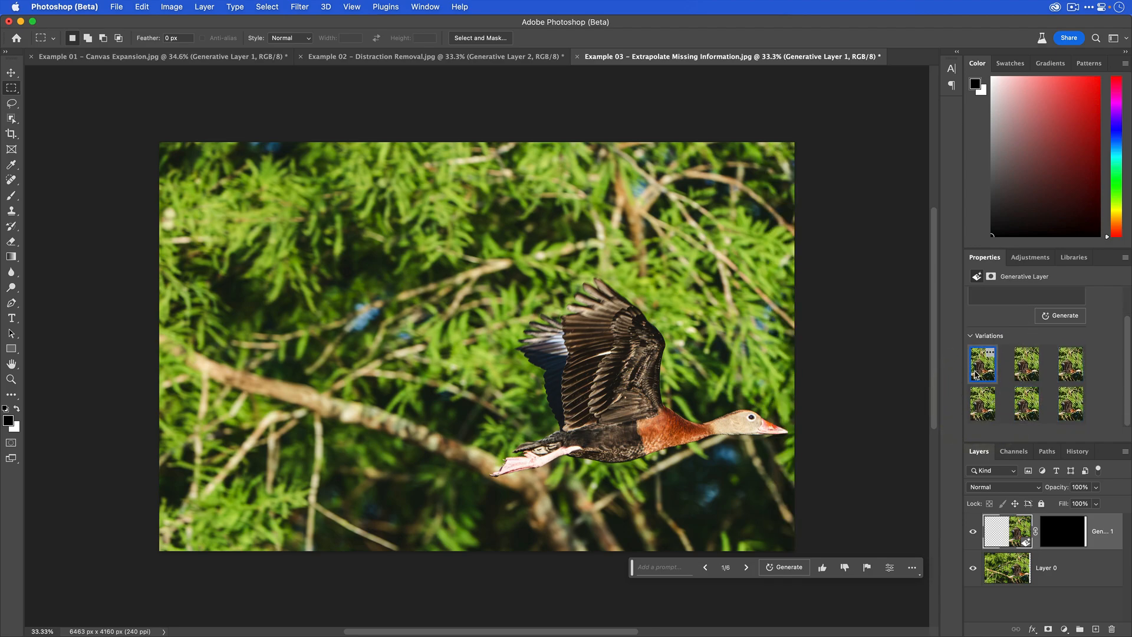
pyautogui.click(1027, 404)
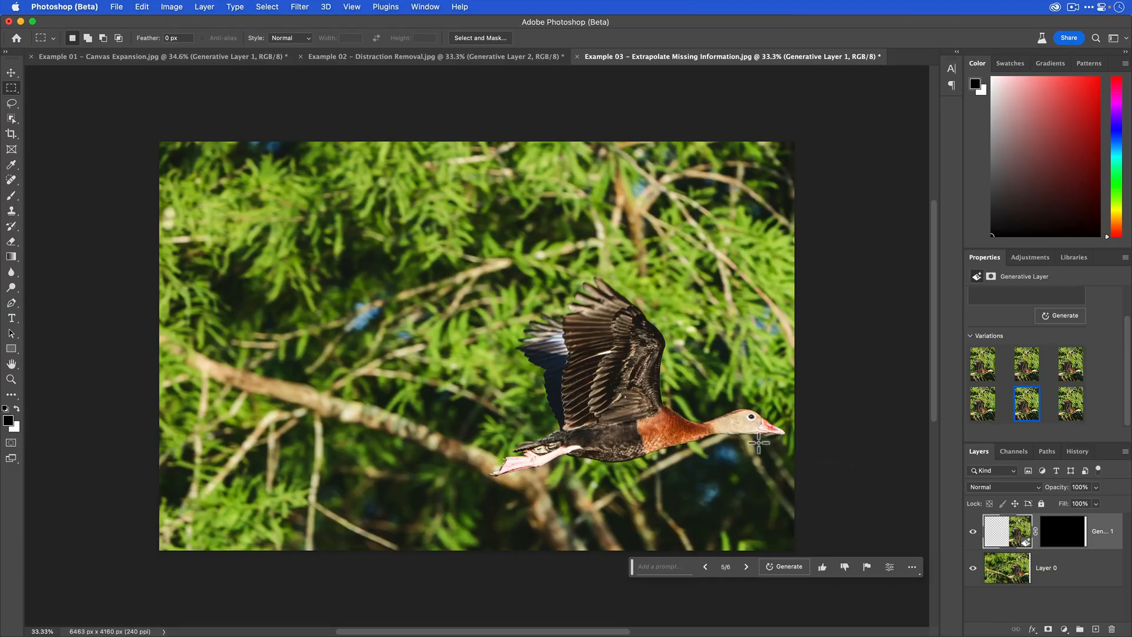
pyautogui.moveTo(793, 442)
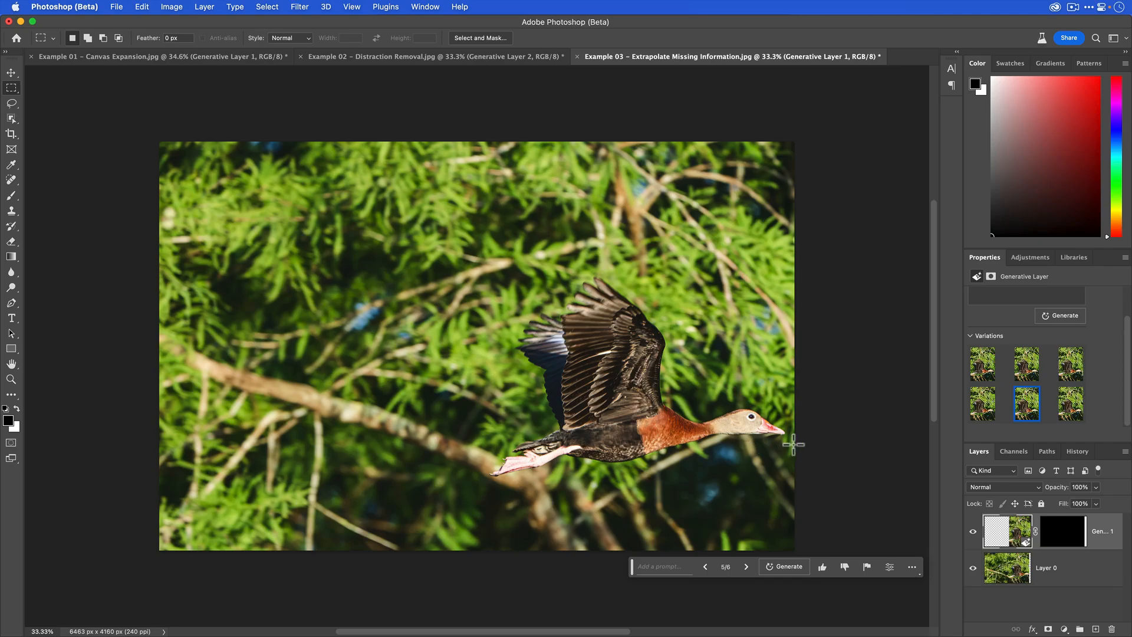
pyautogui.moveTo(320, 252)
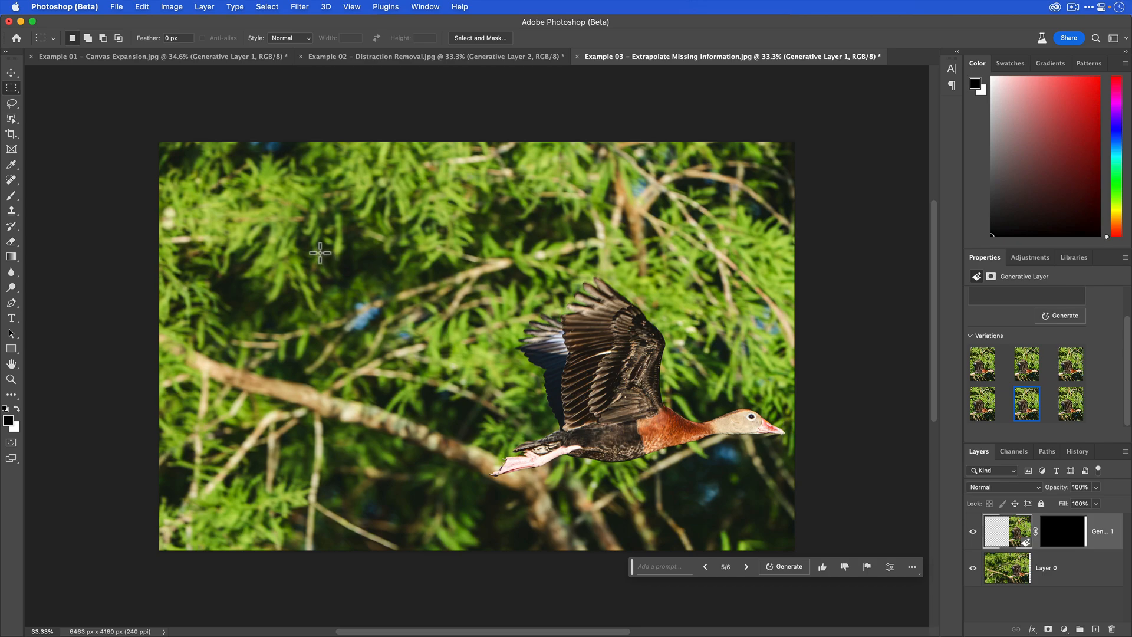
pyautogui.moveTo(179, 10)
pyautogui.write('6463+2000')
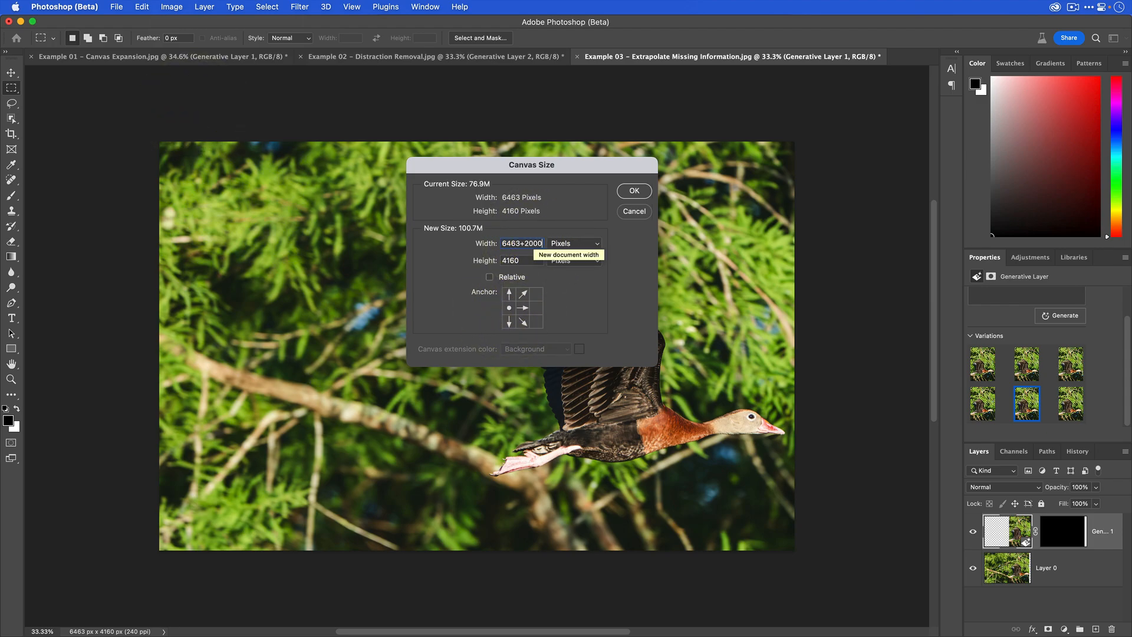
# Step: Confirm Canvas Size width 6463+2000 px, anchored left-middle
pyautogui.click(633, 191)
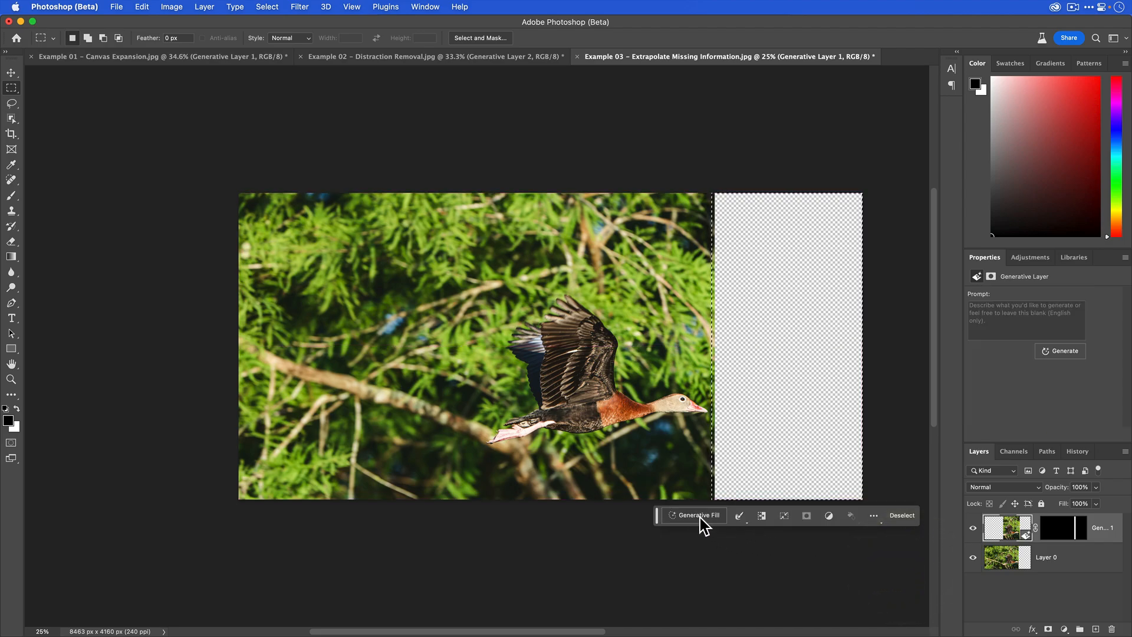
# Step: Generate a blank-prompt fill for the right strip, compare all three variations and keep the third
pyautogui.click(697, 516)
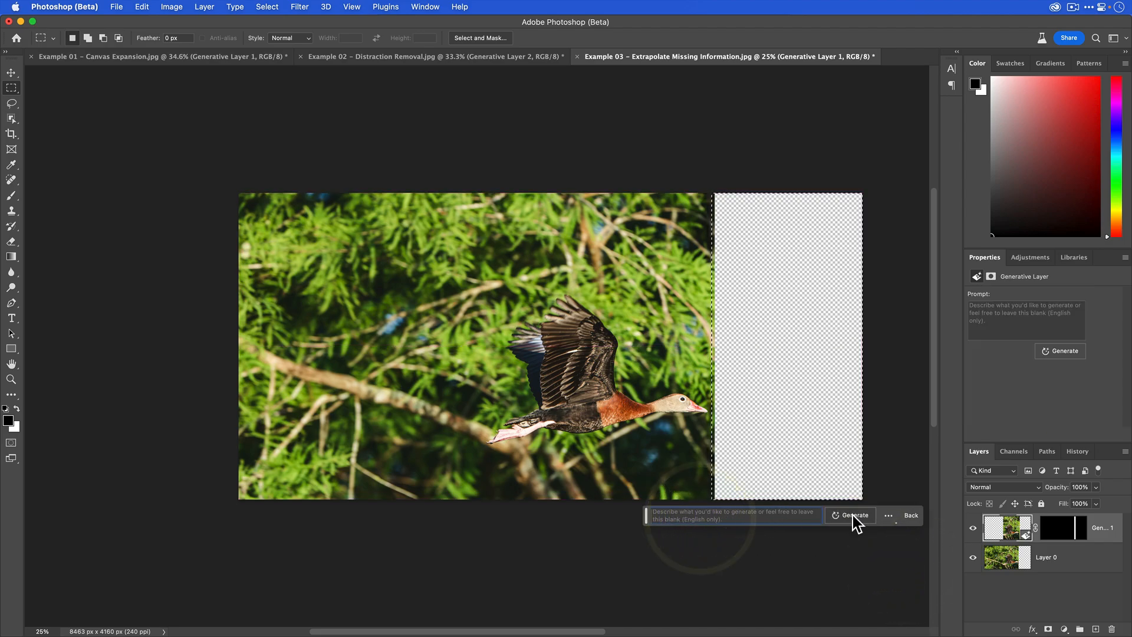
pyautogui.click(855, 515)
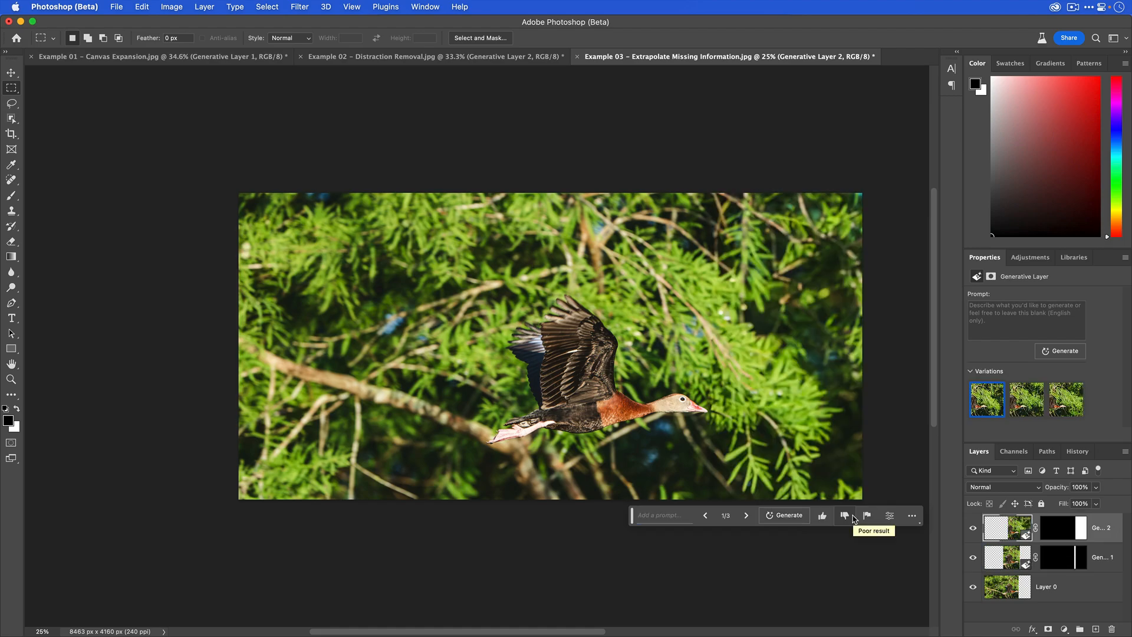
pyautogui.click(1024, 399)
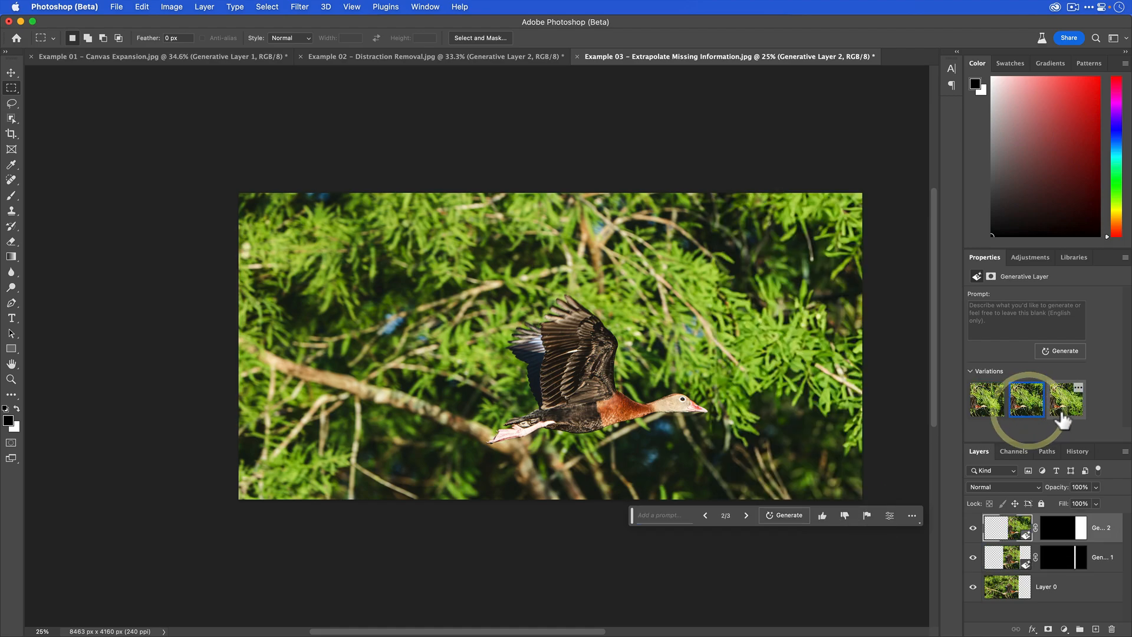
pyautogui.click(1066, 400)
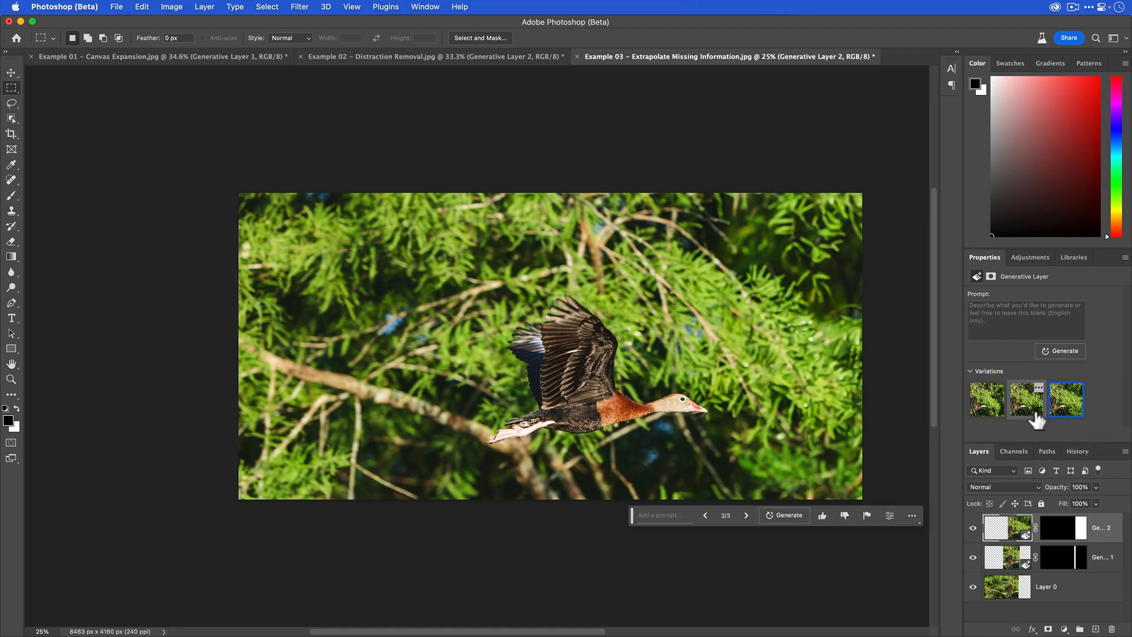
pyautogui.click(1026, 399)
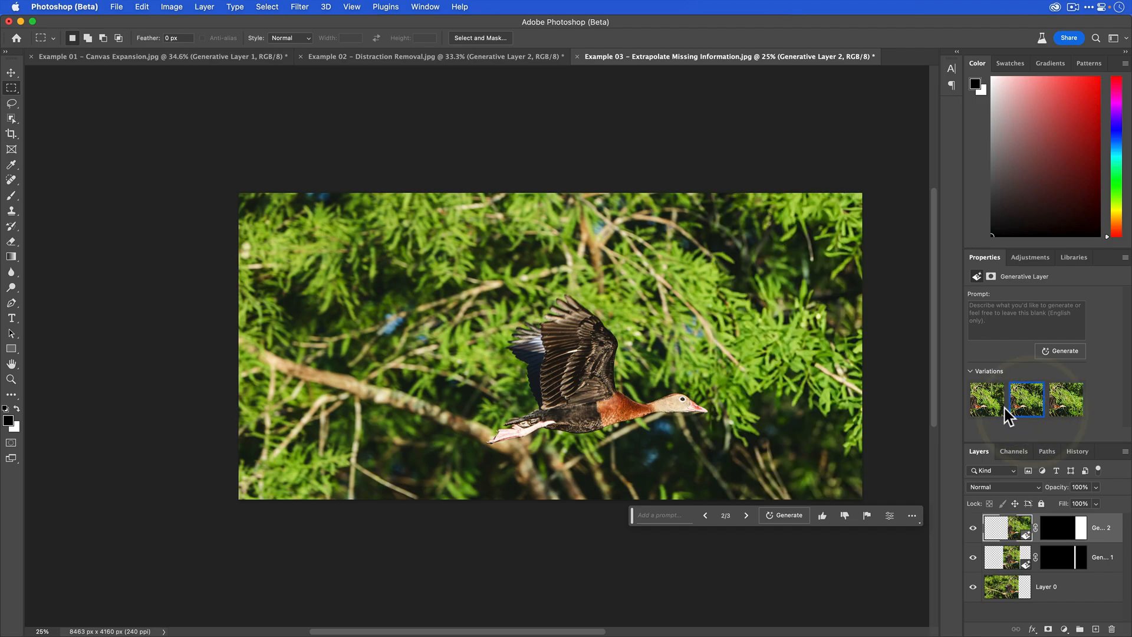
pyautogui.click(986, 400)
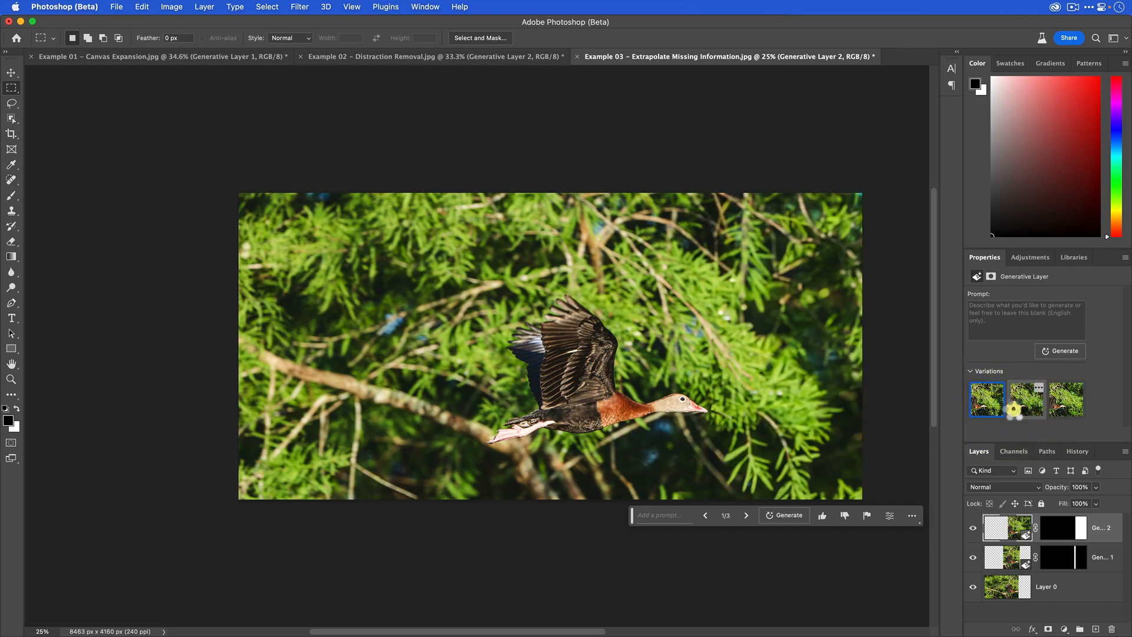
pyautogui.click(1065, 400)
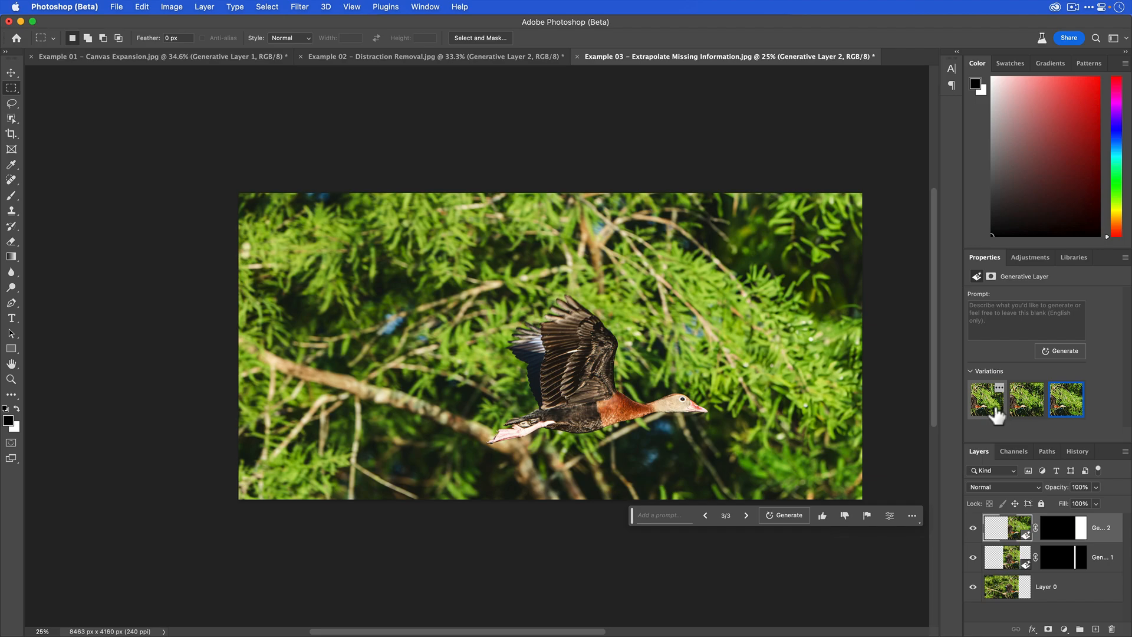
pyautogui.click(12, 135)
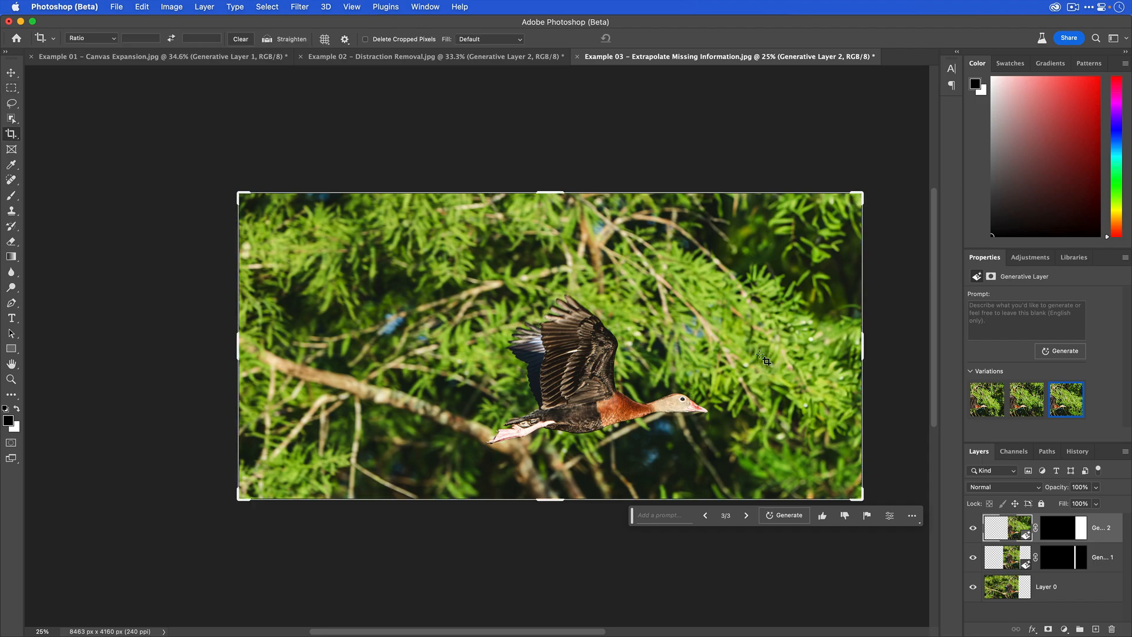
# Step: Choose the 1:1 (Square) crop ratio and recentre the flying duck within the crop box
pyautogui.click(90, 37)
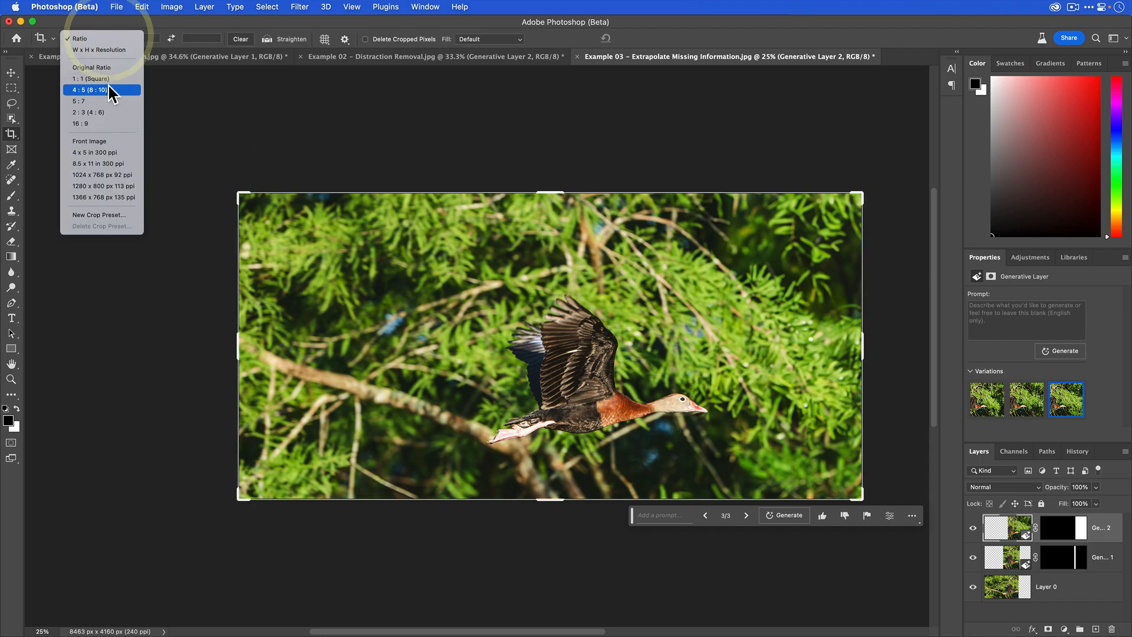
pyautogui.click(91, 78)
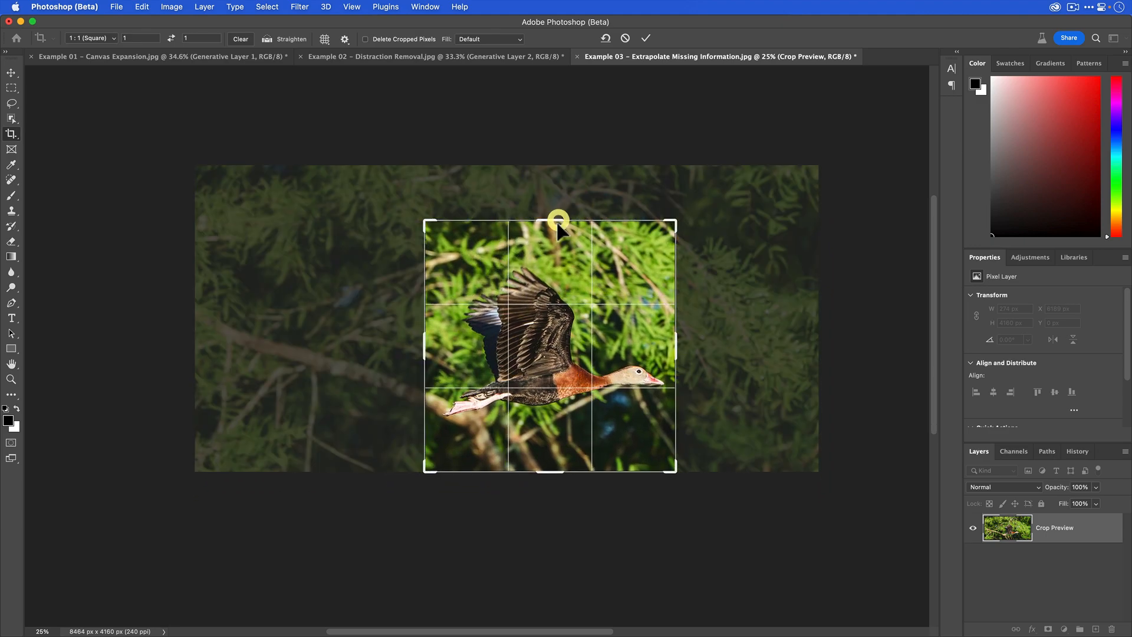
pyautogui.moveTo(558, 221); pyautogui.dragTo(558, 313)
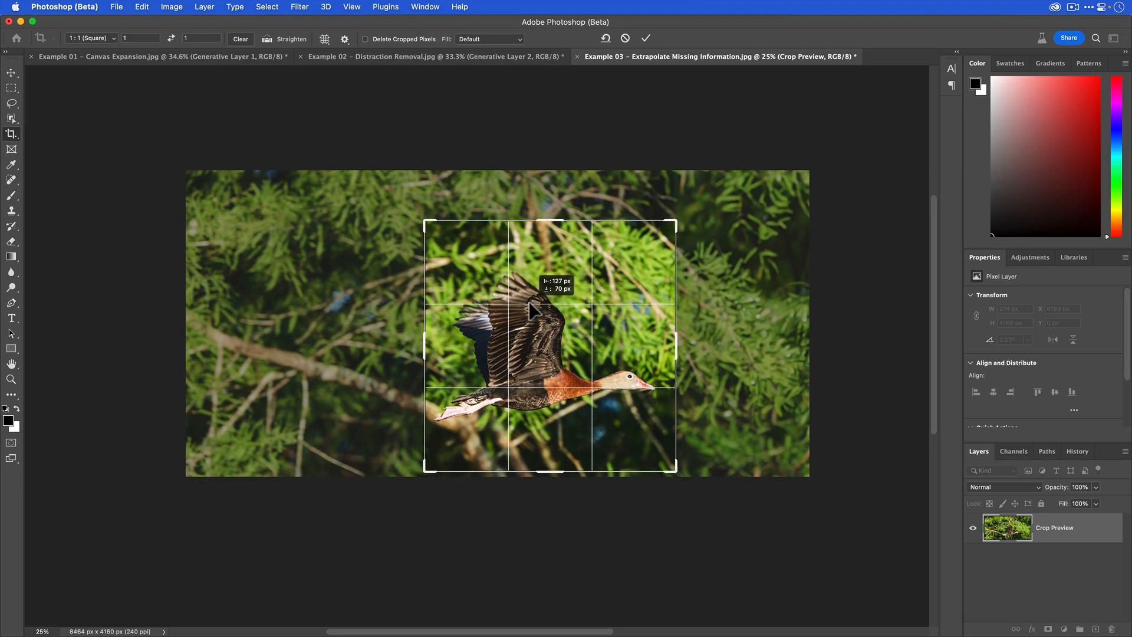
pyautogui.moveTo(531, 310); pyautogui.dragTo(538, 221)
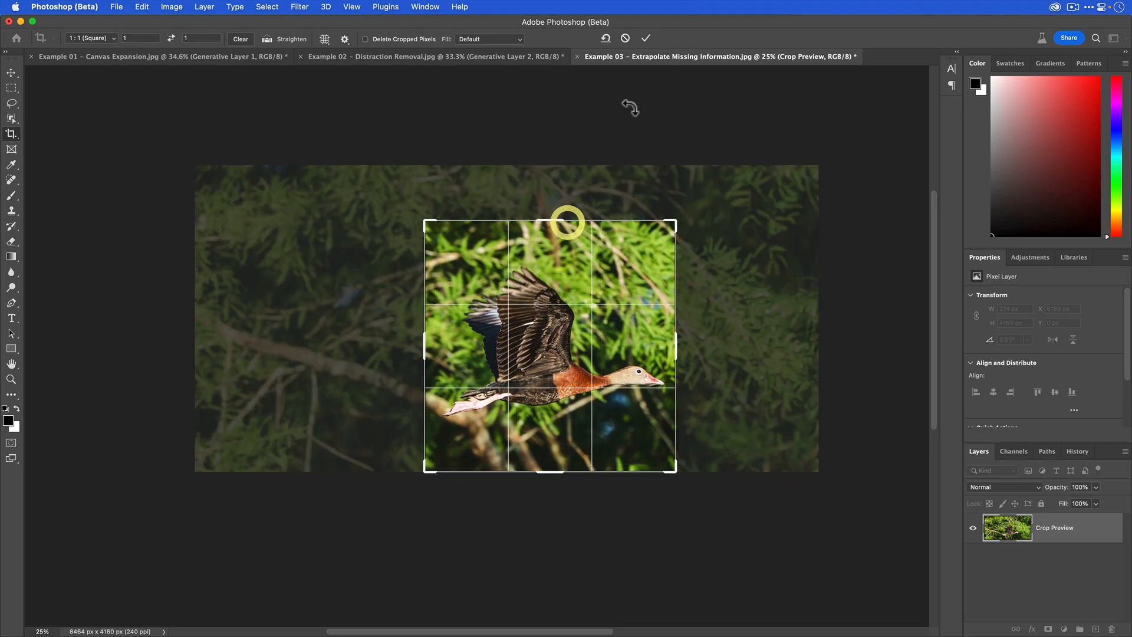